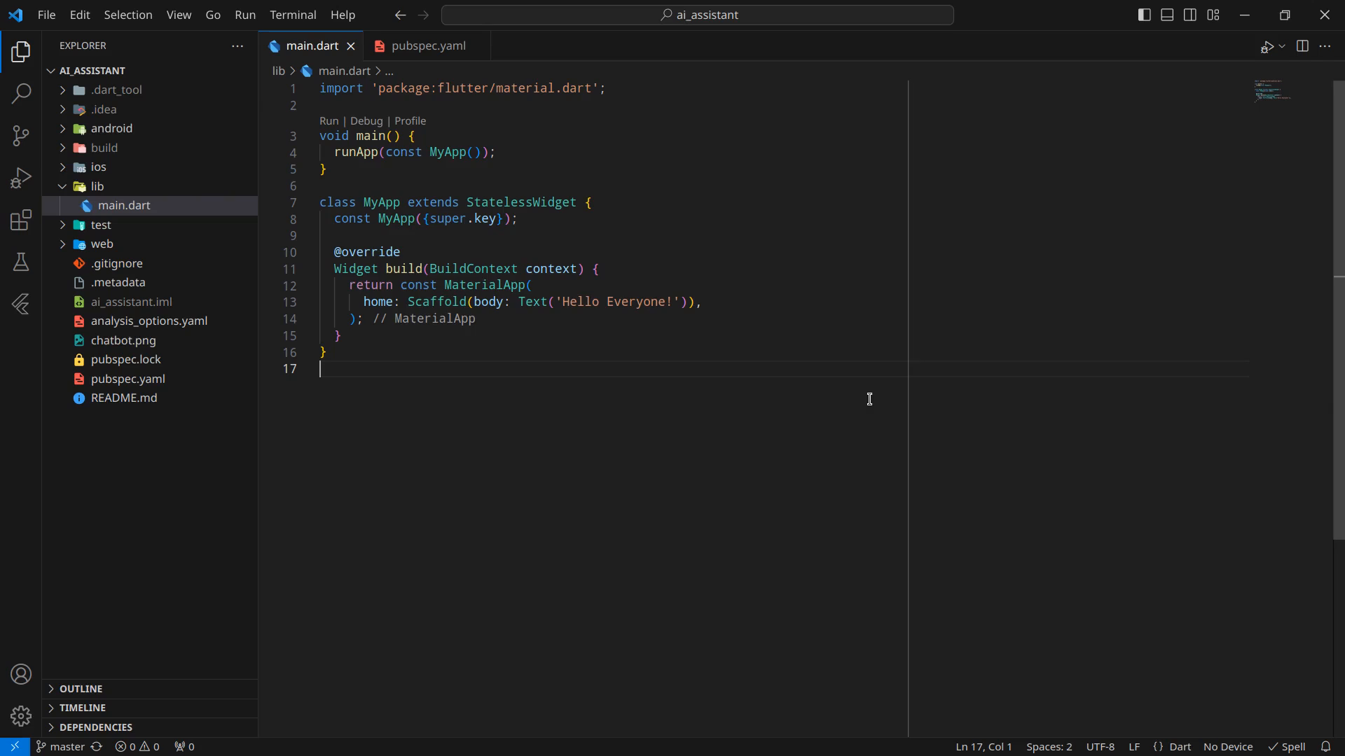
mouse_move(637, 329)
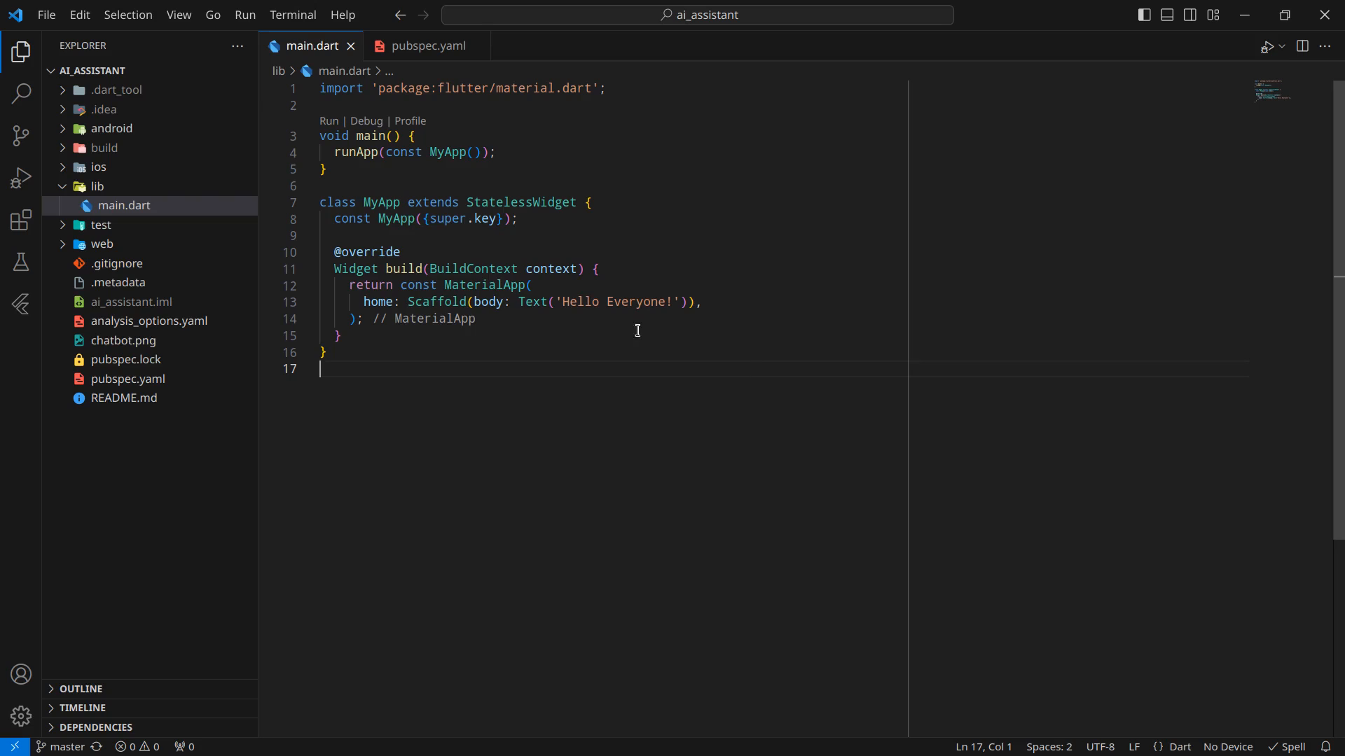
- Expand android > app > src > main and open AndroidManifest.xml
left_click(110, 127)
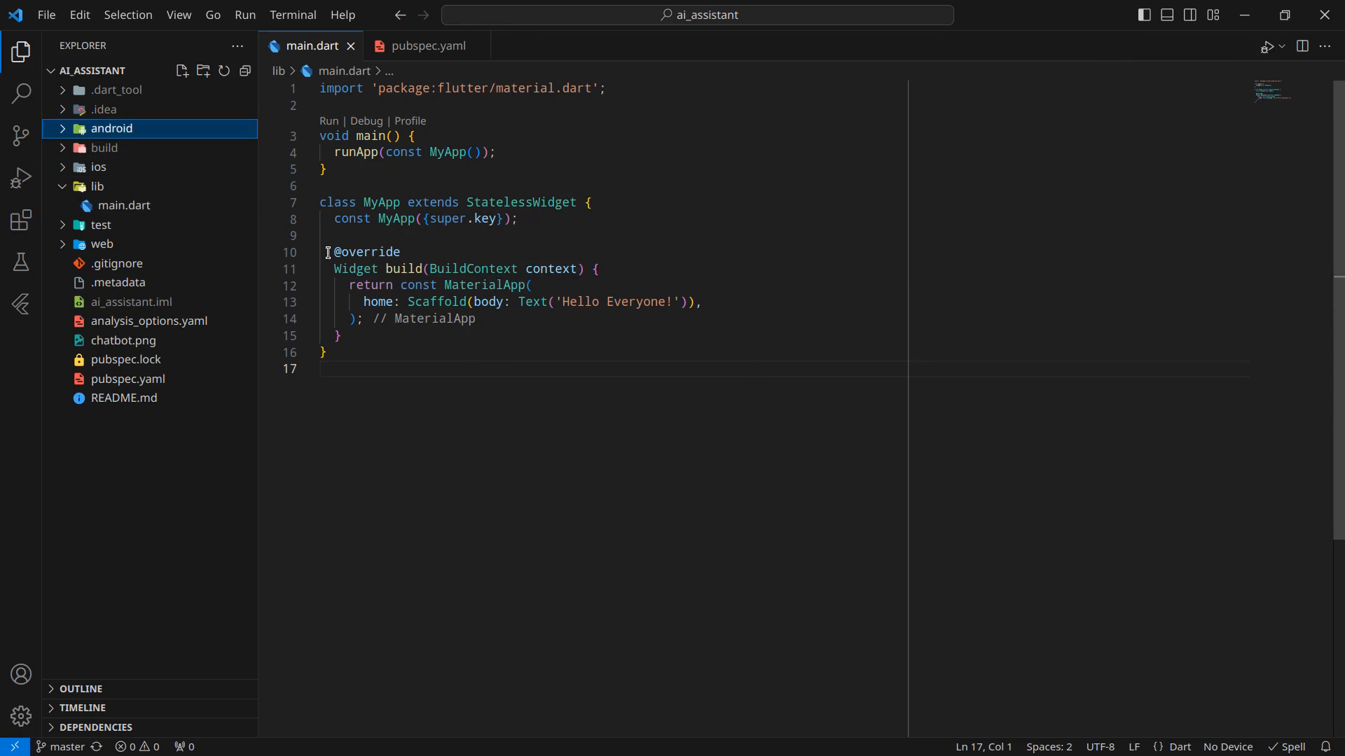
left_click(110, 128)
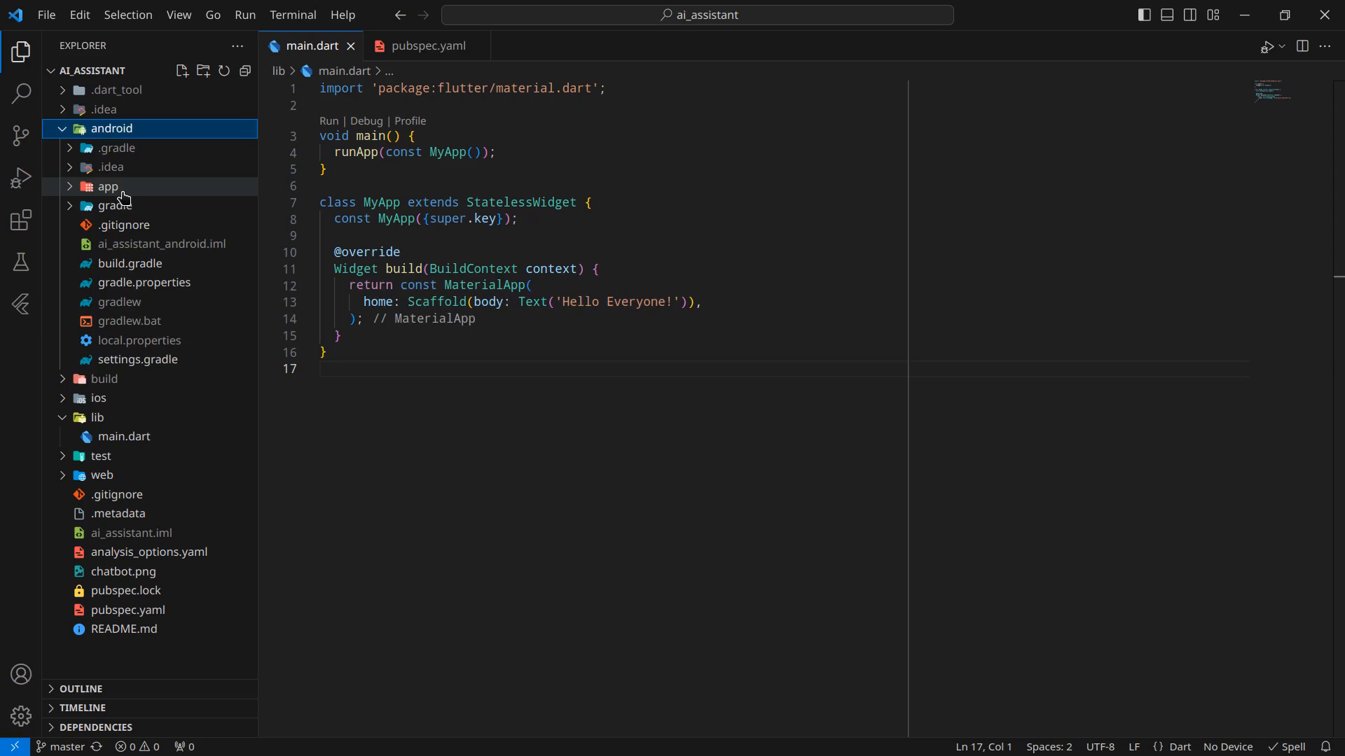
left_click(108, 186)
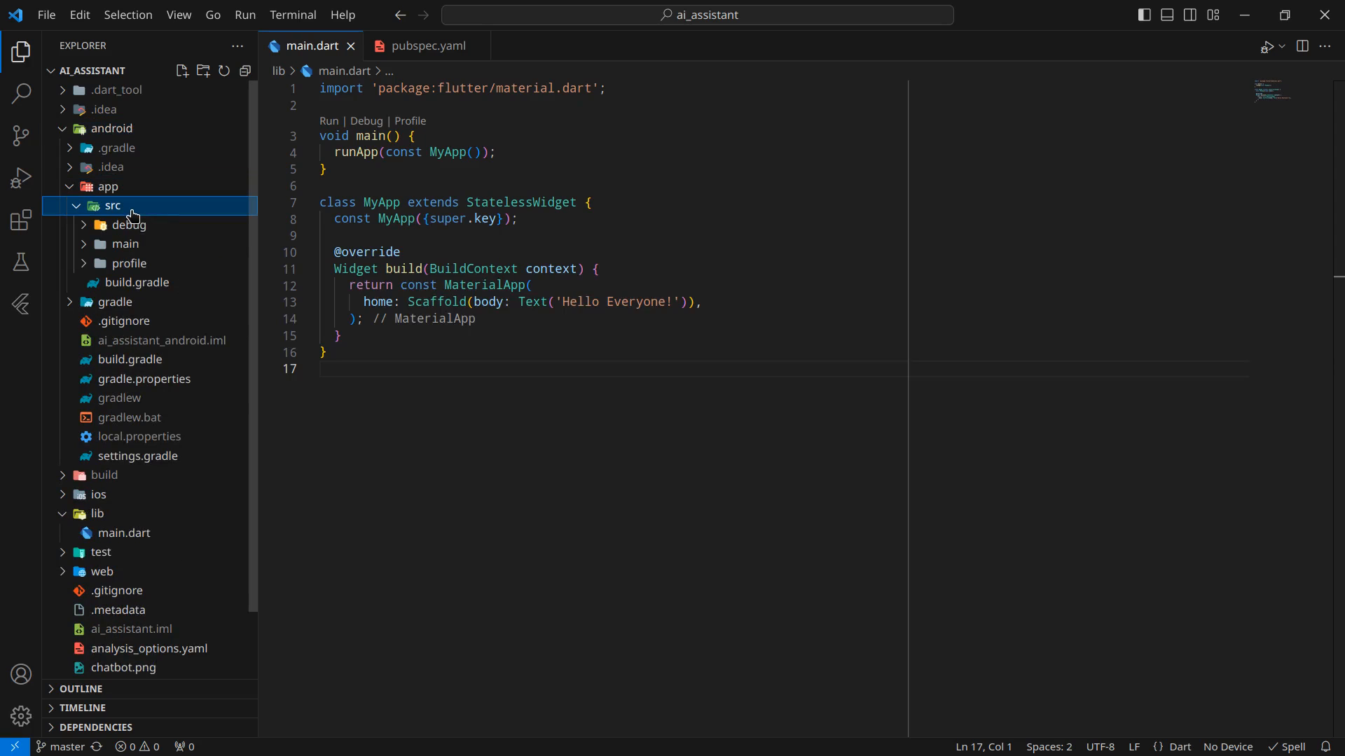
left_click(125, 243)
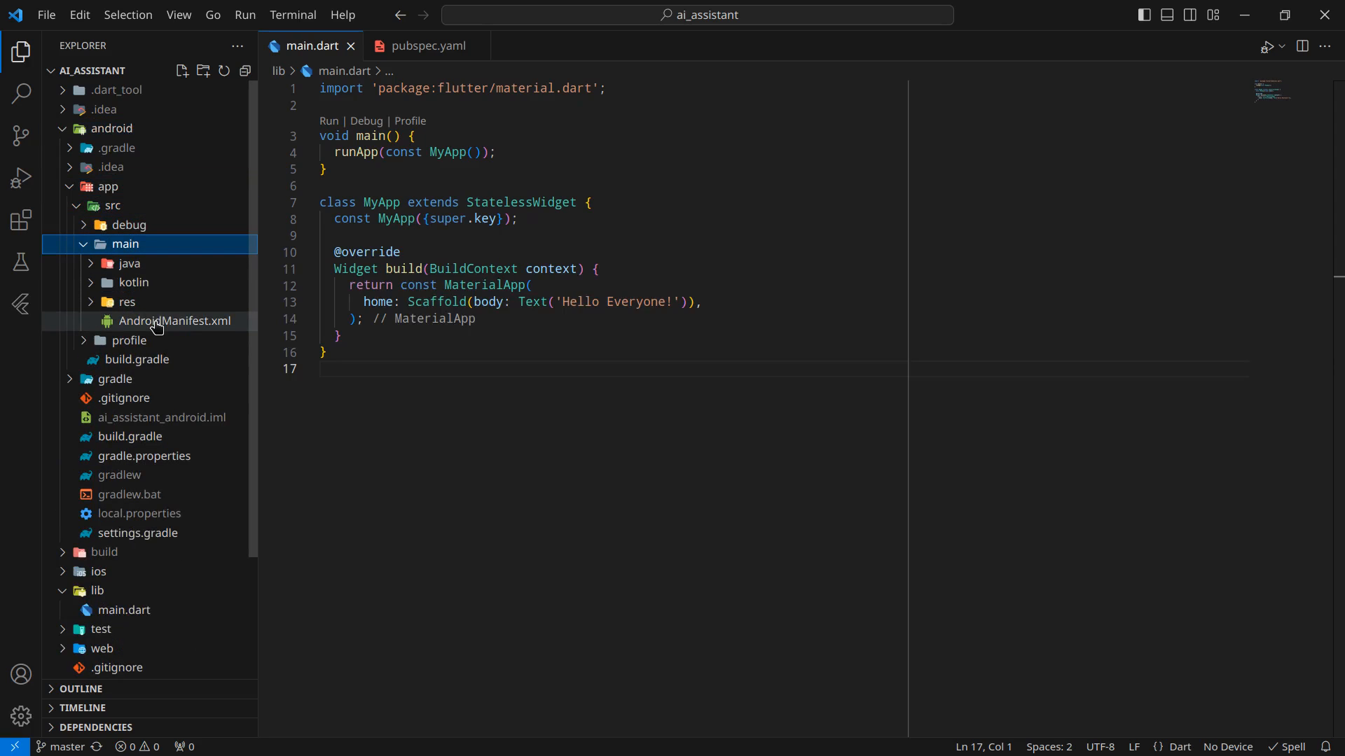
double_click(175, 321)
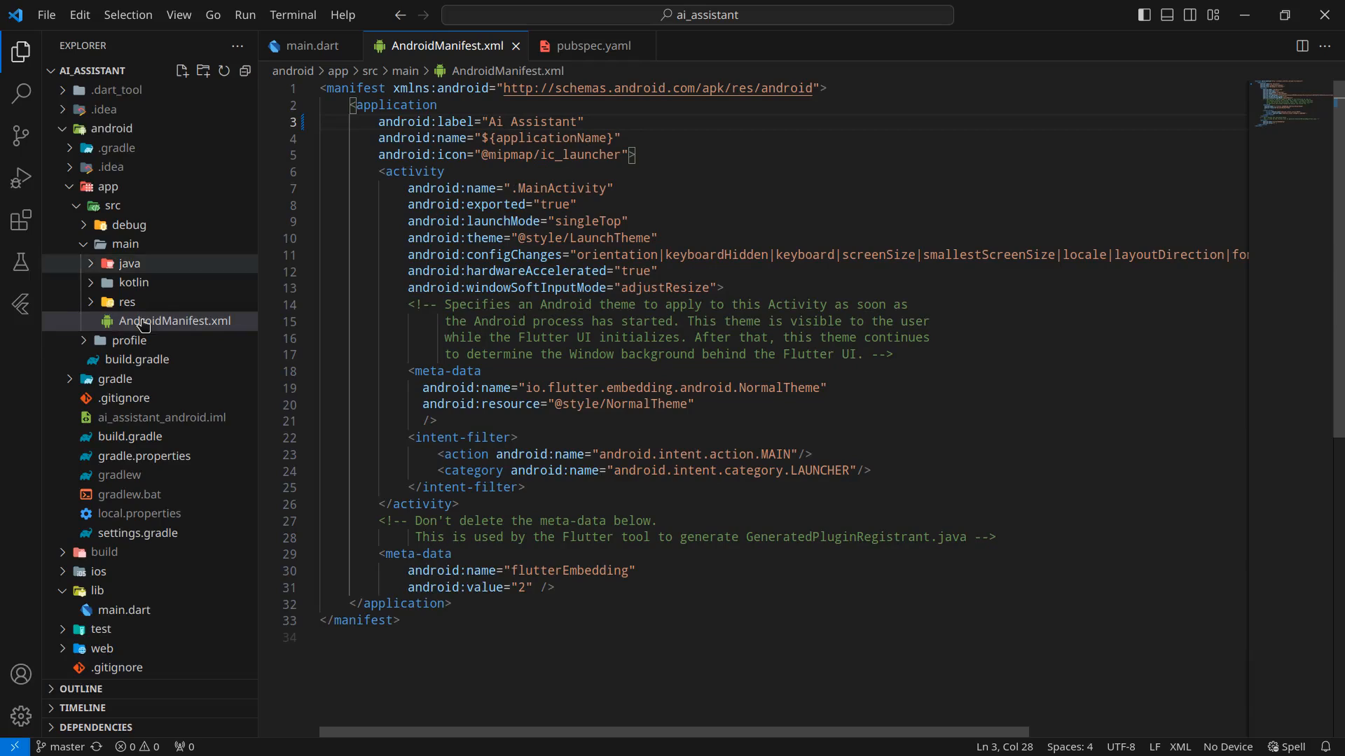
- Add the INTERNET uses-permission line with an 'Internet Permission' comment to the main manifest
left_click(129, 341)
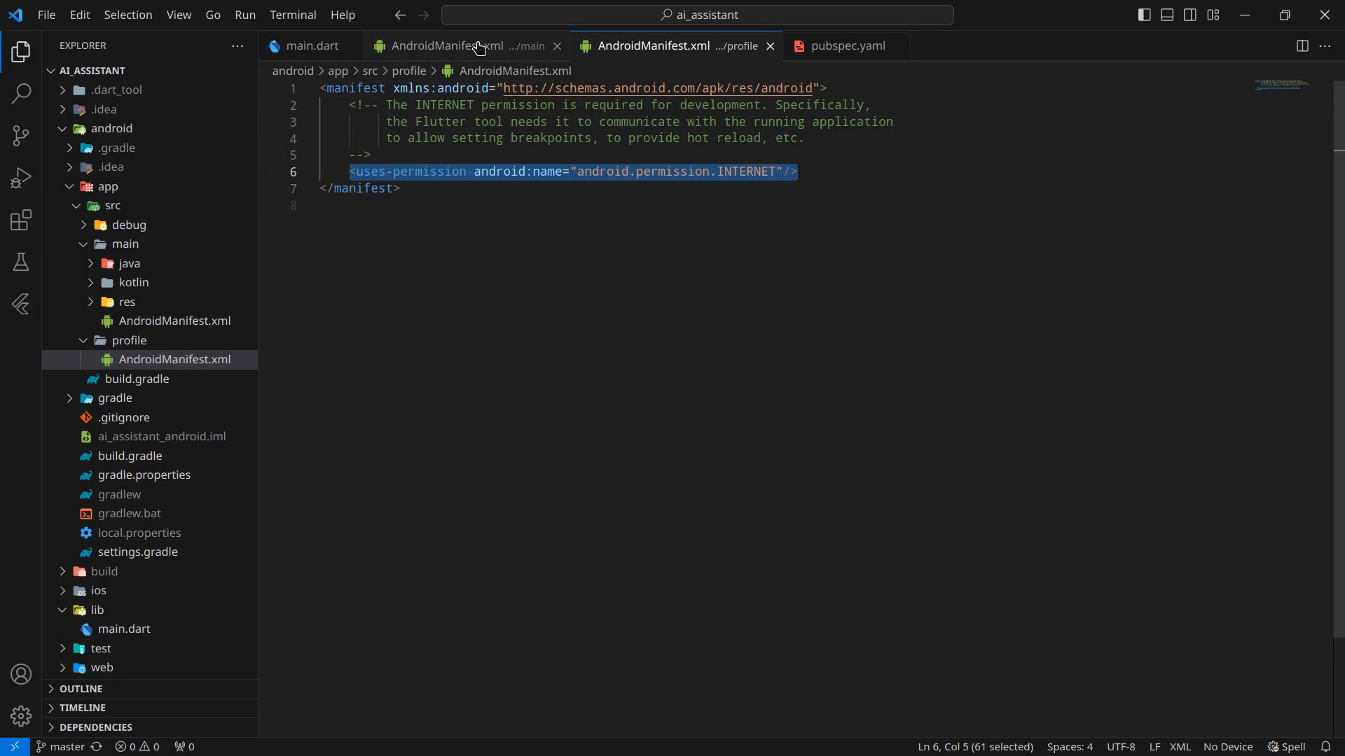
left_click(457, 45)
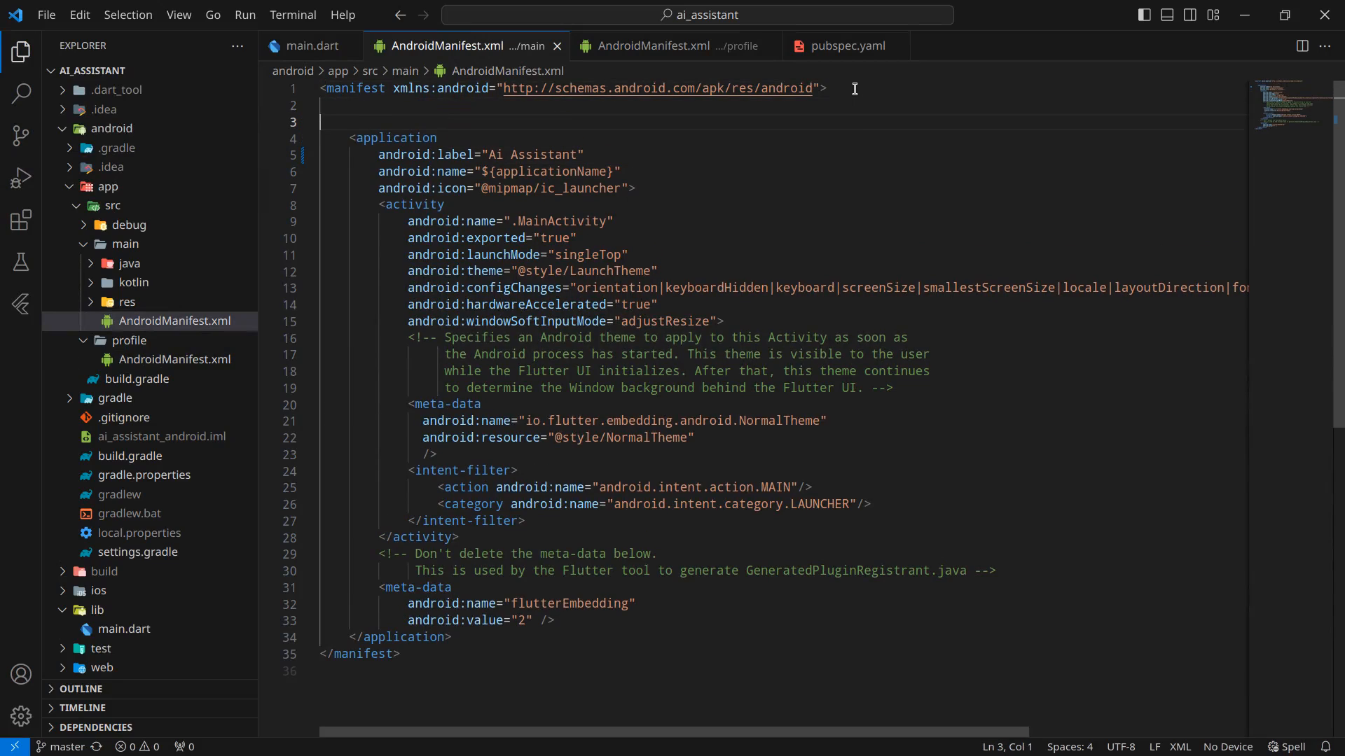
type("<uses-permission android:name=\"android.permission.INTERNET\"/>")
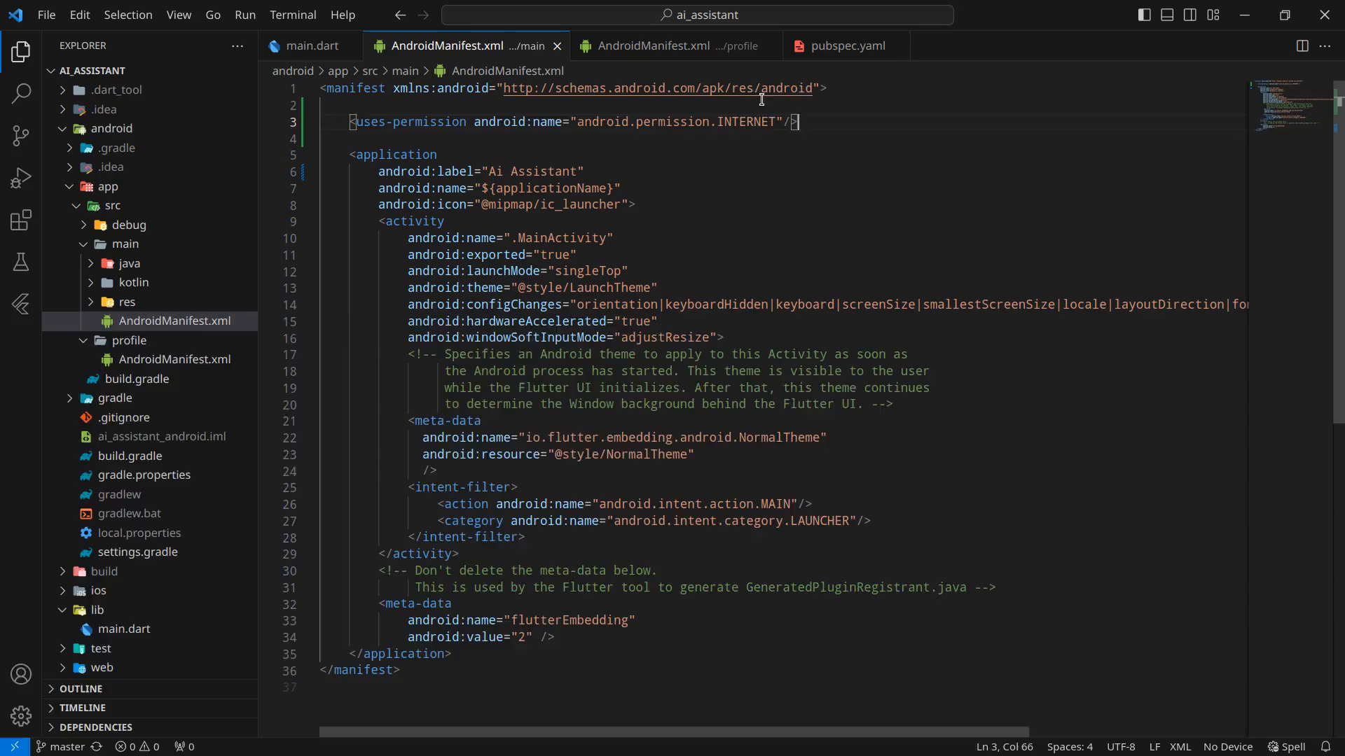
type("<!-- Internet Permission -->")
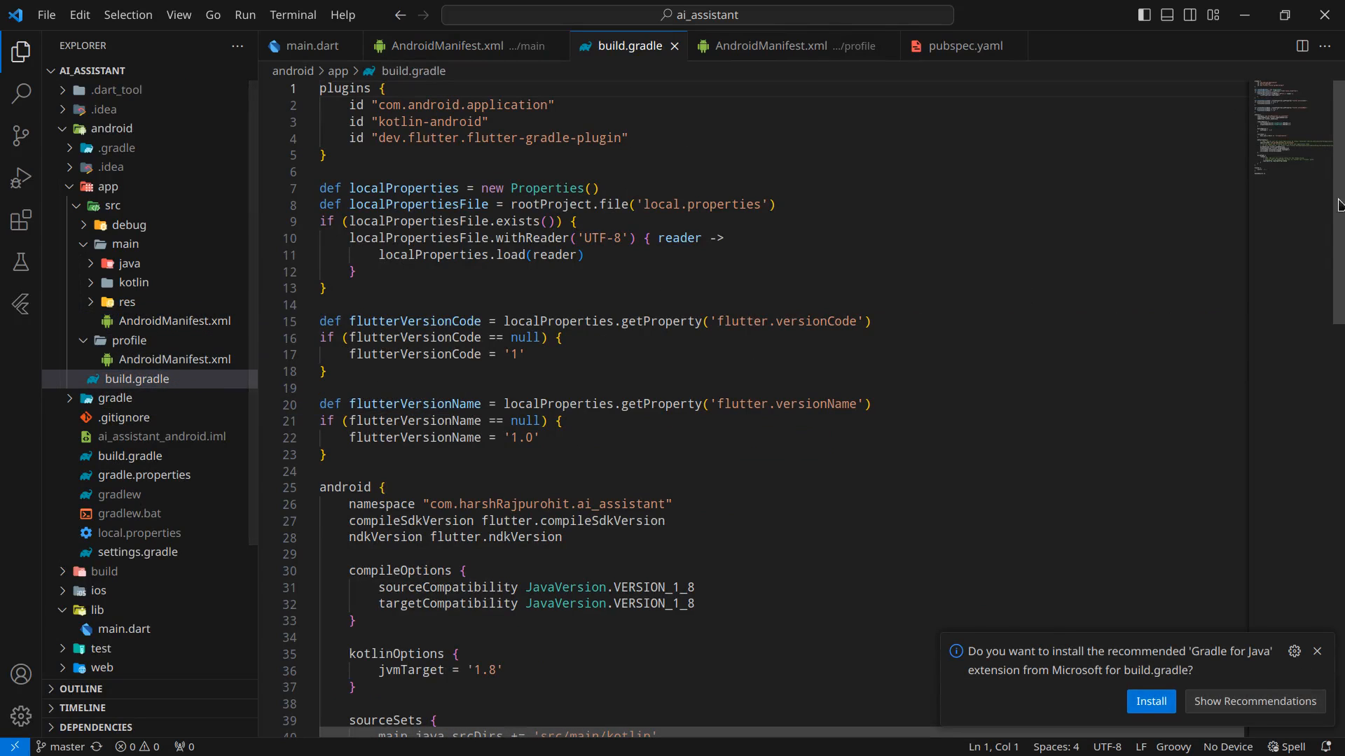
- In build.gradle, set minSdkVersion to 21 and compileSdkVersion to 34
scroll("down", 3)
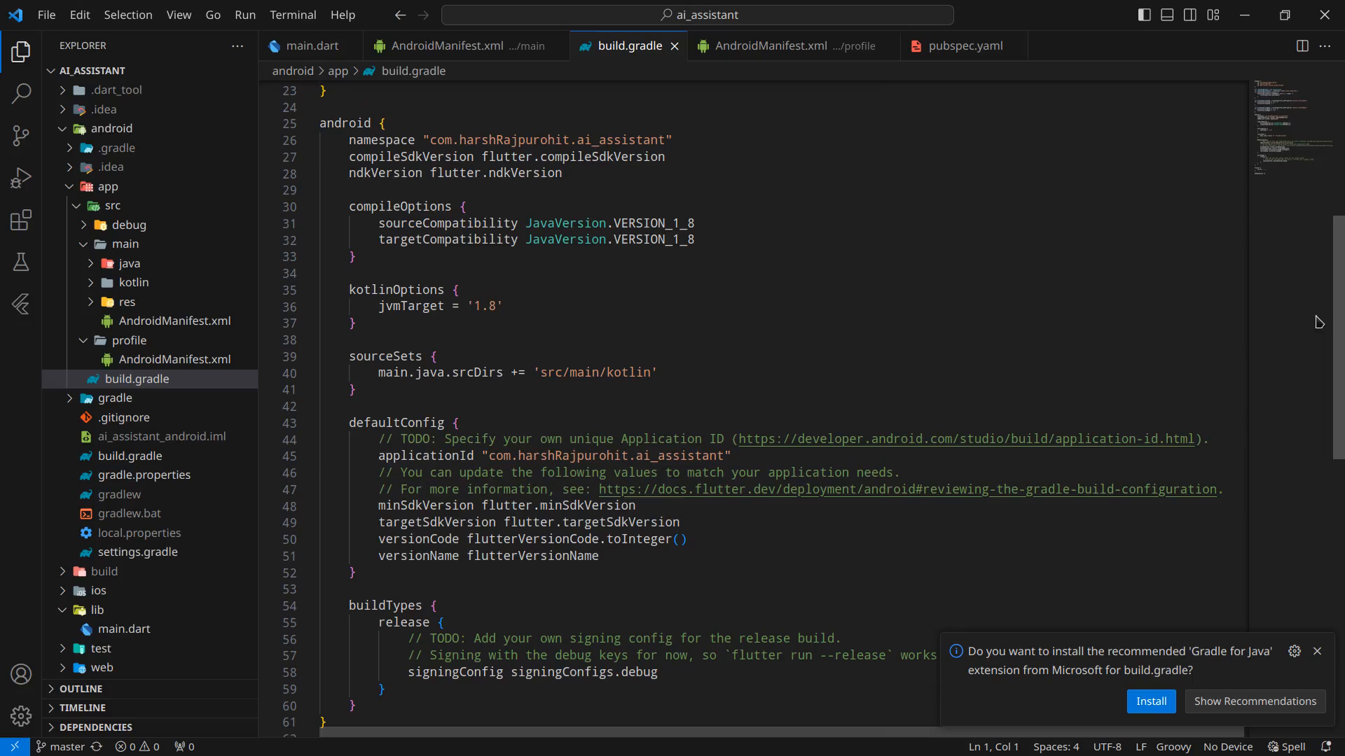
mouse_move(627, 503)
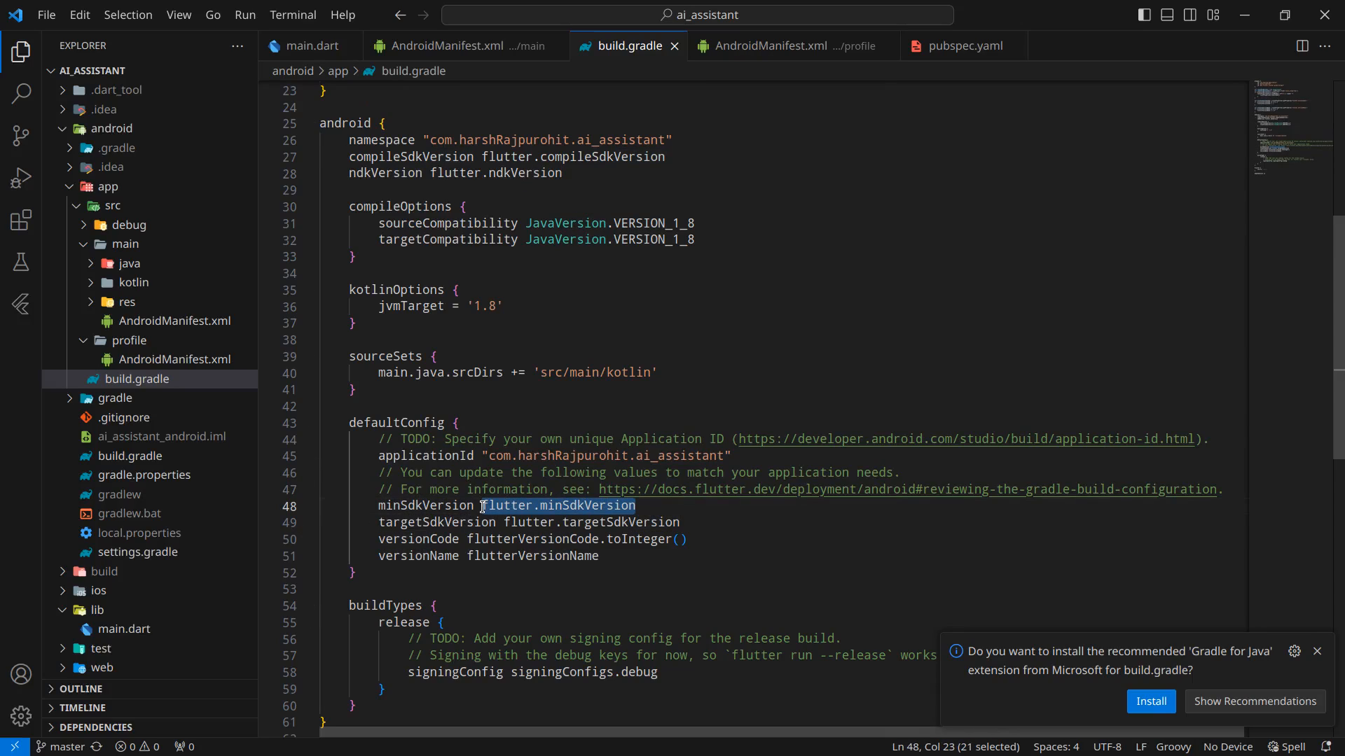
type("21")
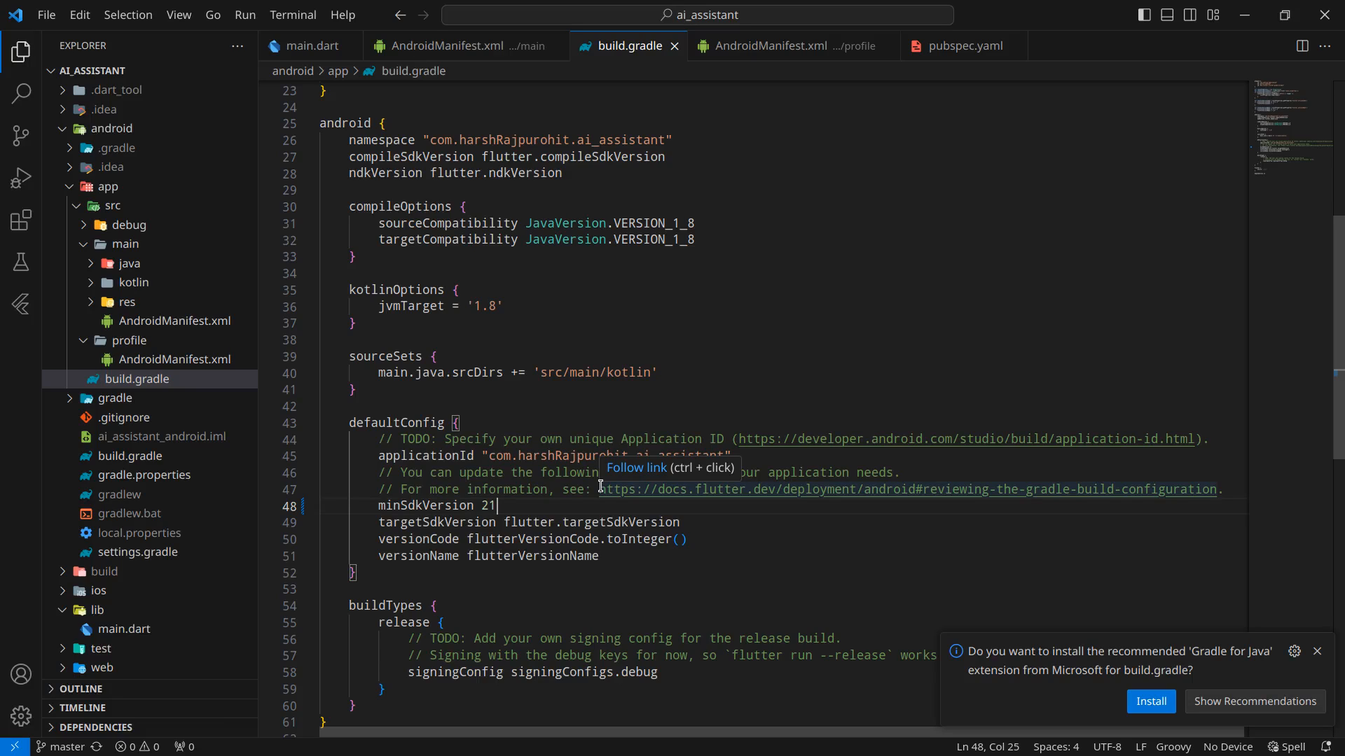
mouse_move(1095, 357)
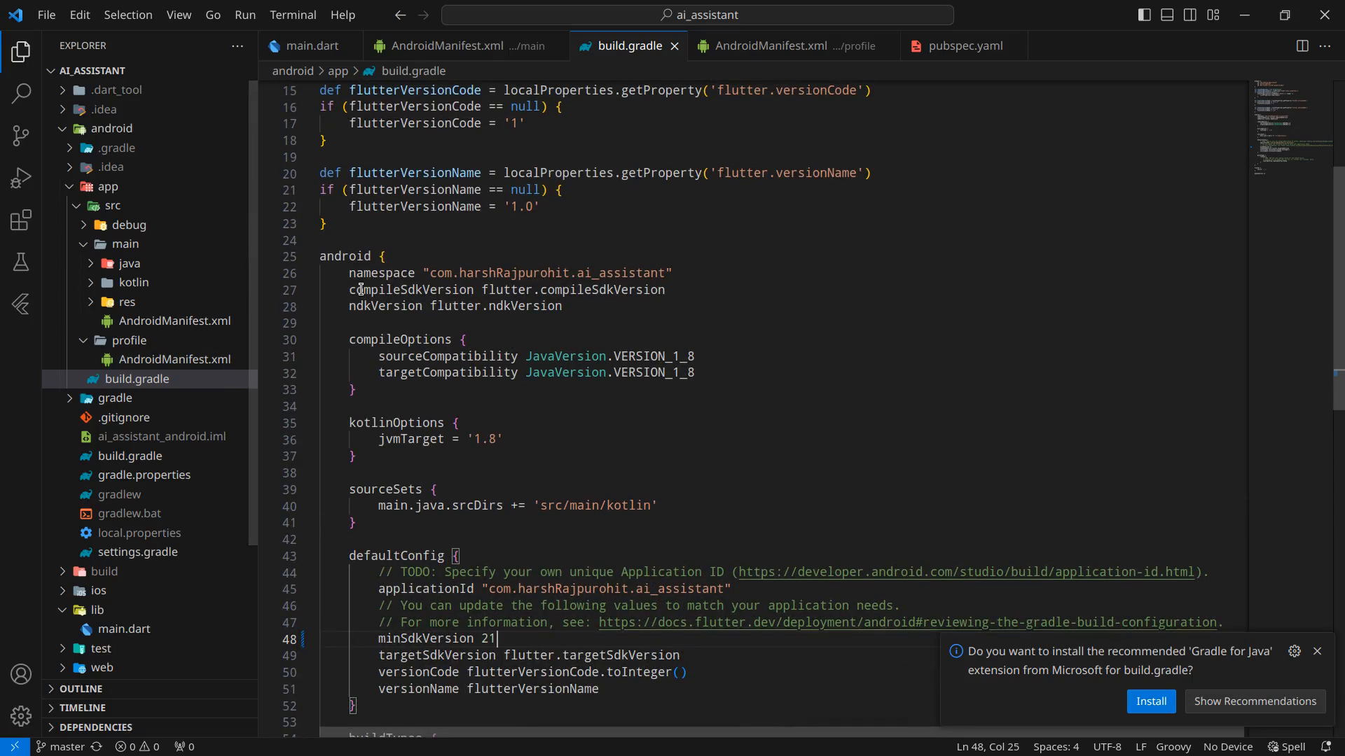
left_click(669, 290)
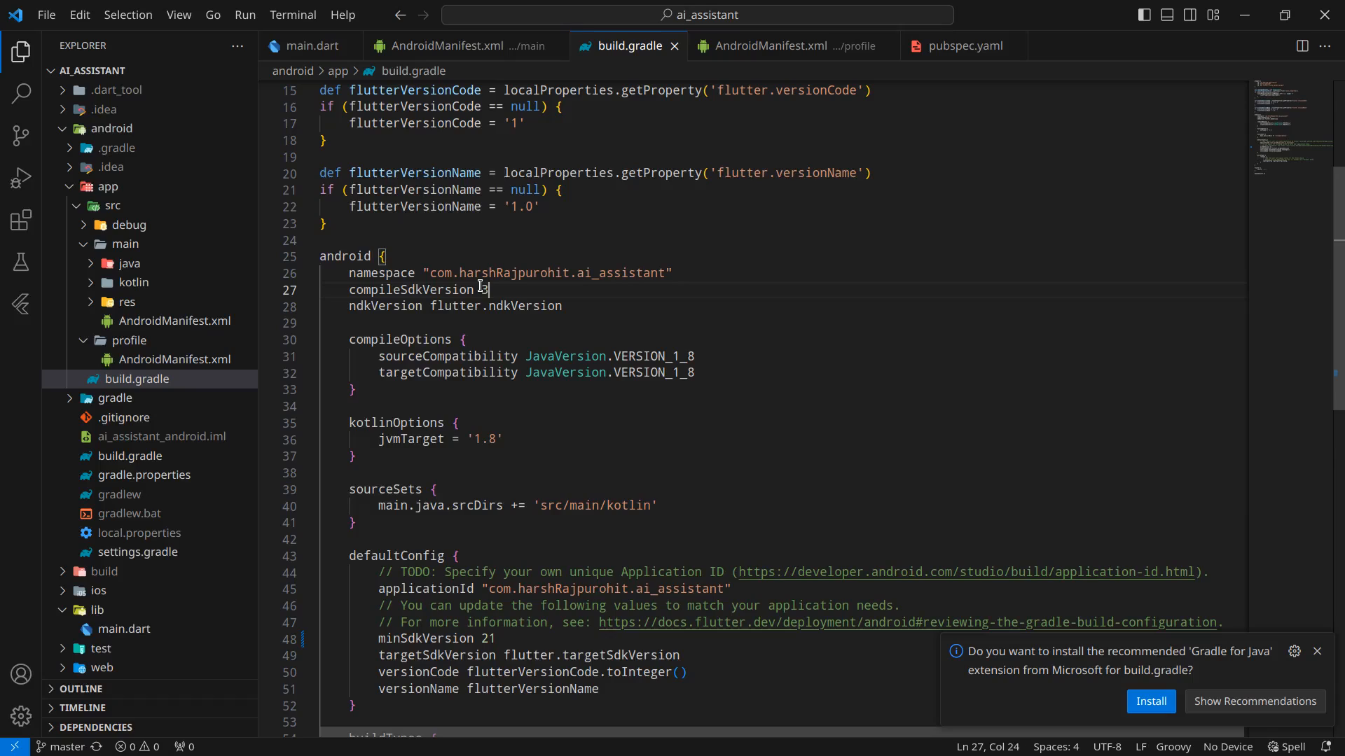
type("4")
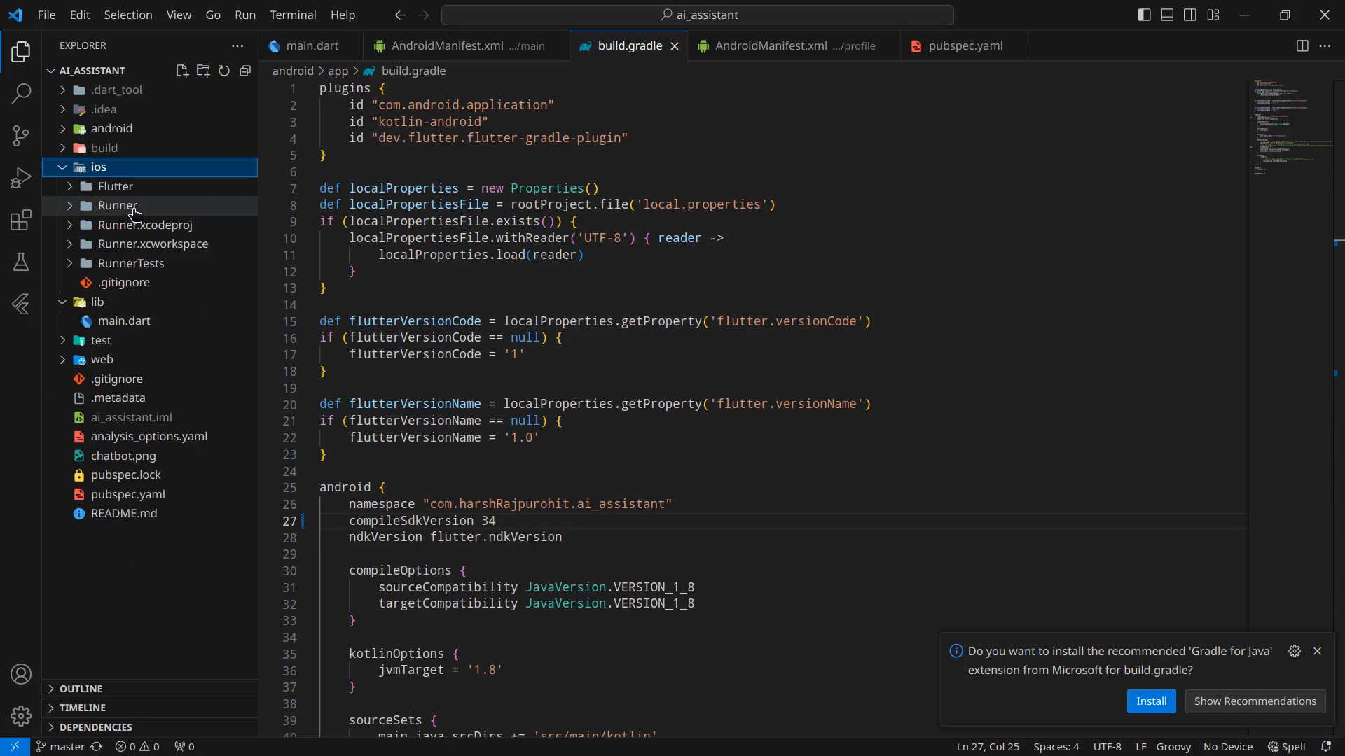
- Open ios/Runner/Info.plist to review the 'Ai Assistant' display name, then collapse ios
left_click(116, 205)
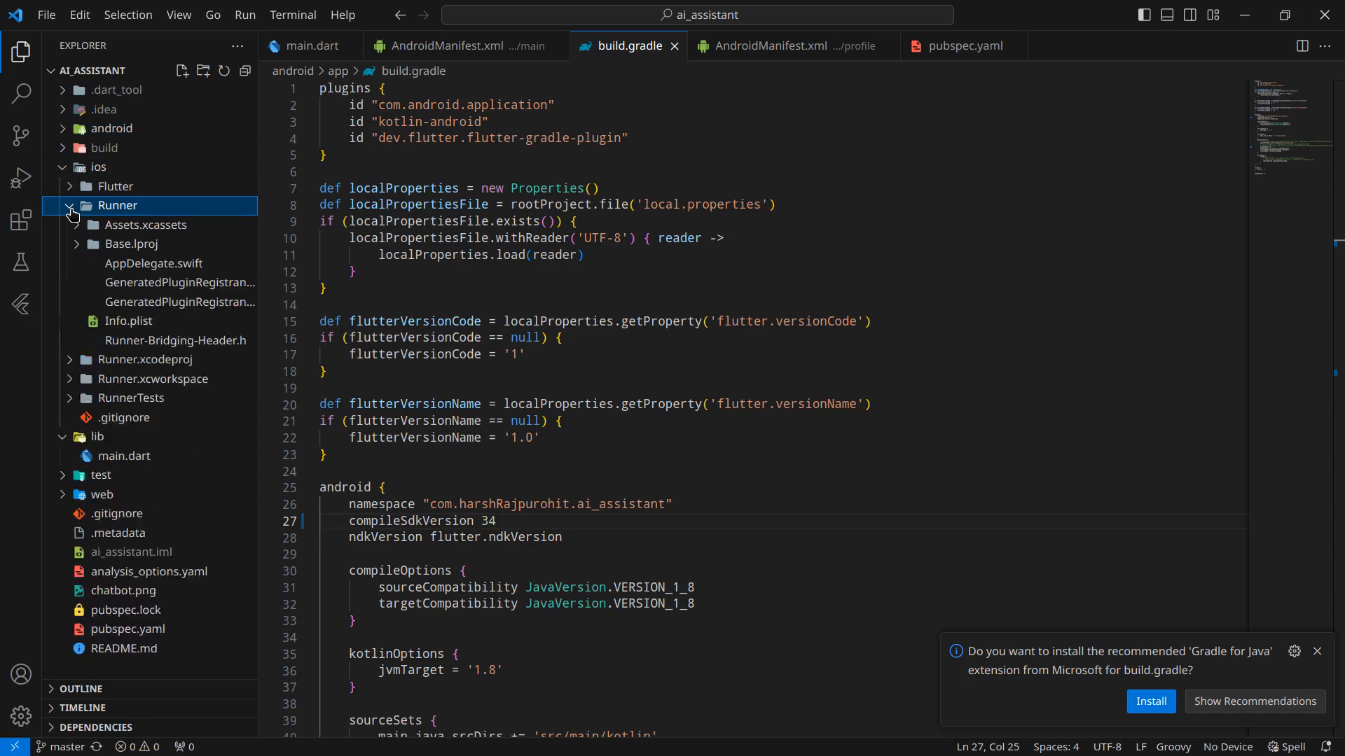
left_click(129, 321)
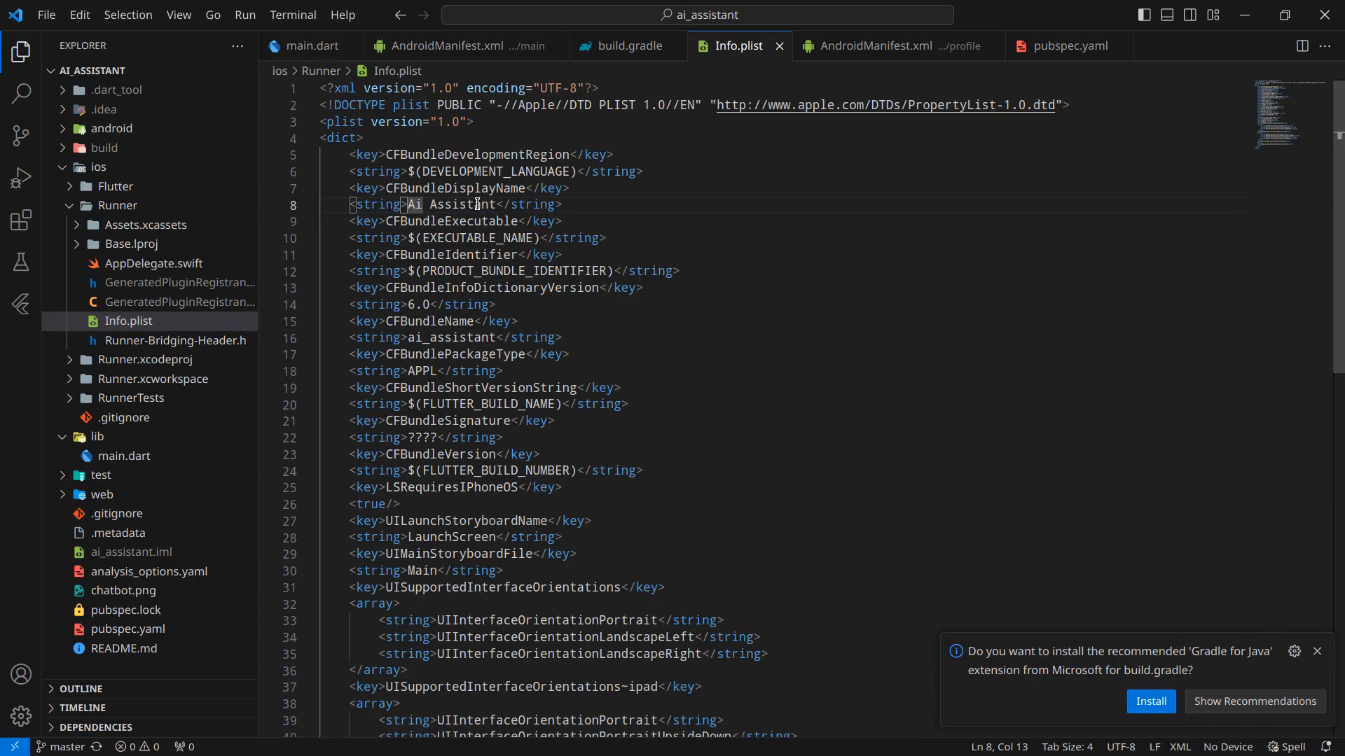
mouse_move(668, 208)
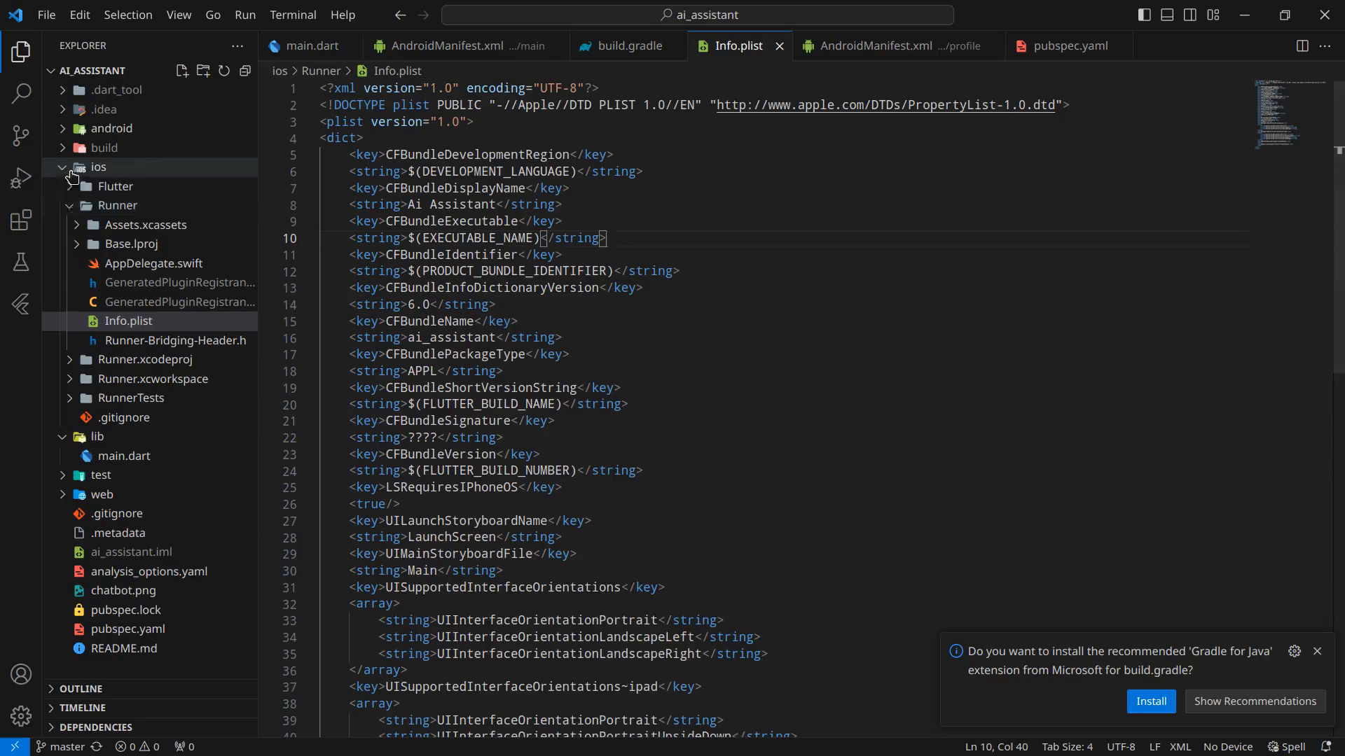
left_click(98, 167)
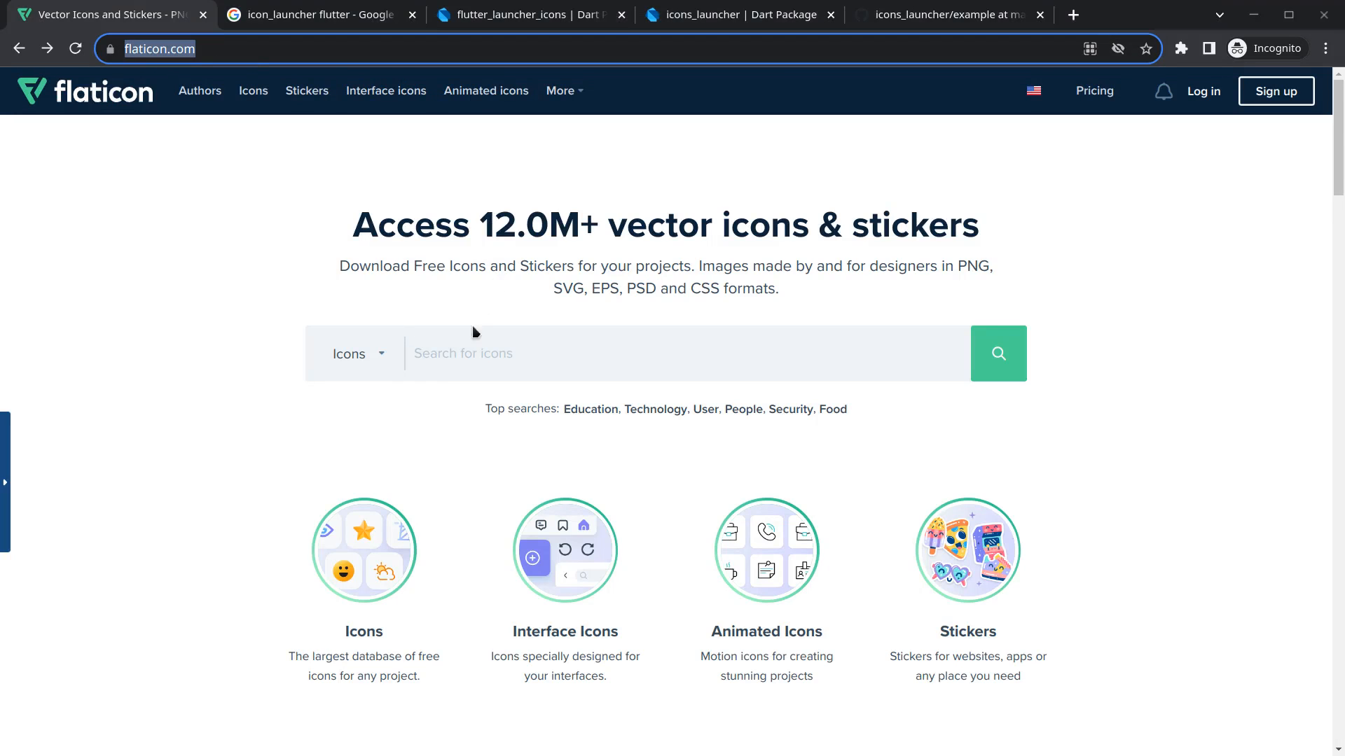
mouse_move(477, 241)
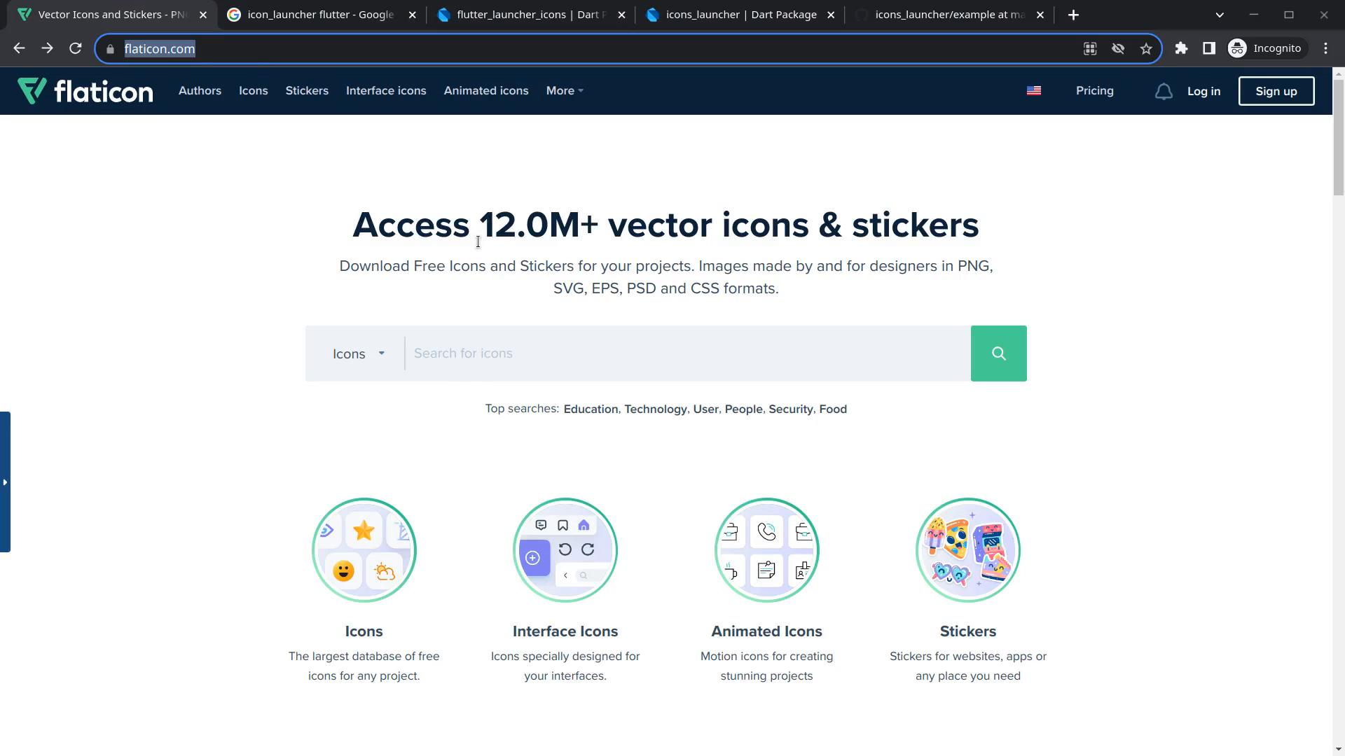
- Search Flaticon for 'ai' and scroll through the icon results
double_click(413, 267)
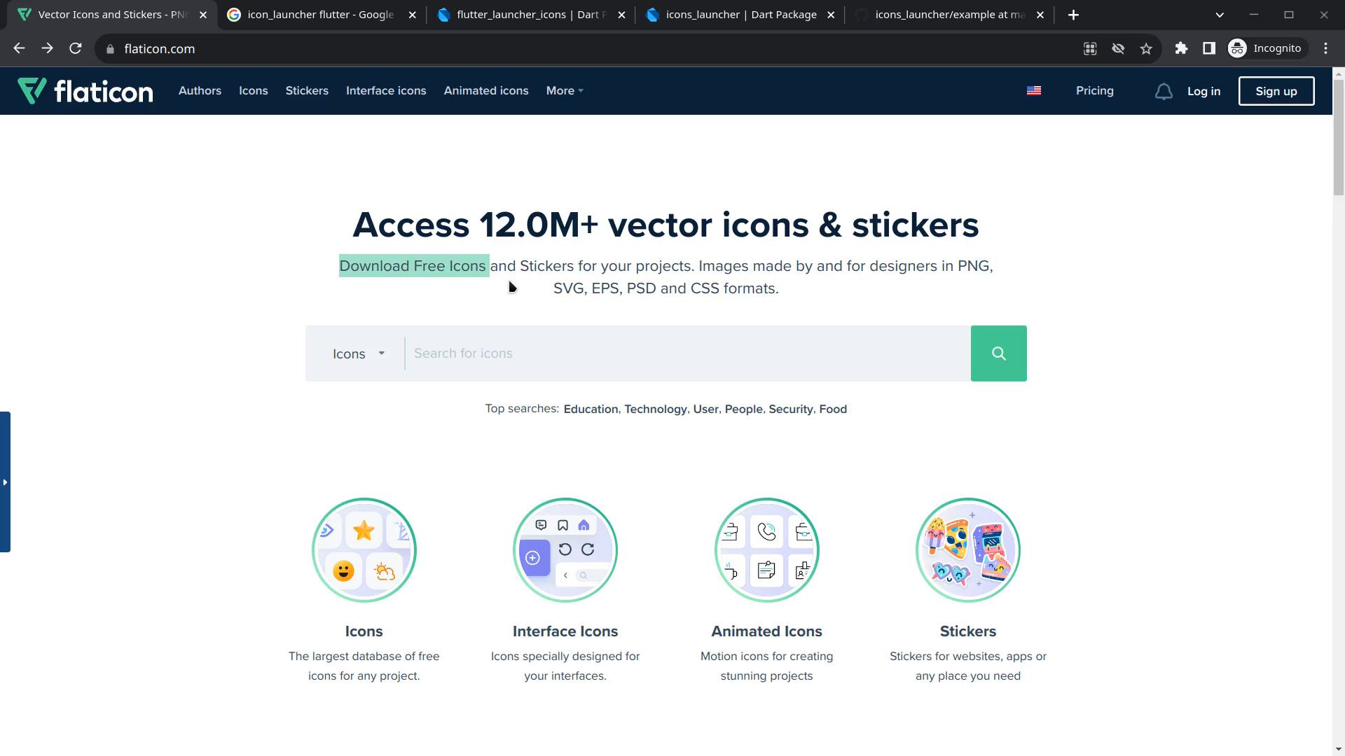
mouse_move(519, 332)
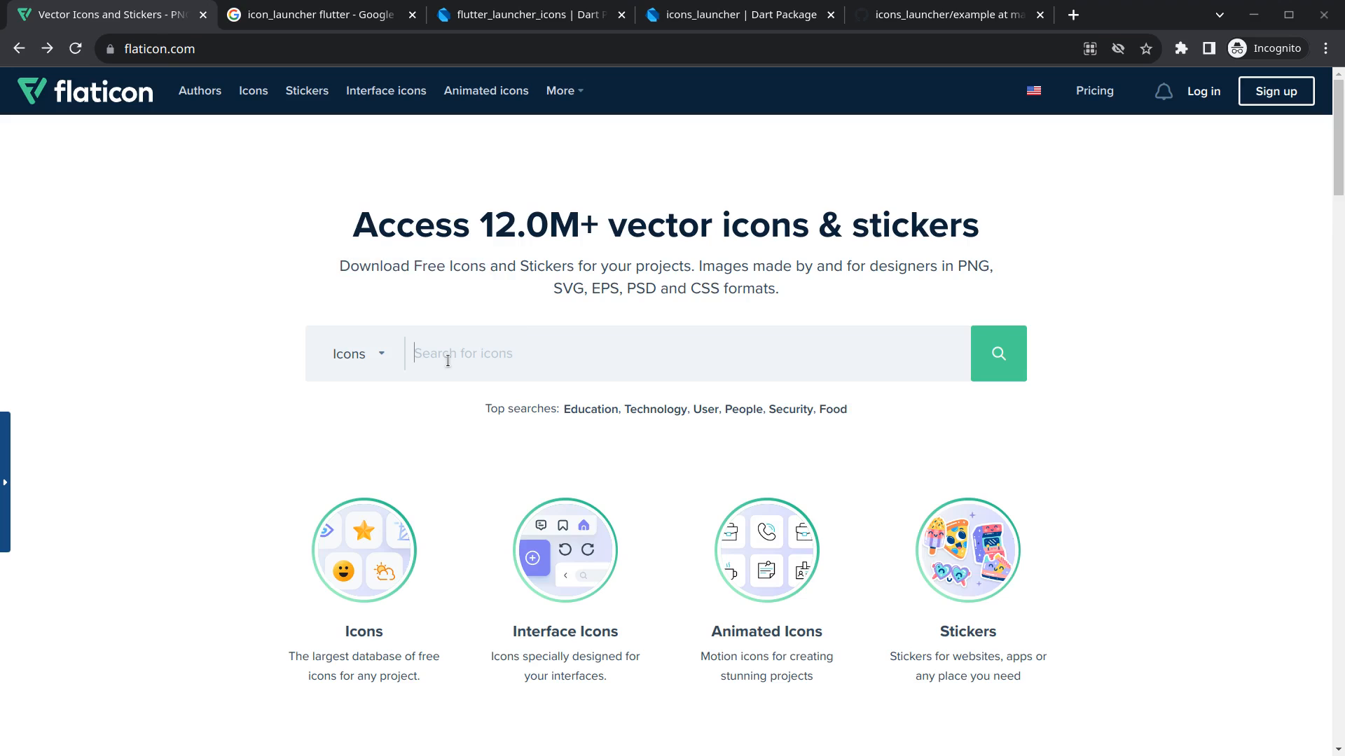
type("ai")
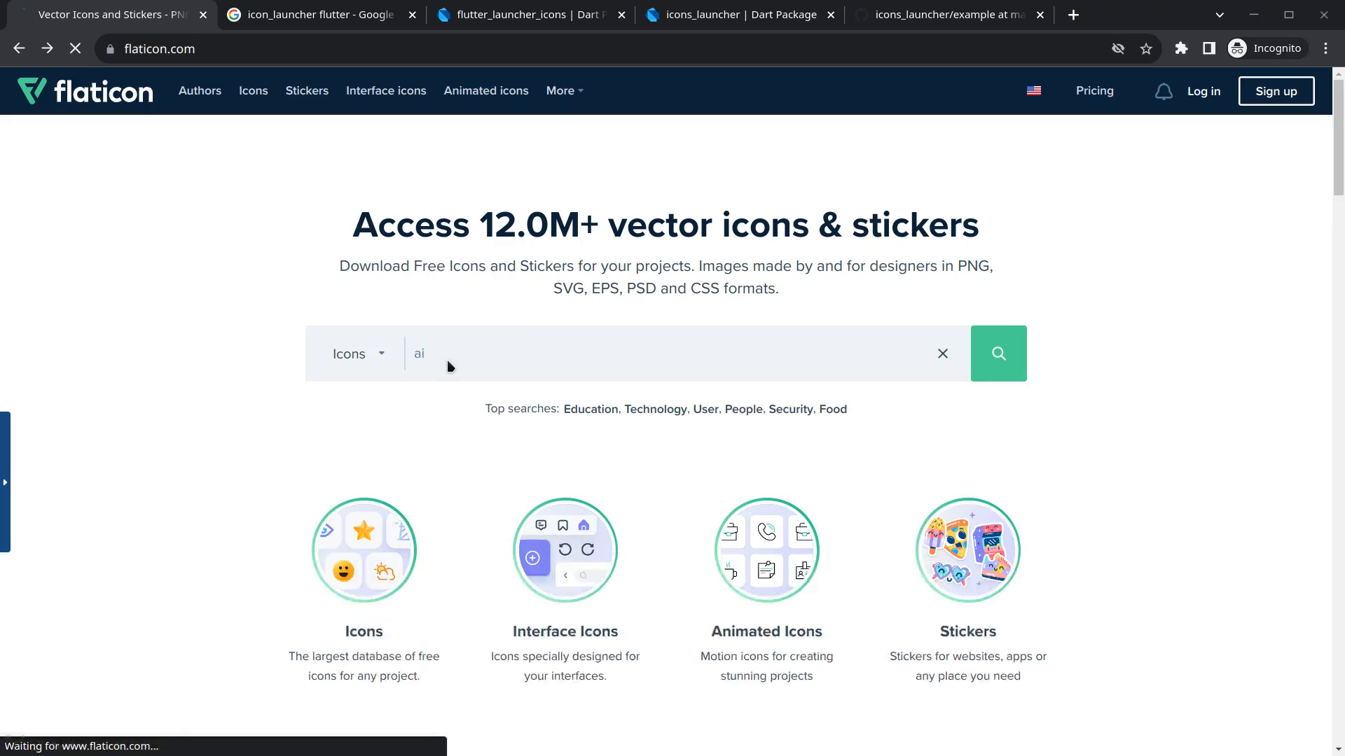
left_click(997, 353)
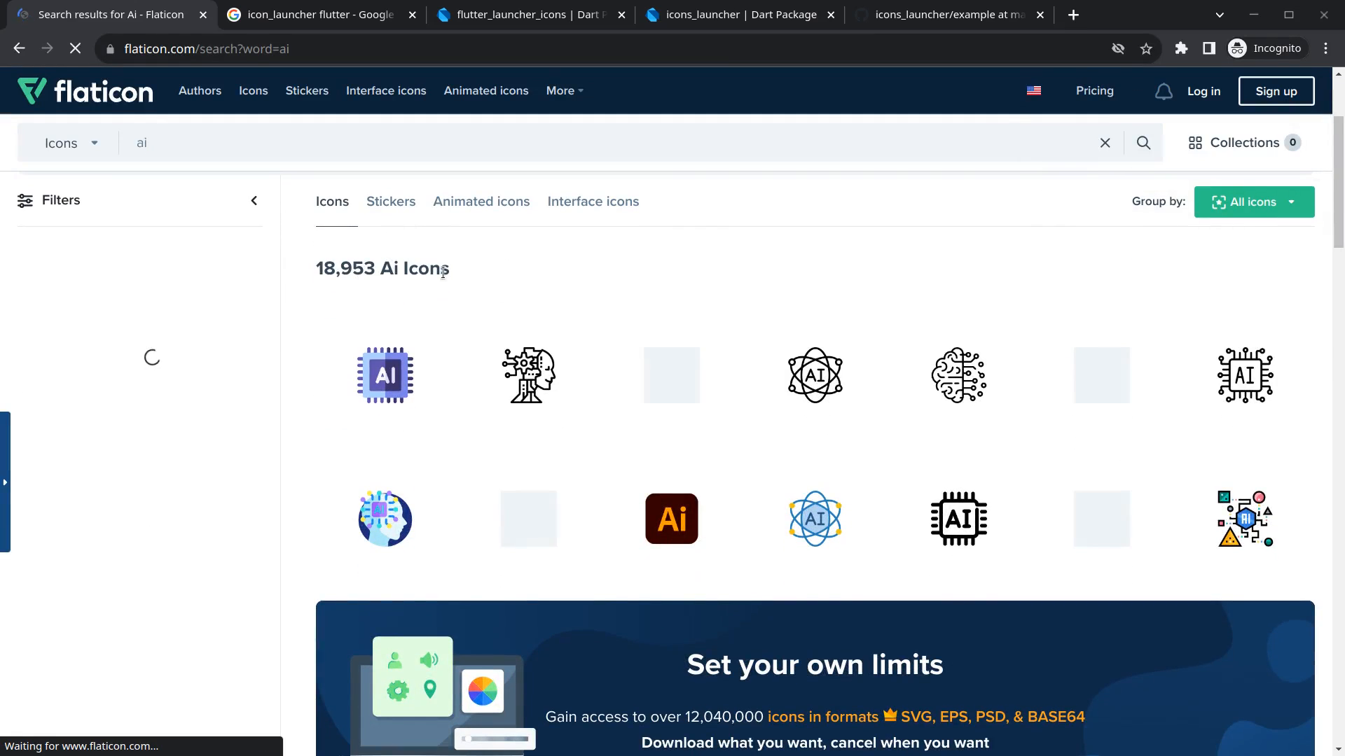
scroll("down", 3)
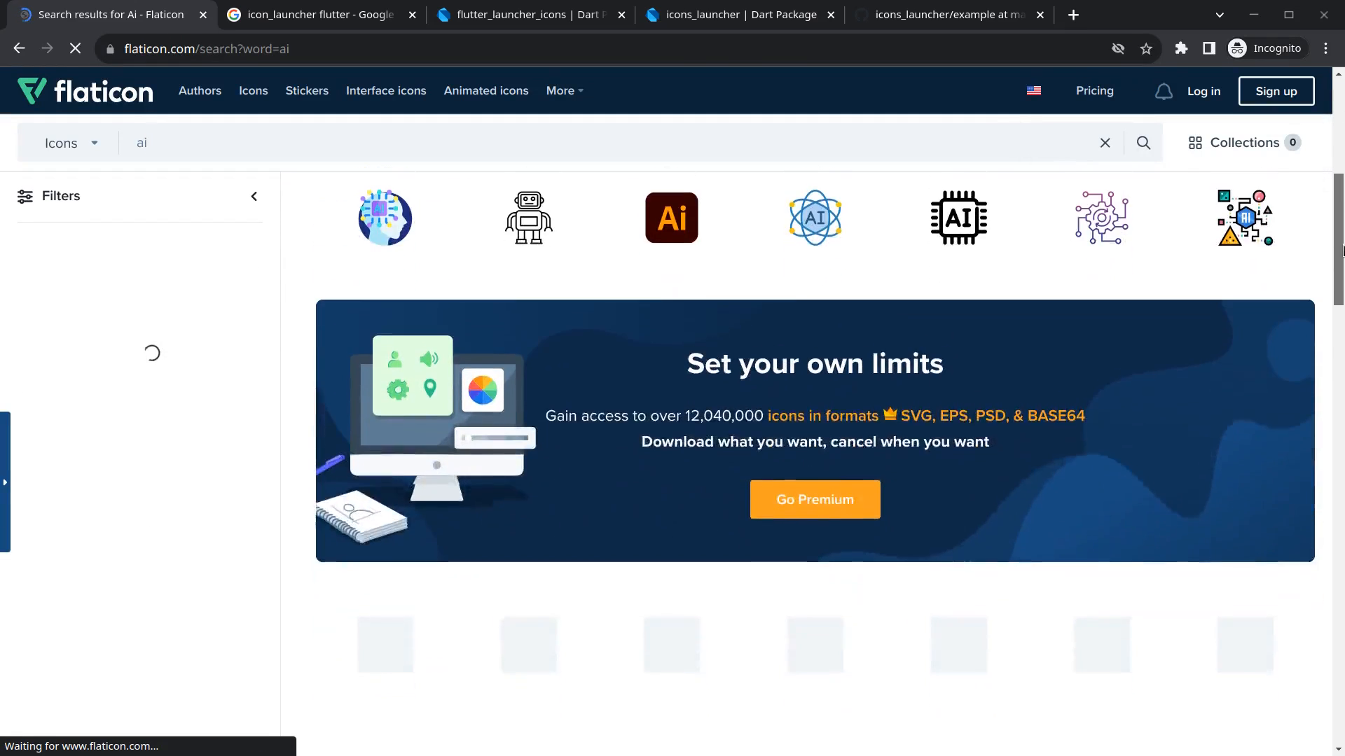
scroll("down", 3)
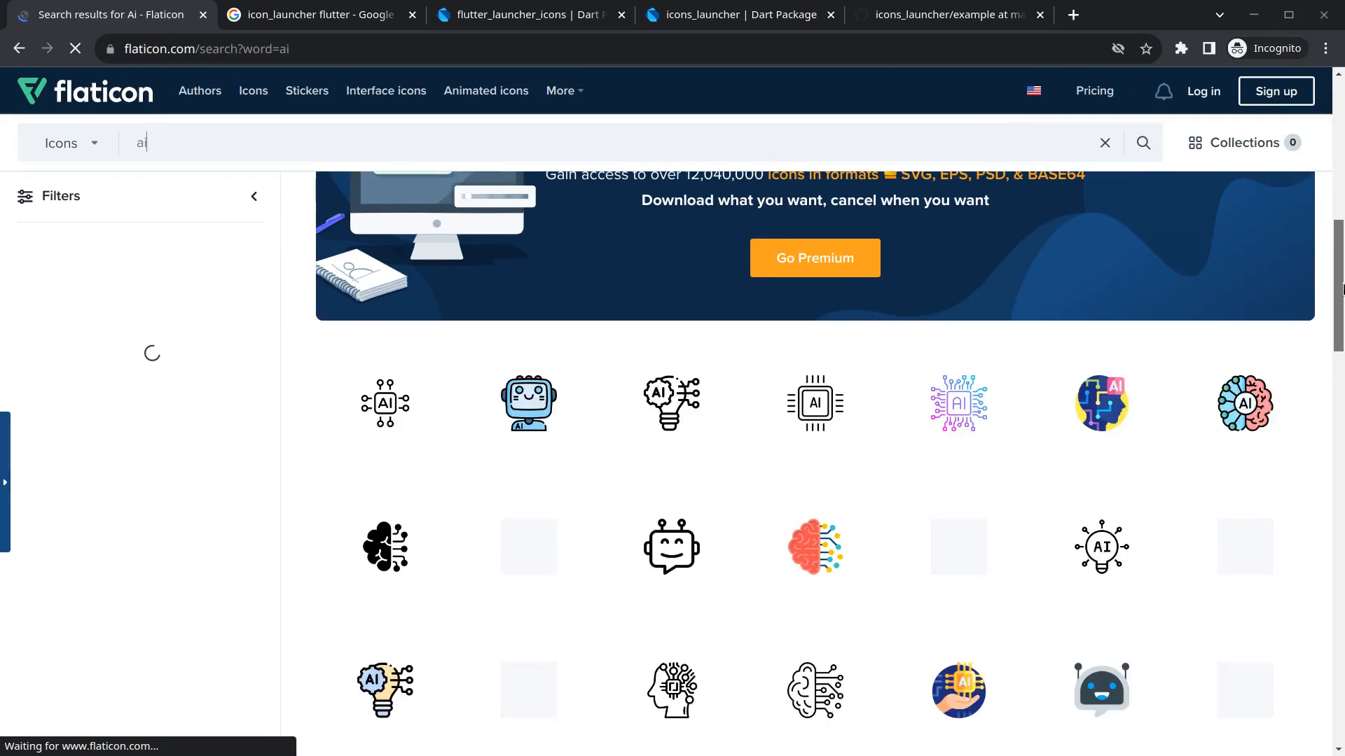
scroll("down", 3)
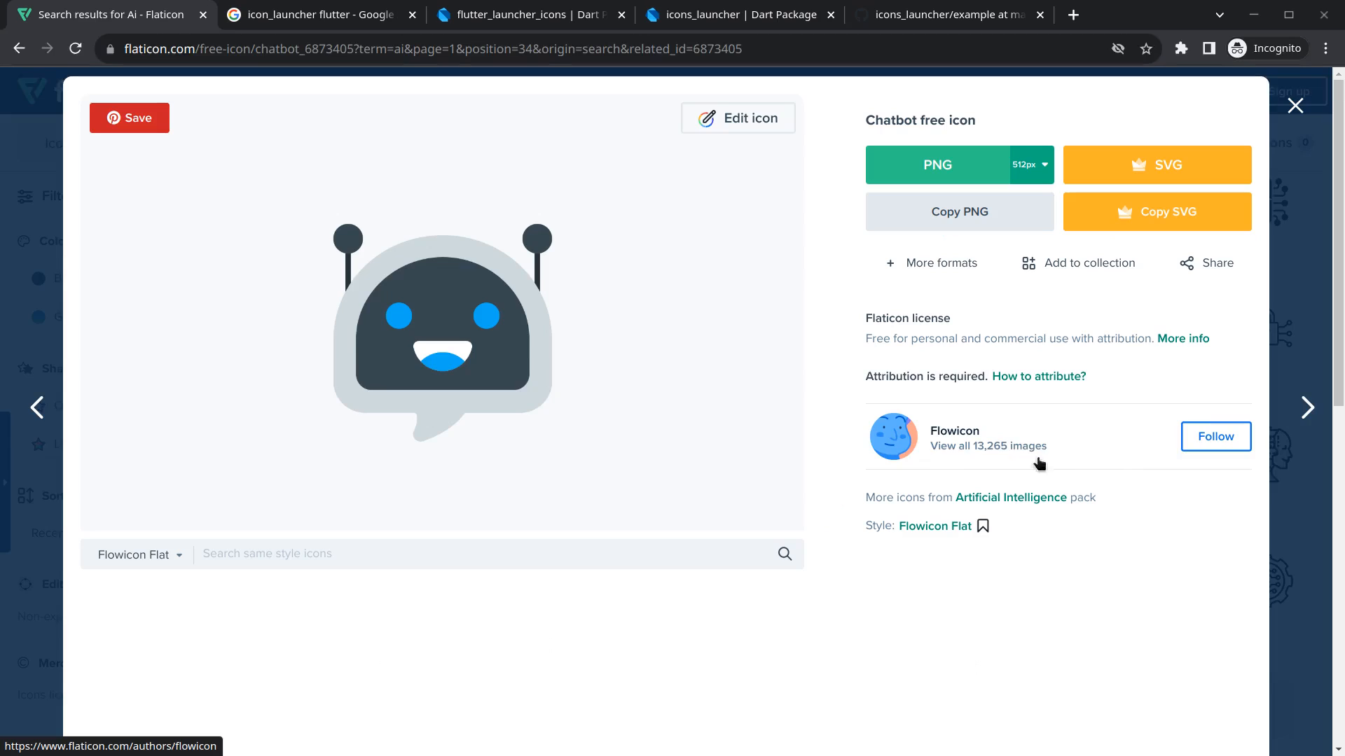
- Download the chatbot icon as a free PNG and dismiss the attribution popup
scroll("down", 3)
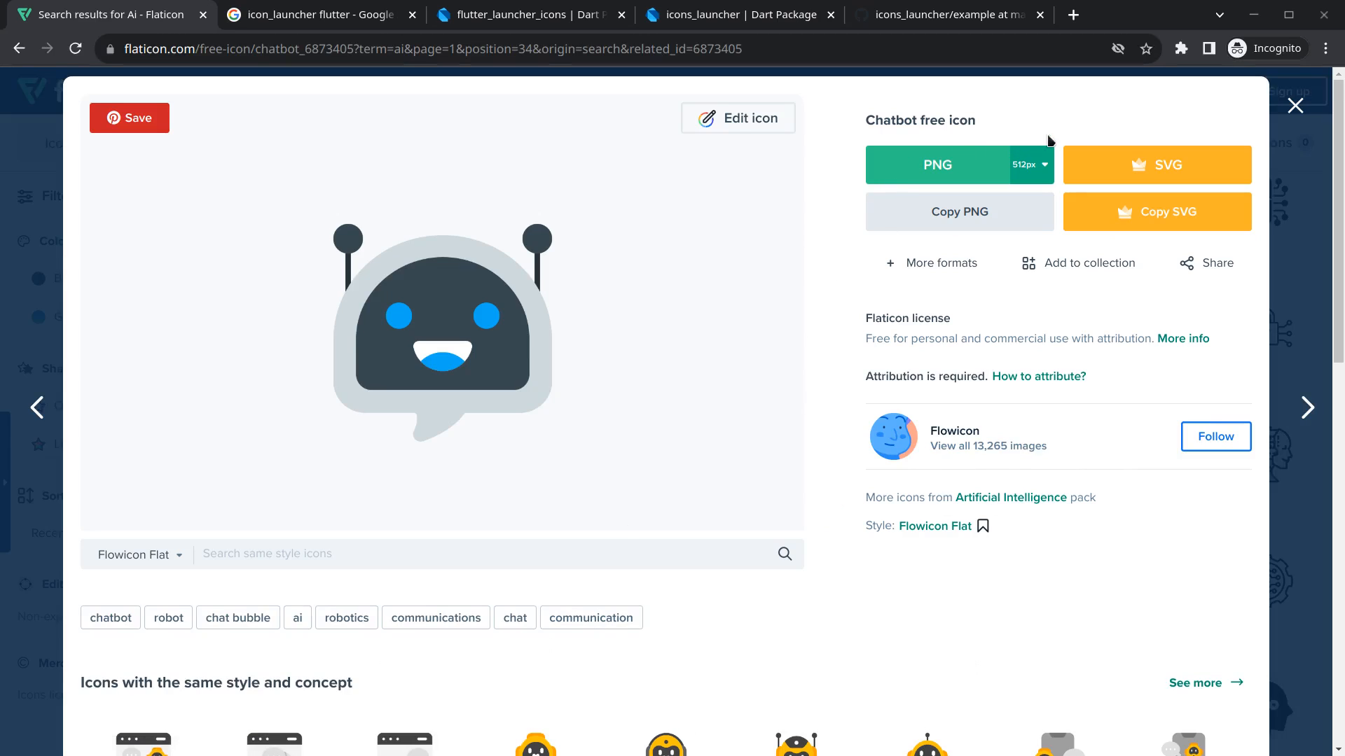
mouse_move(951, 186)
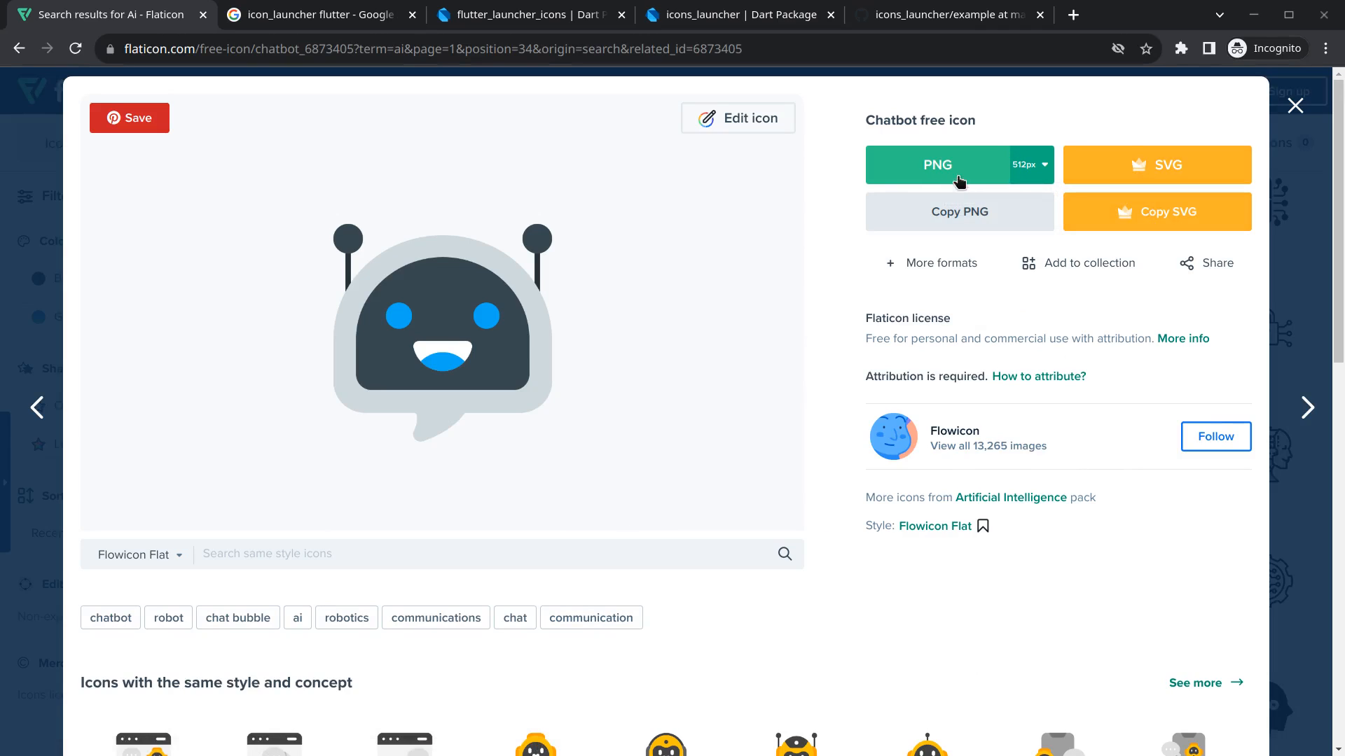
mouse_move(959, 211)
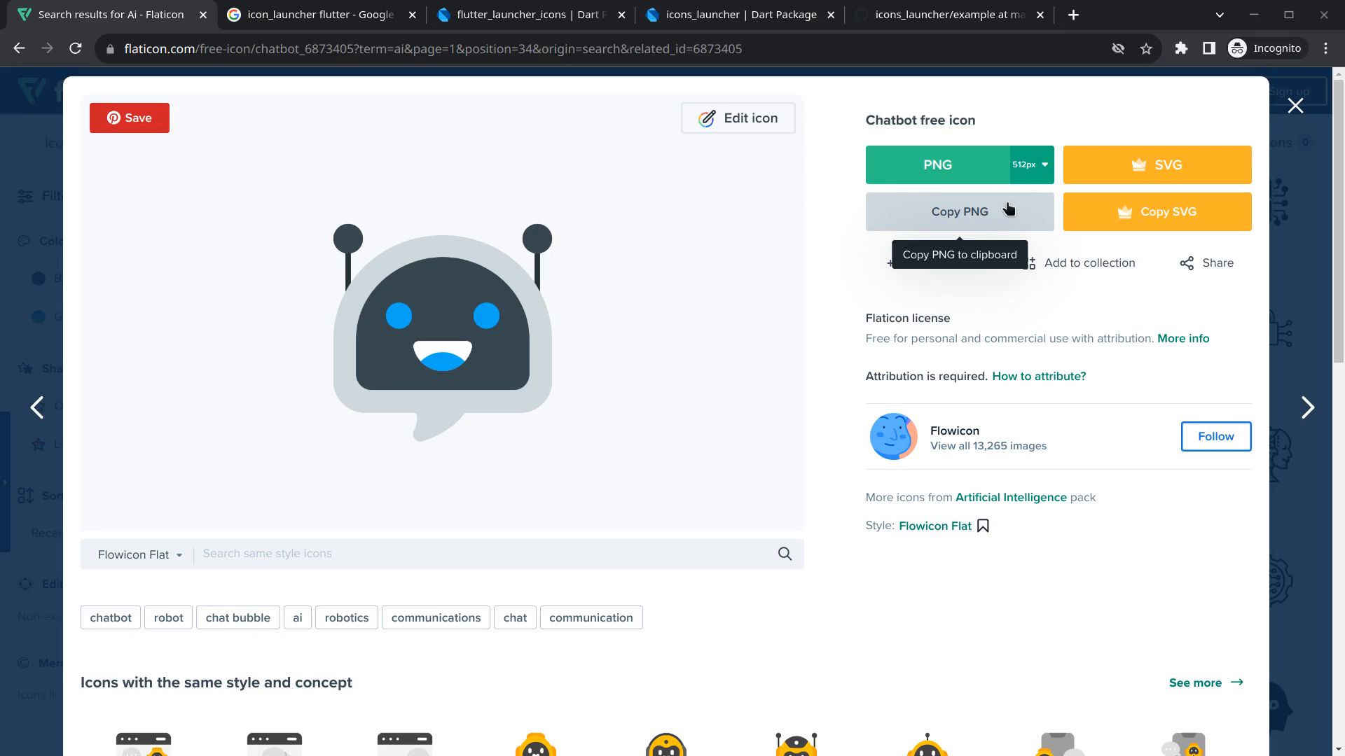
mouse_move(821, 328)
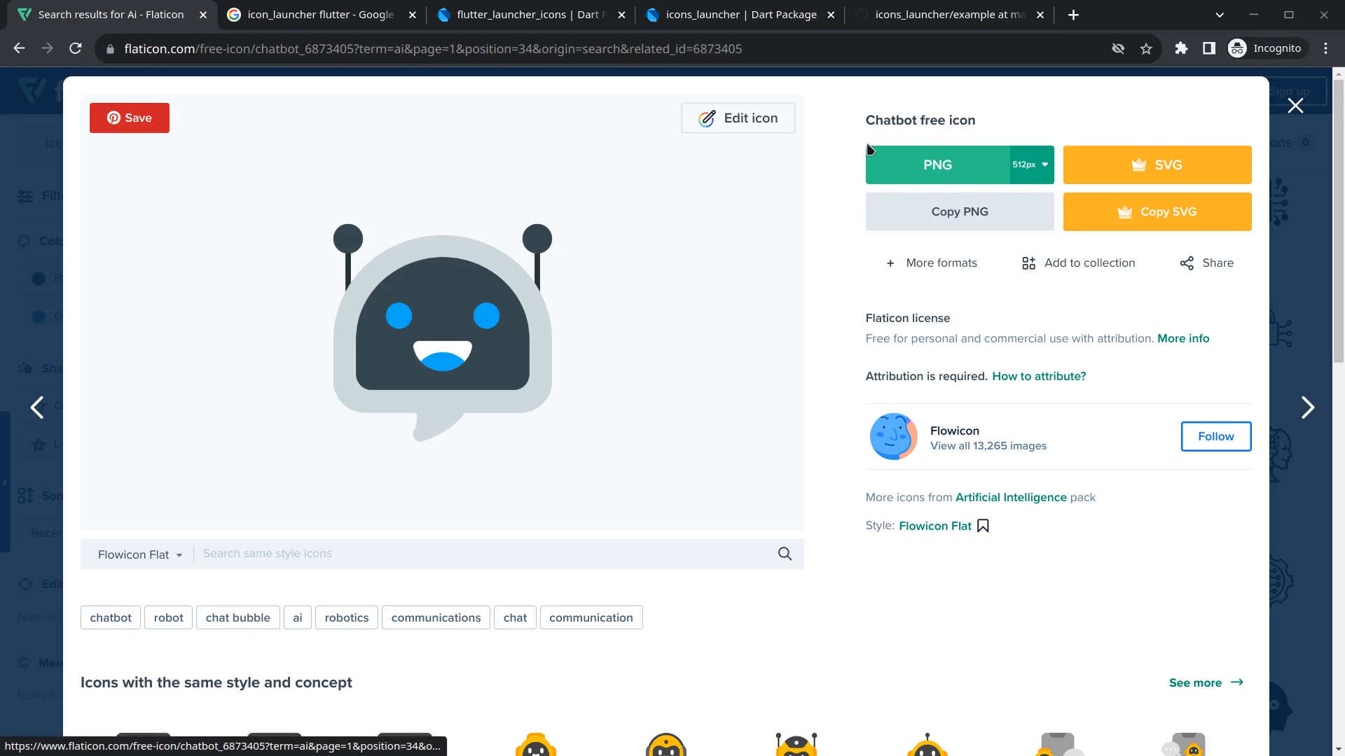
left_click(1032, 164)
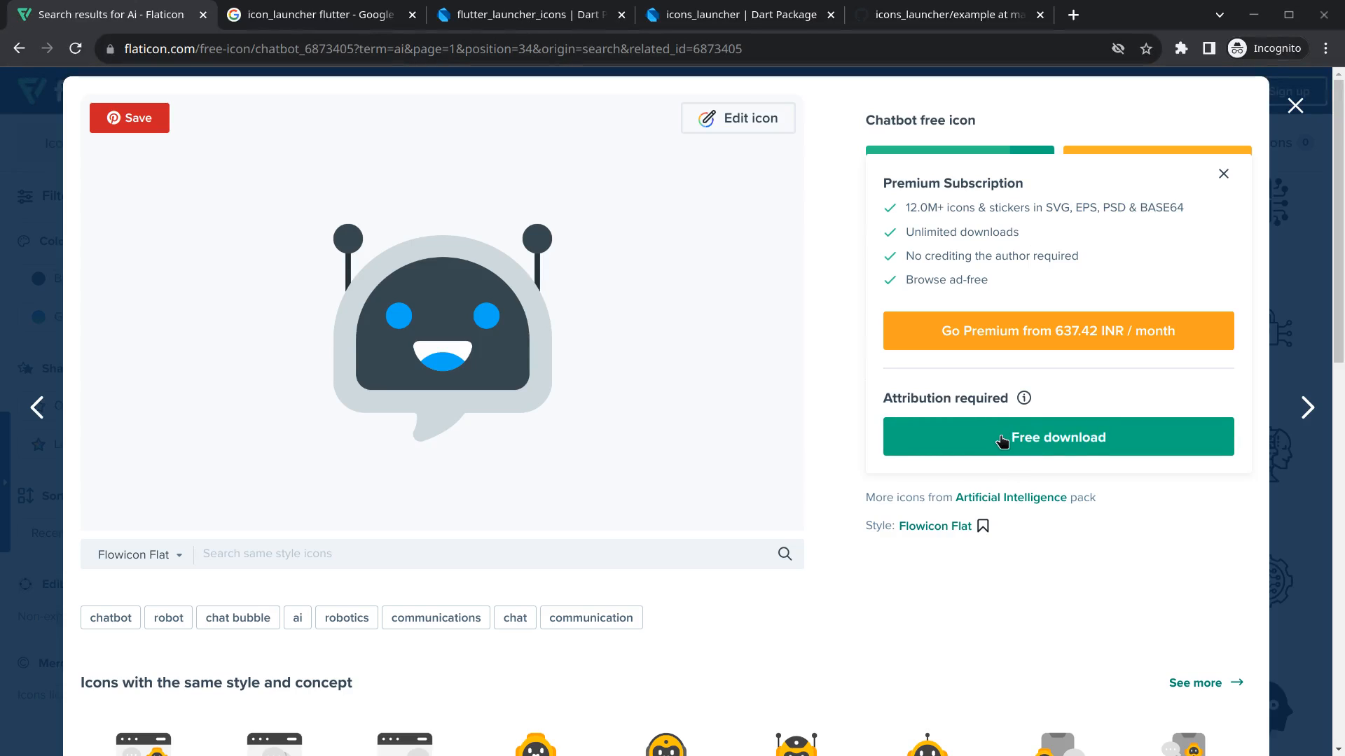
left_click(1057, 437)
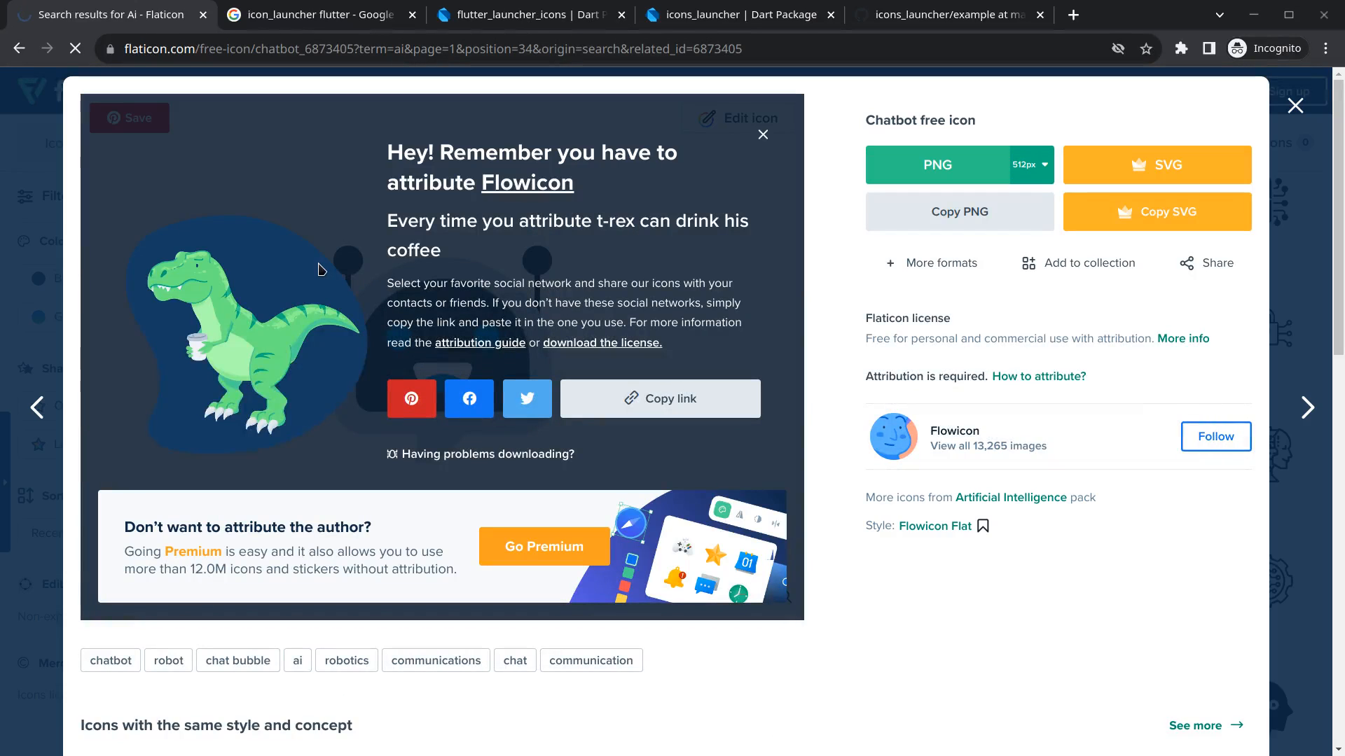
left_click(939, 165)
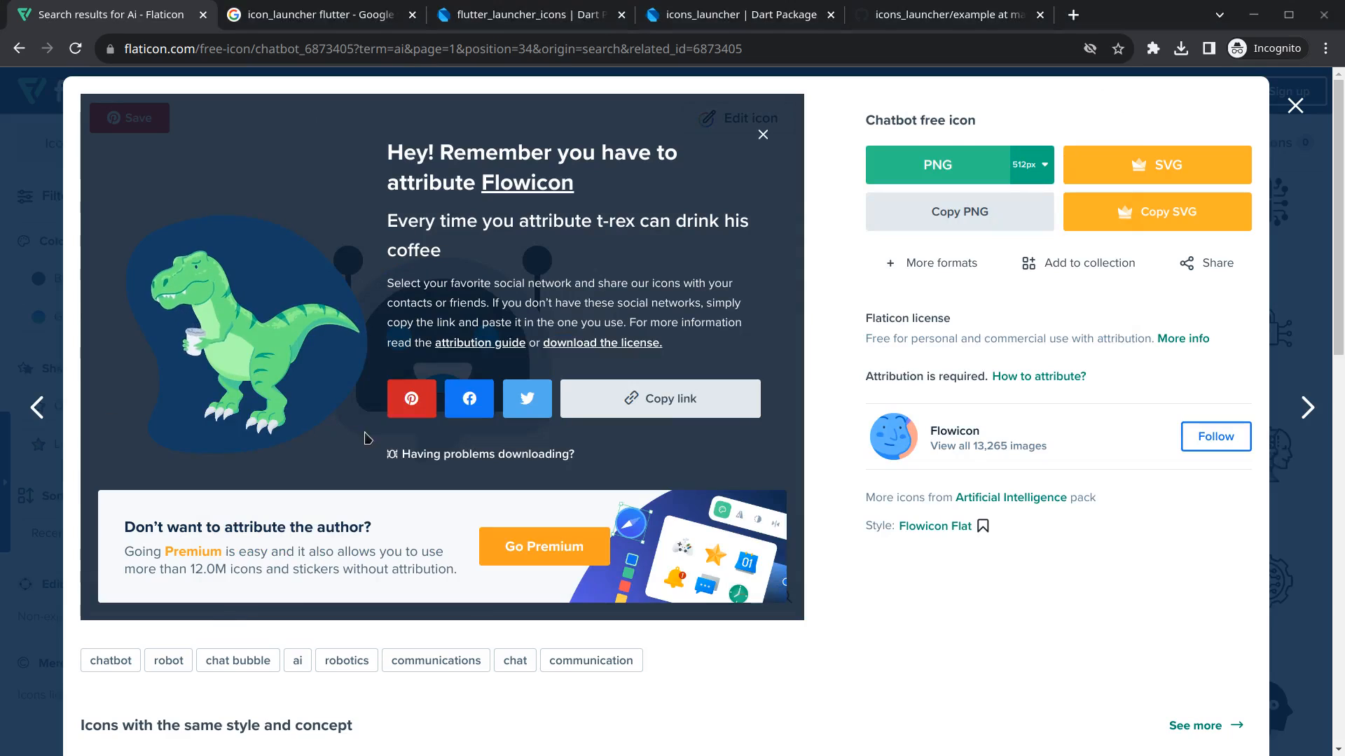
left_click(660, 398)
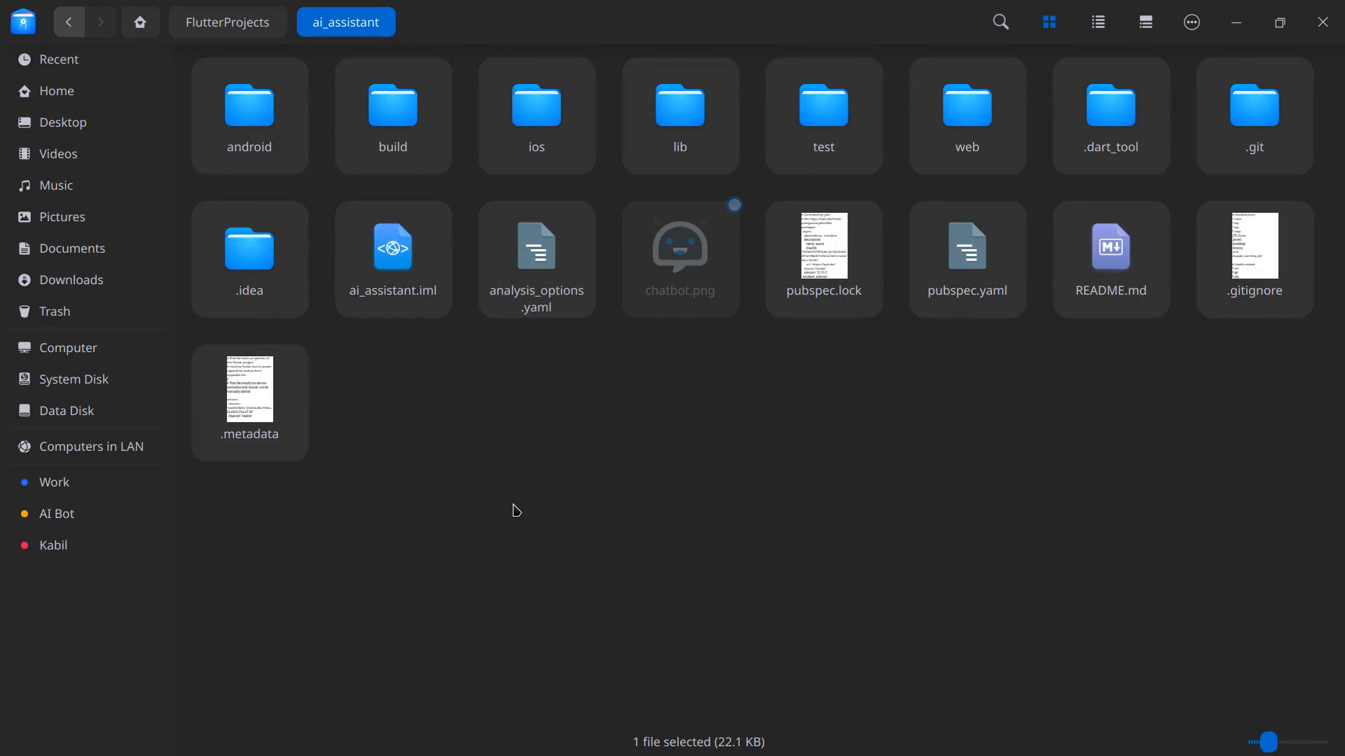
mouse_move(405, 112)
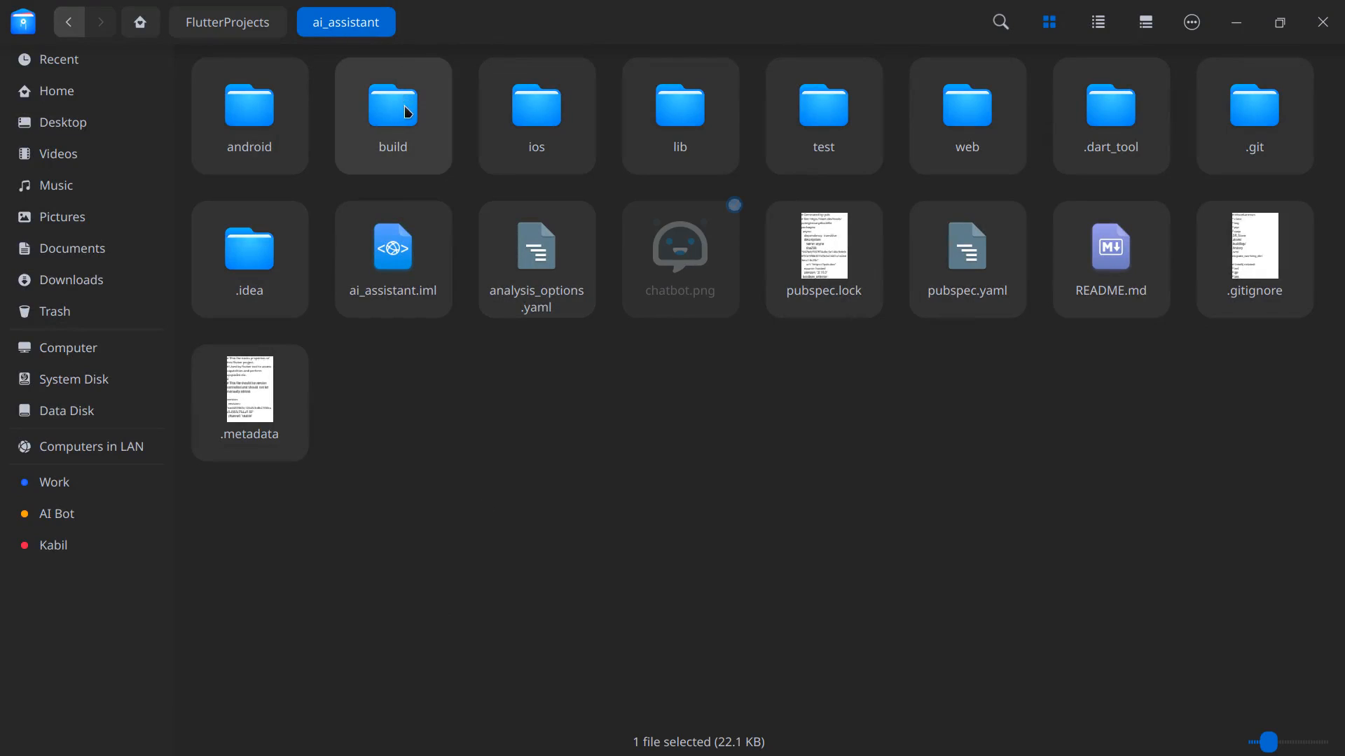
- Create an 'assets' folder in ai_assistant and an 'images' folder inside it
left_click(444, 486)
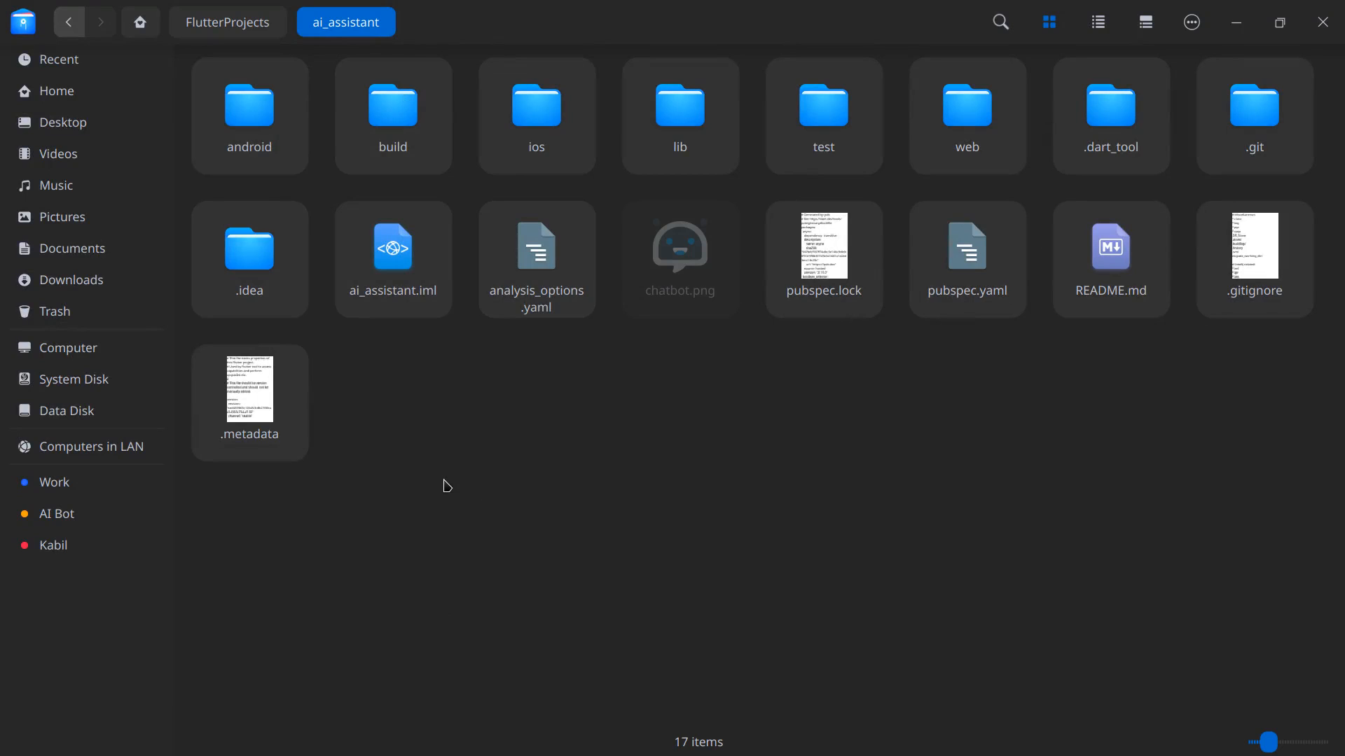
type("assets")
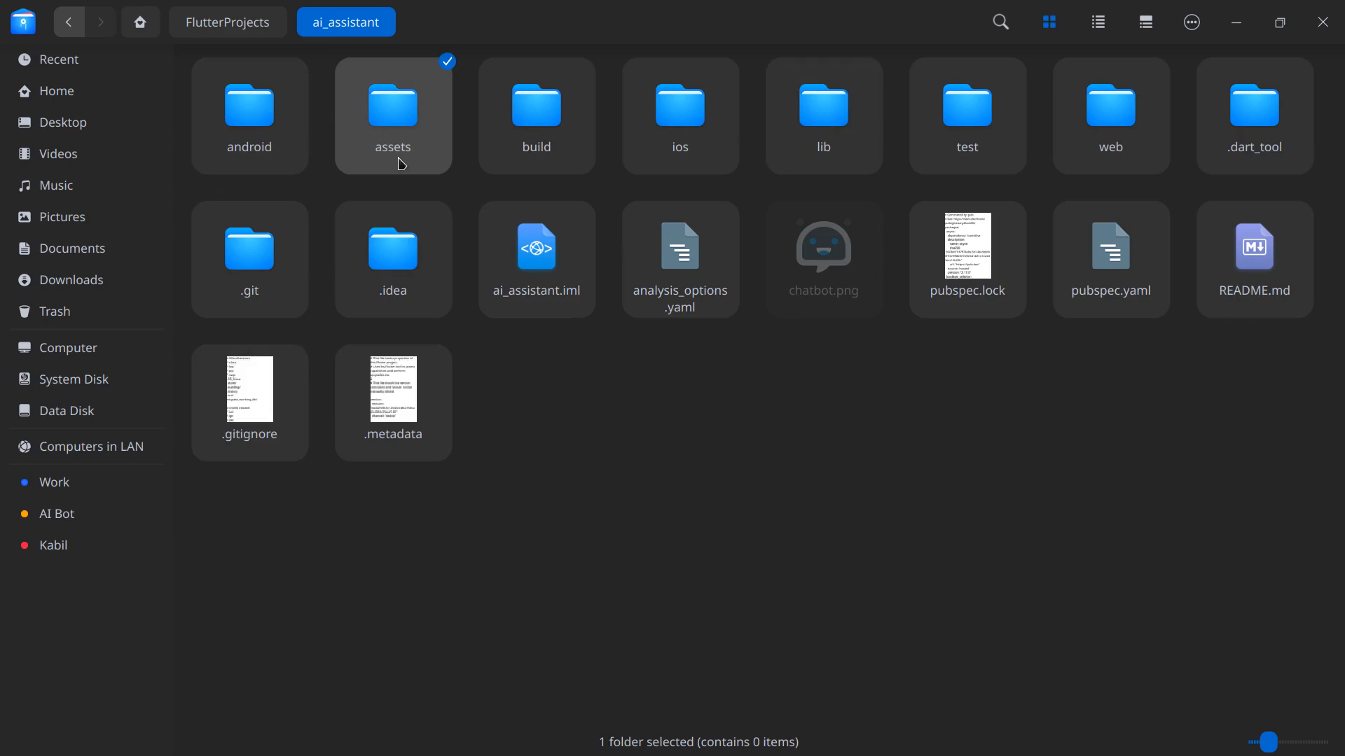
mouse_move(371, 115)
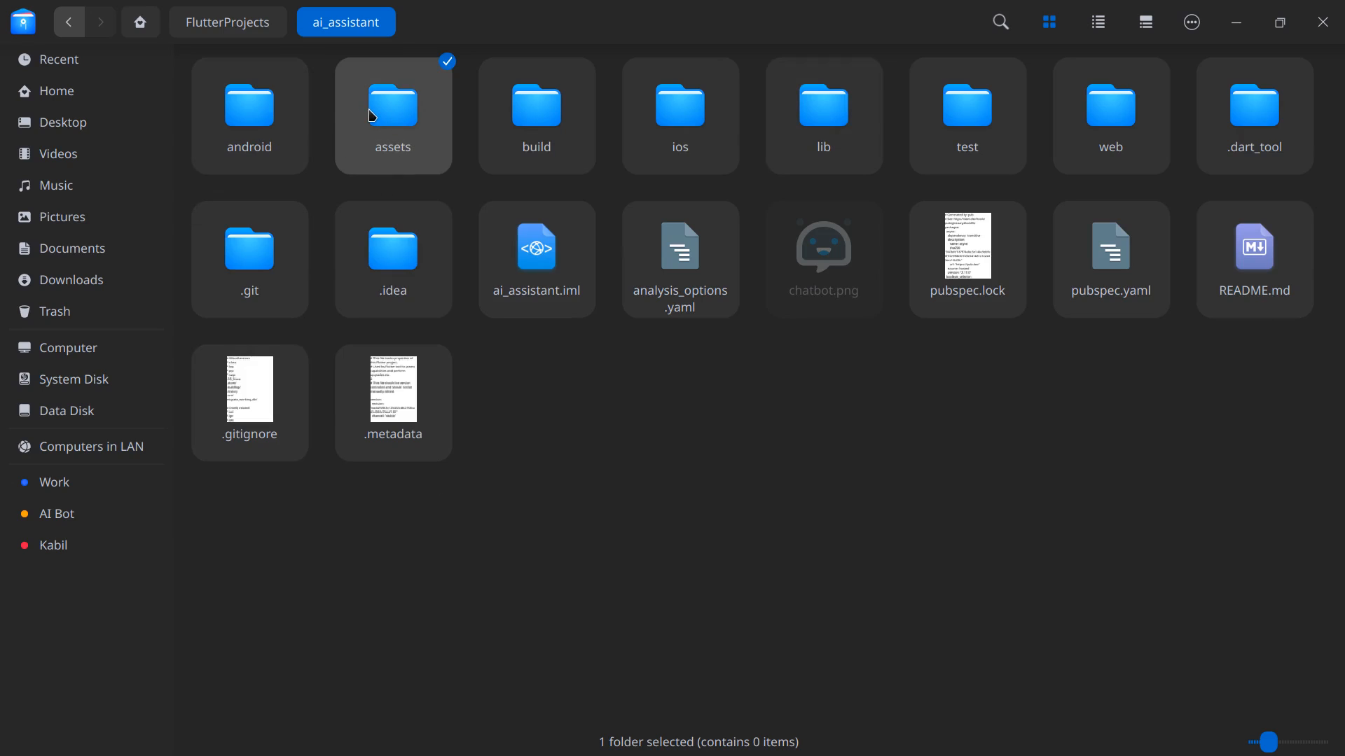
double_click(392, 115)
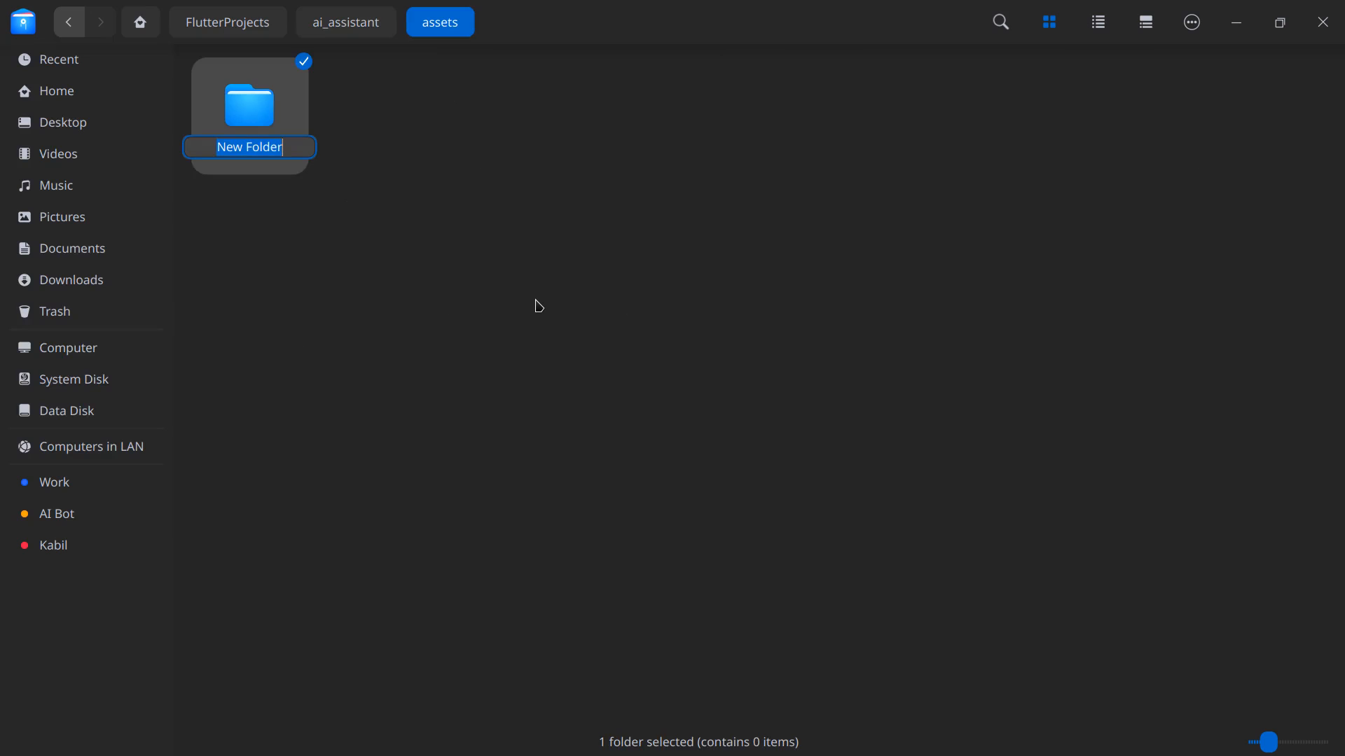
type("images")
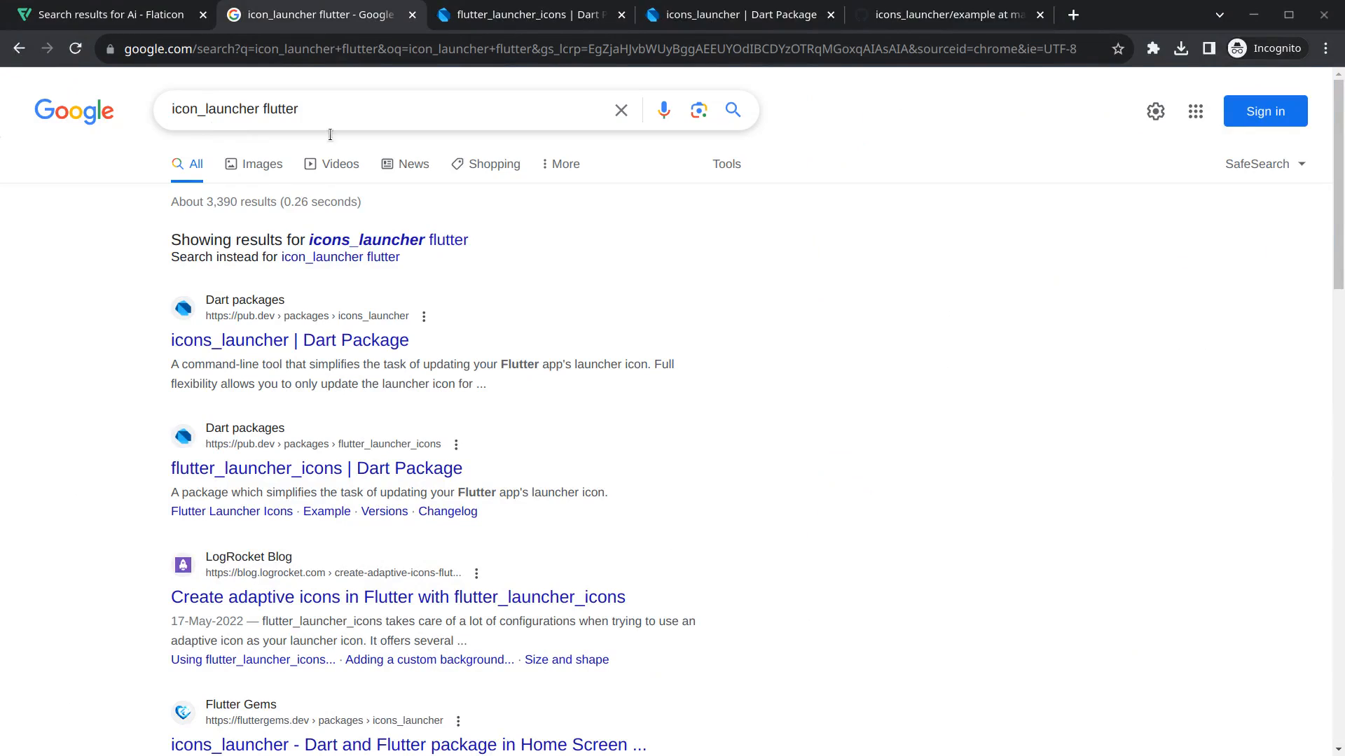
mouse_move(283, 330)
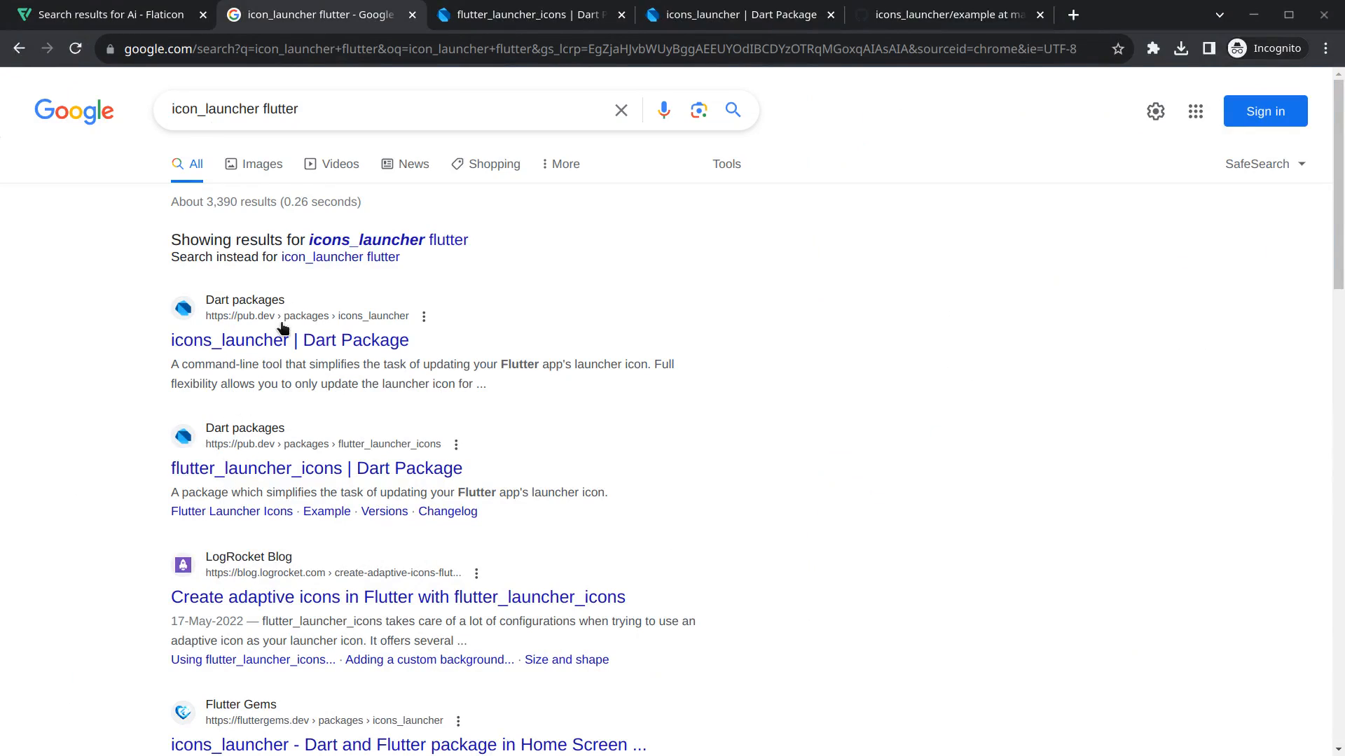
- View the flutter_launcher_icons page, then switch to the icons_launcher package page
left_click(515, 15)
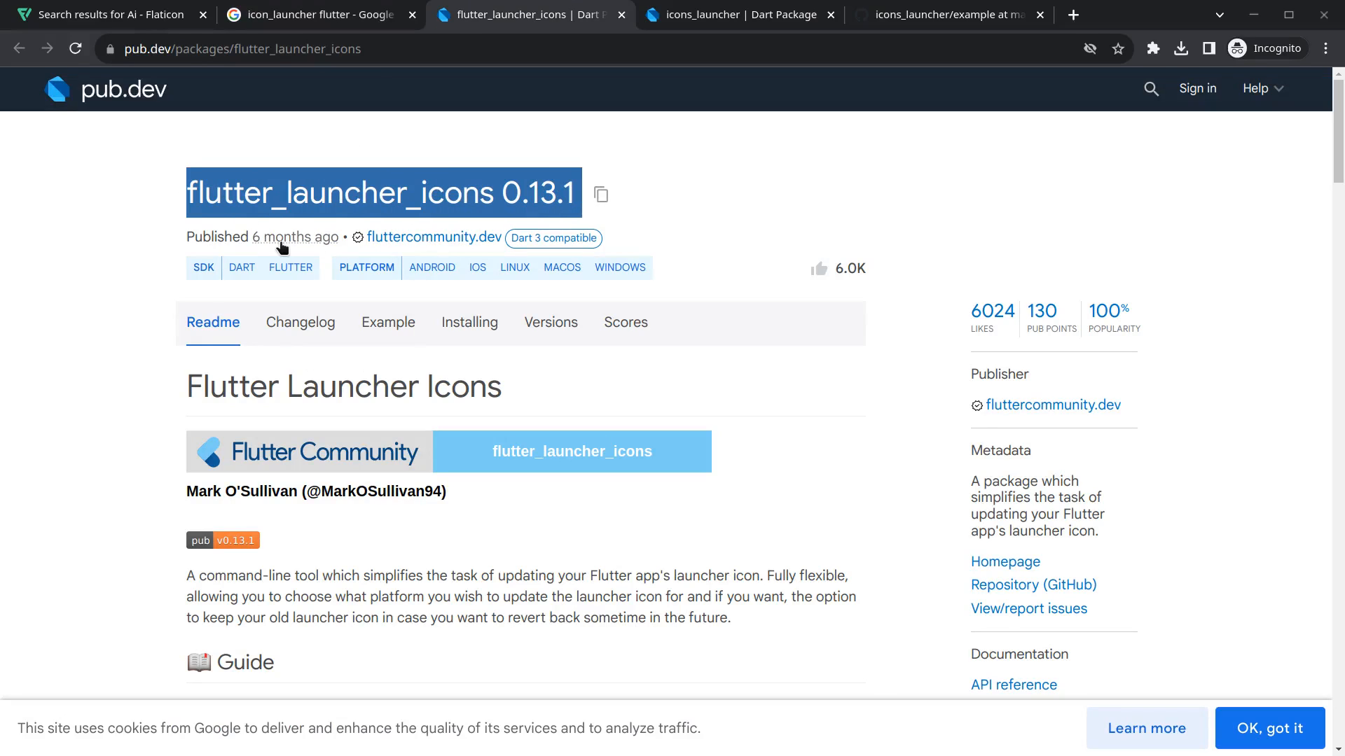
left_click(733, 15)
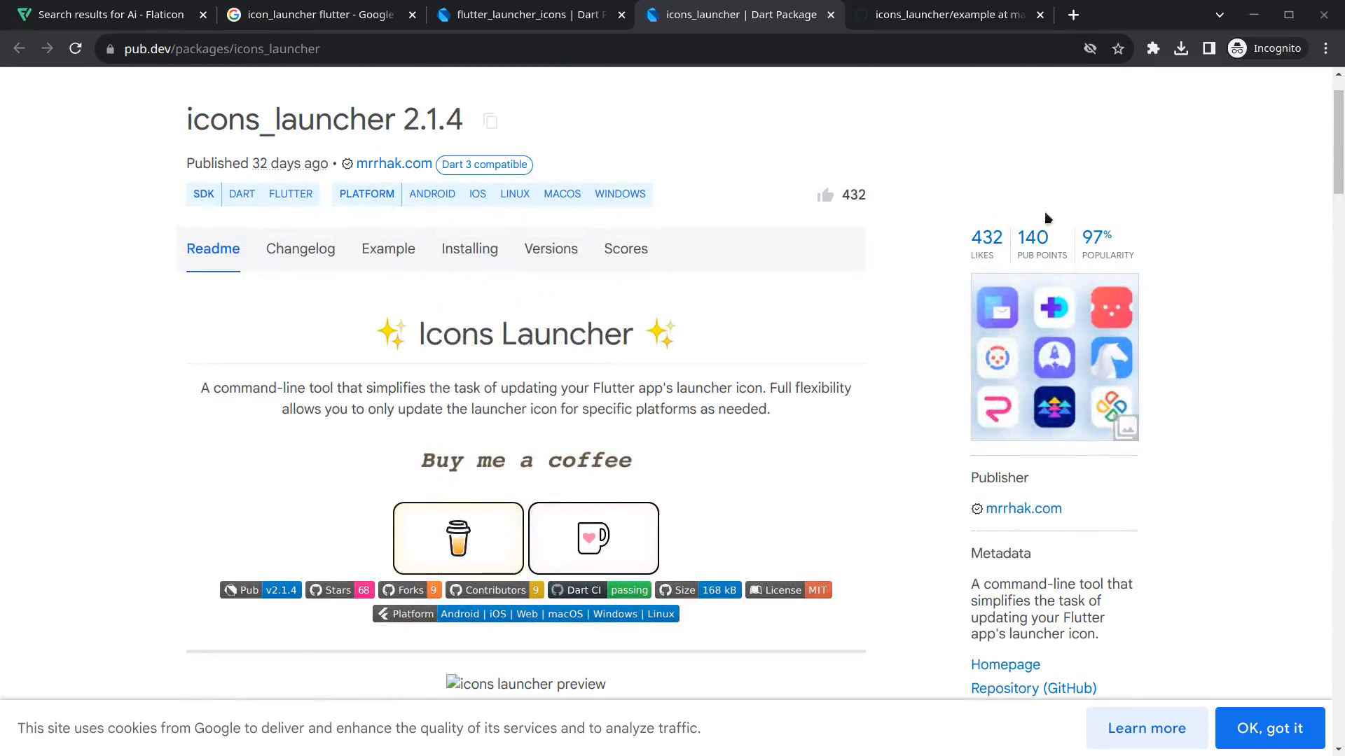
mouse_move(279, 176)
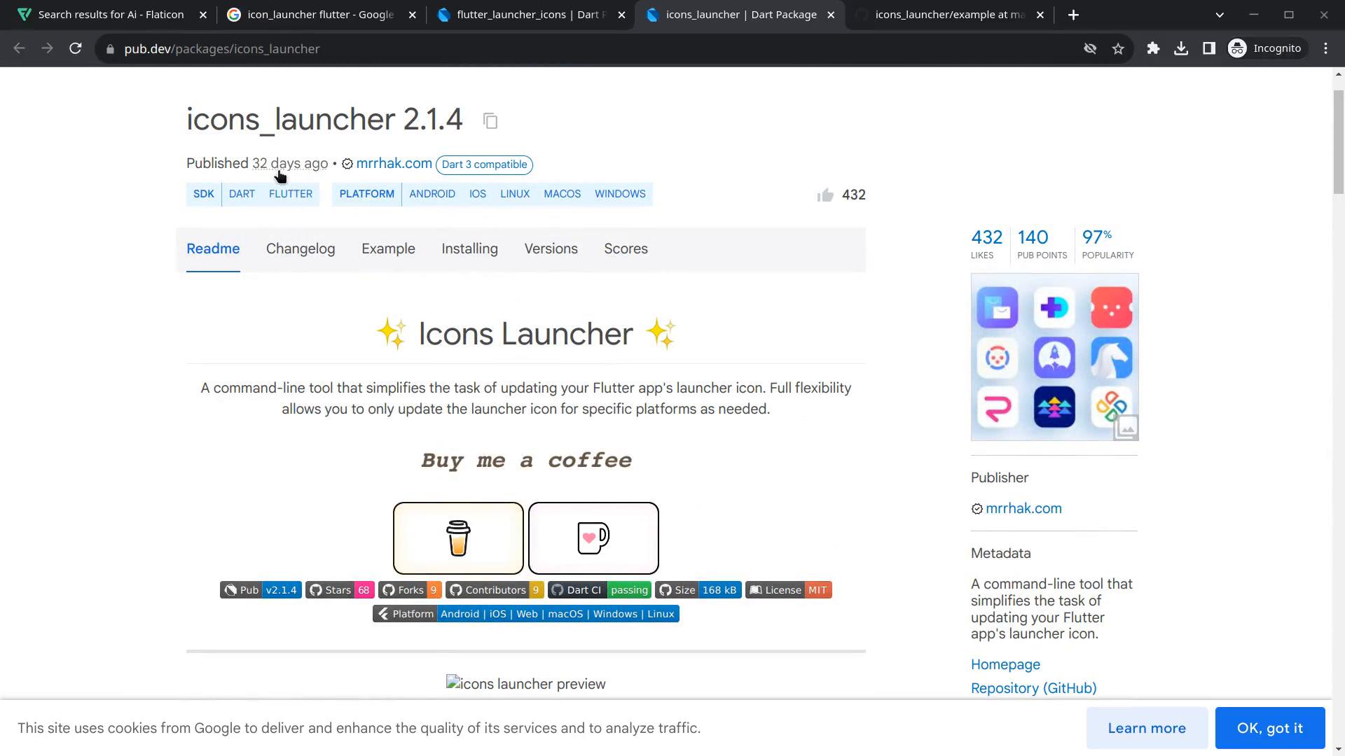
mouse_move(290, 163)
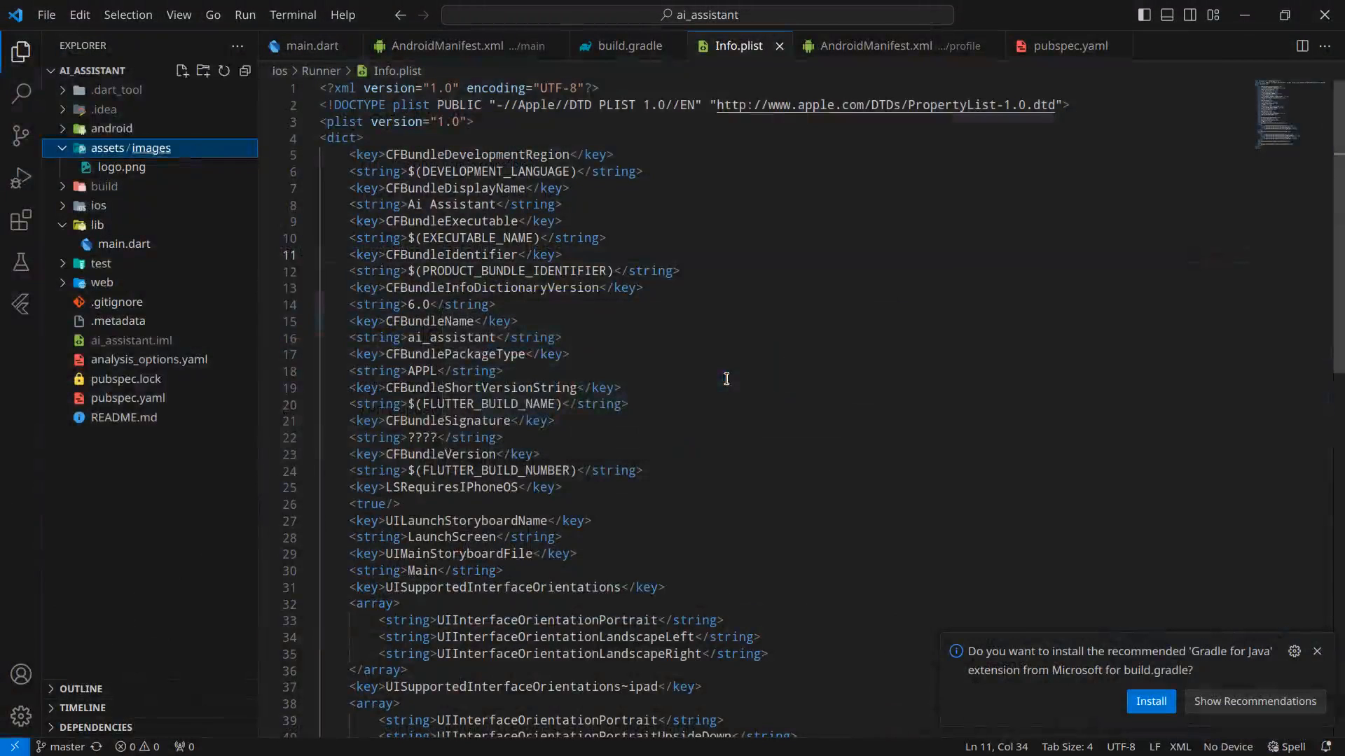
- Add '# For Changing App Icon' and icons_launcher ^2.1.4 under dev_dependencies in pubspec.yaml
left_click(1066, 46)
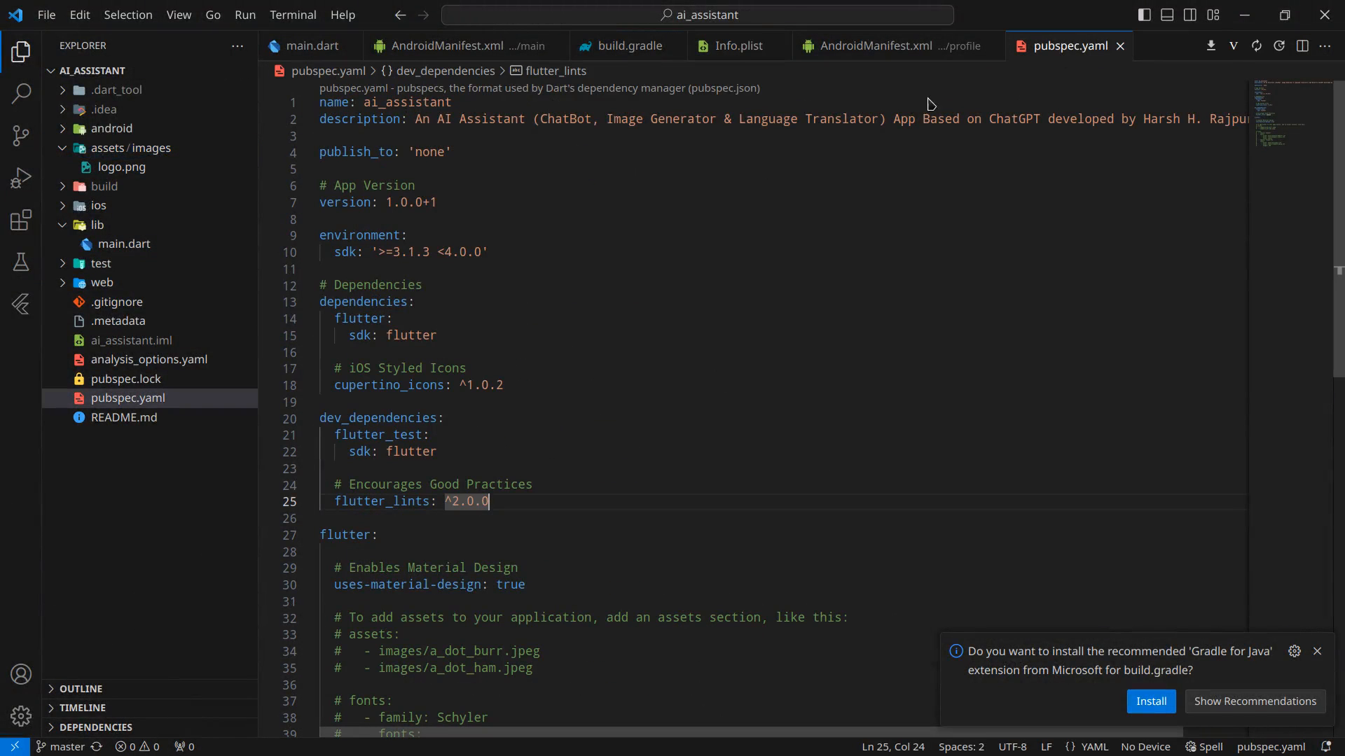
scroll("down", 3)
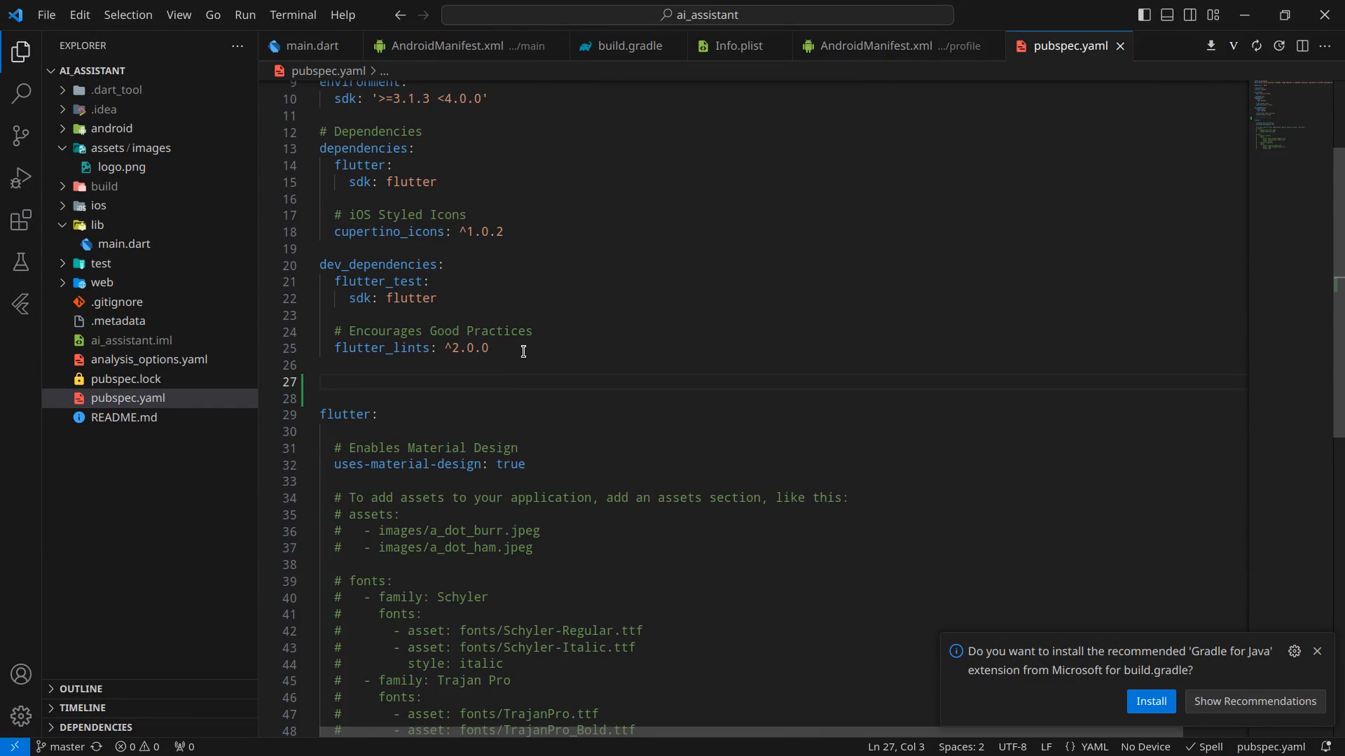
type("# For Changing App Icon")
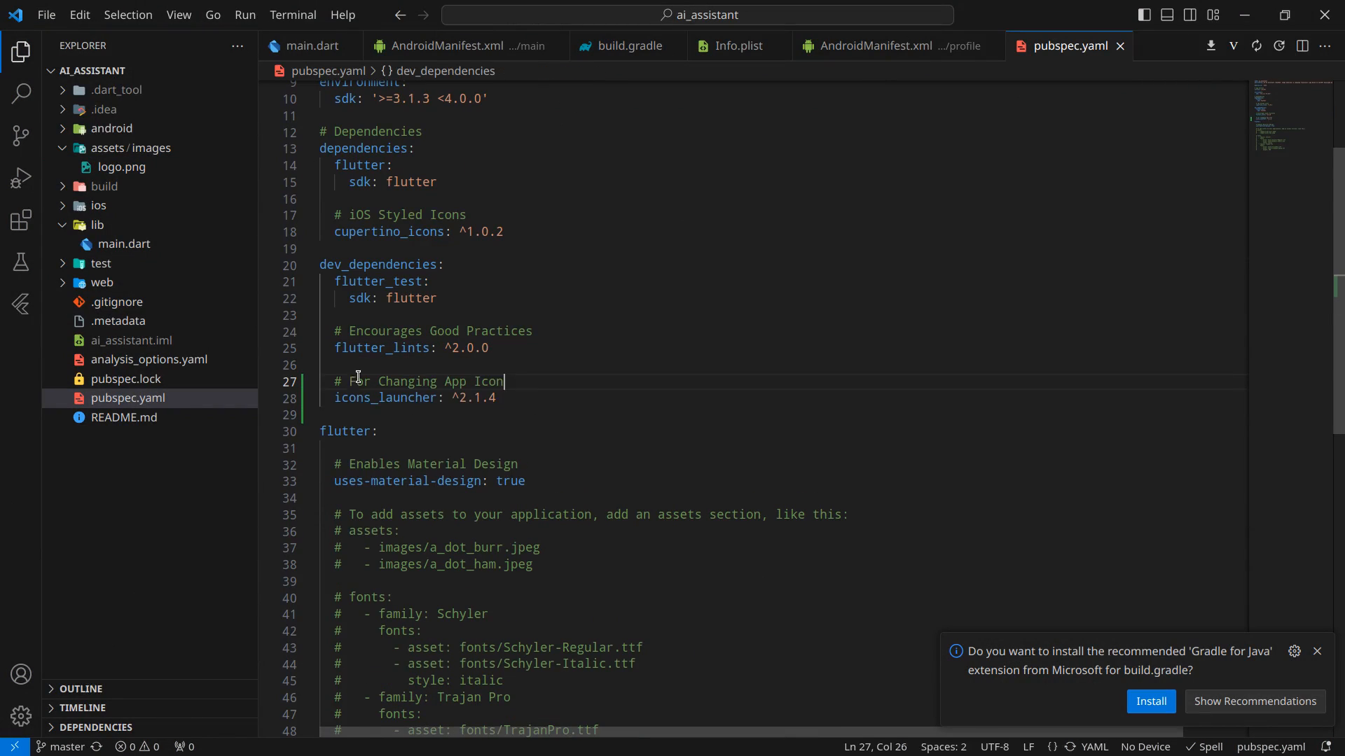
mouse_move(543, 385)
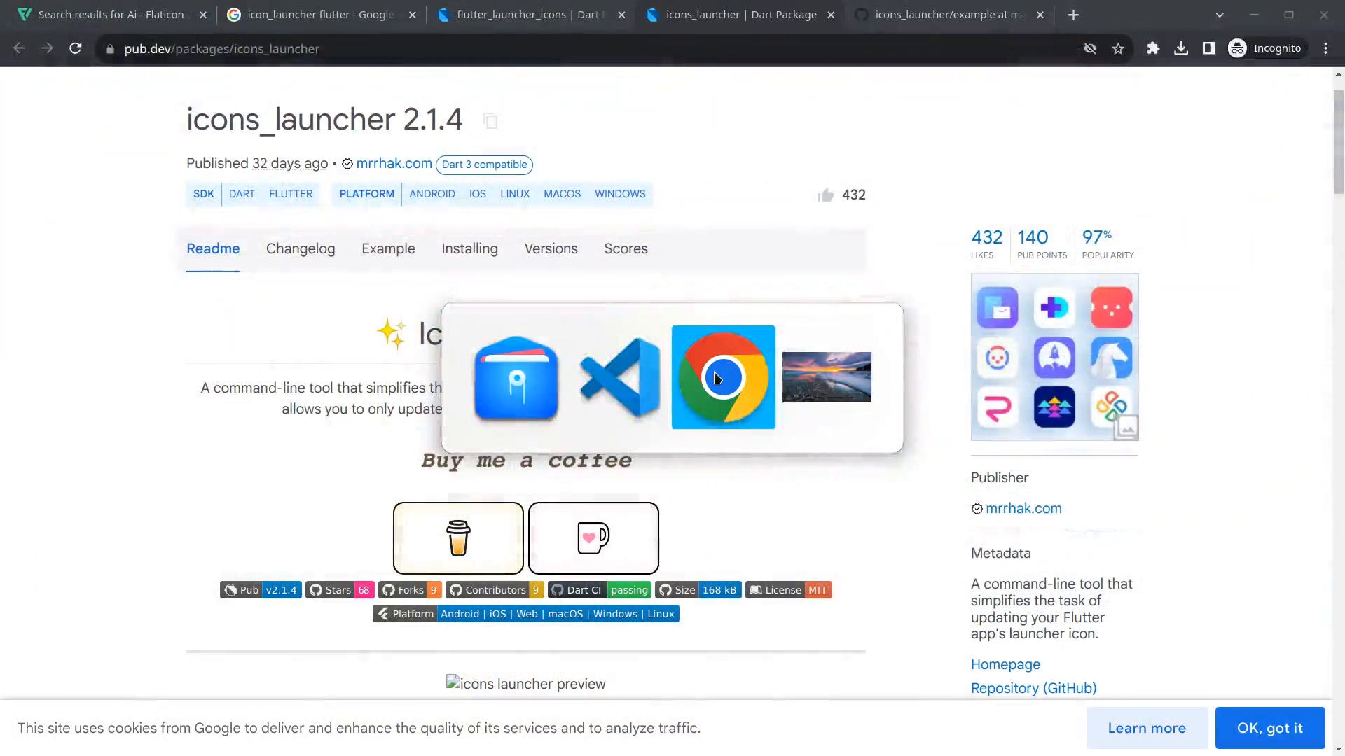
- Scroll the icons_launcher readme to Guide and select the sample configuration block
scroll("down", 3)
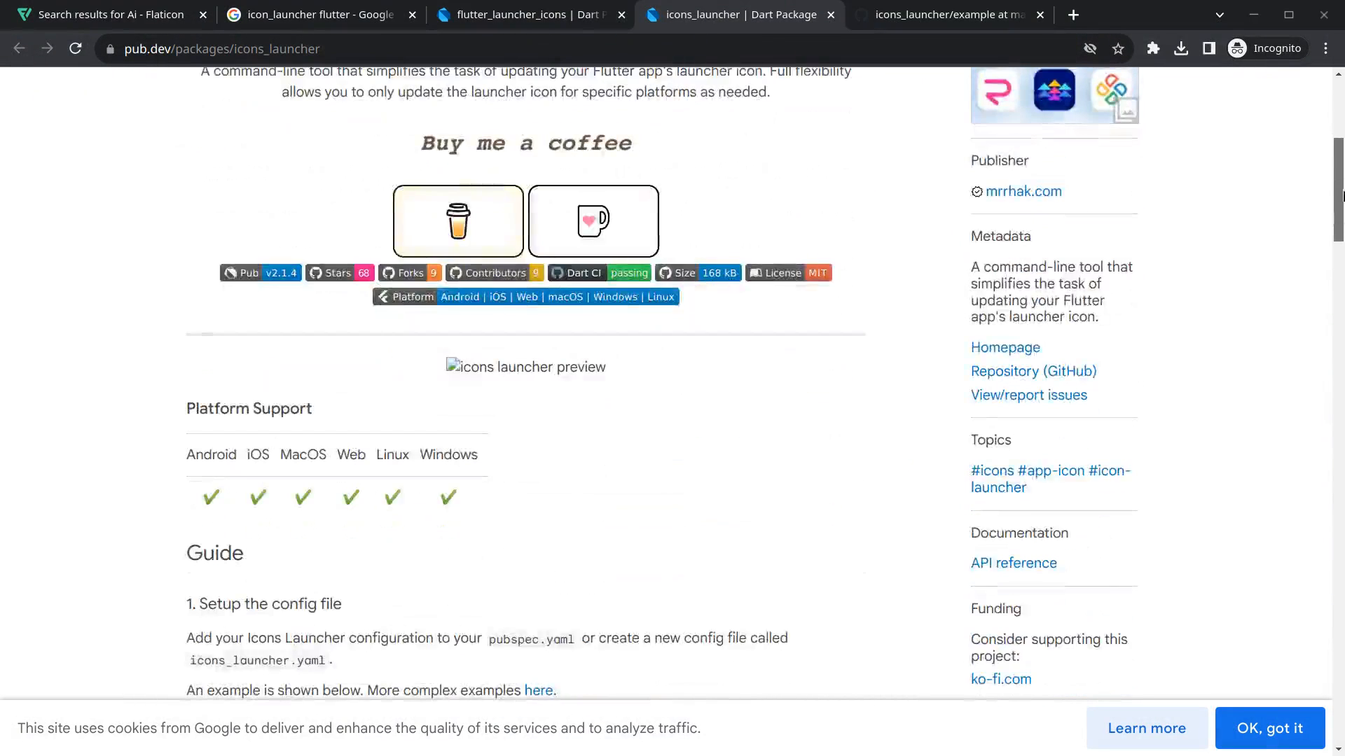
scroll("down", 3)
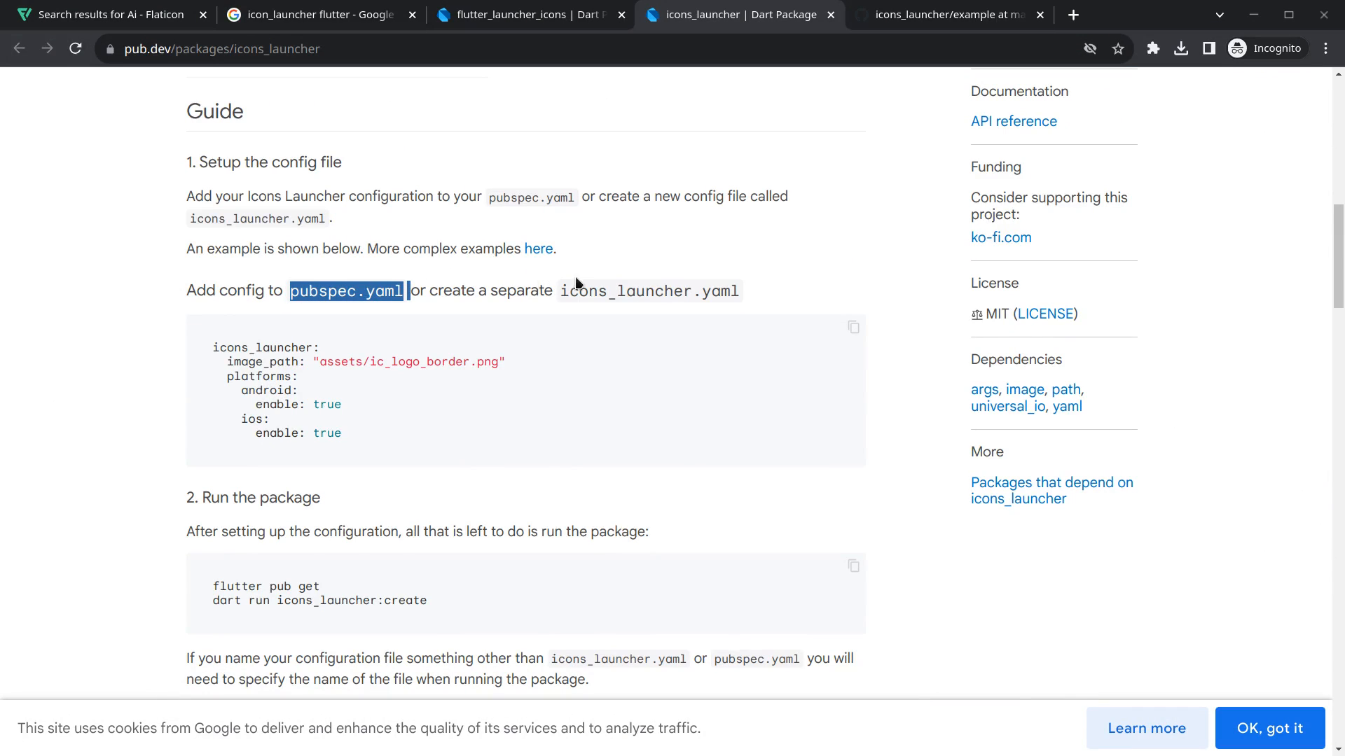
mouse_move(565, 291)
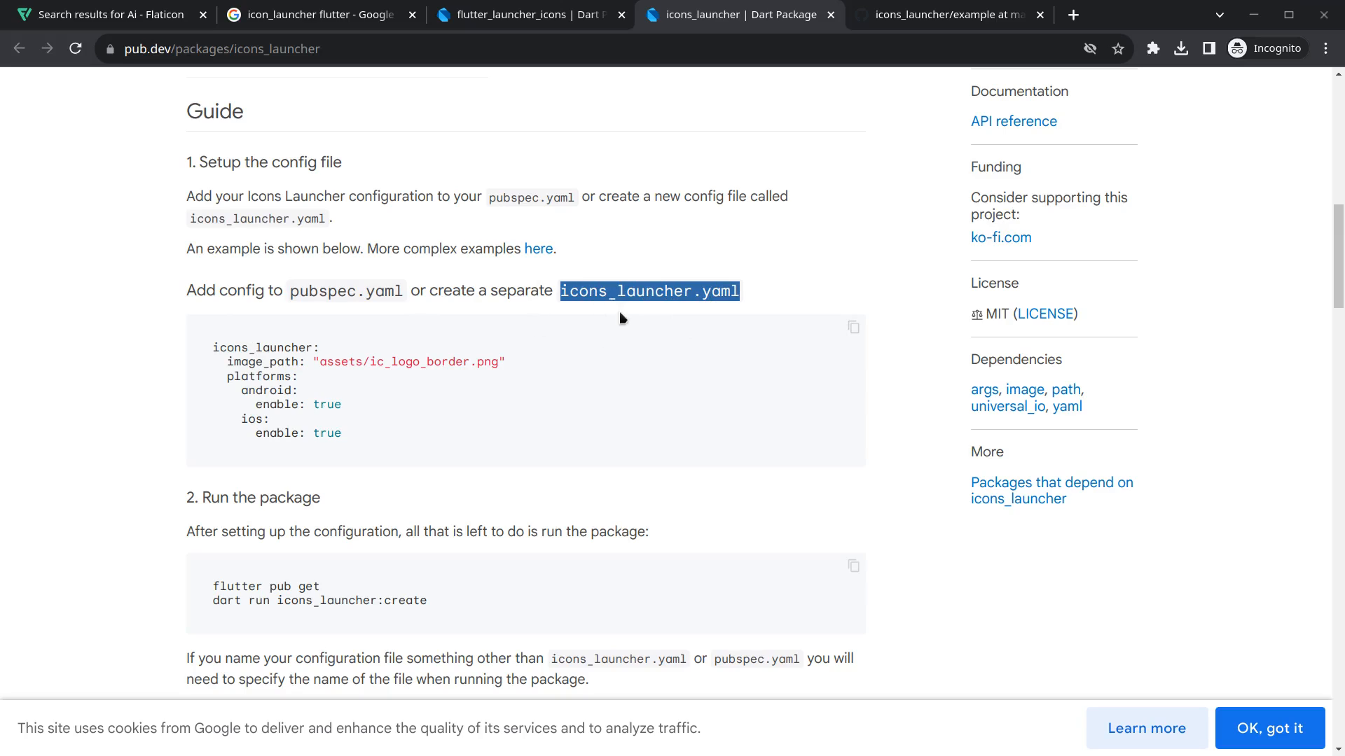
mouse_move(641, 313)
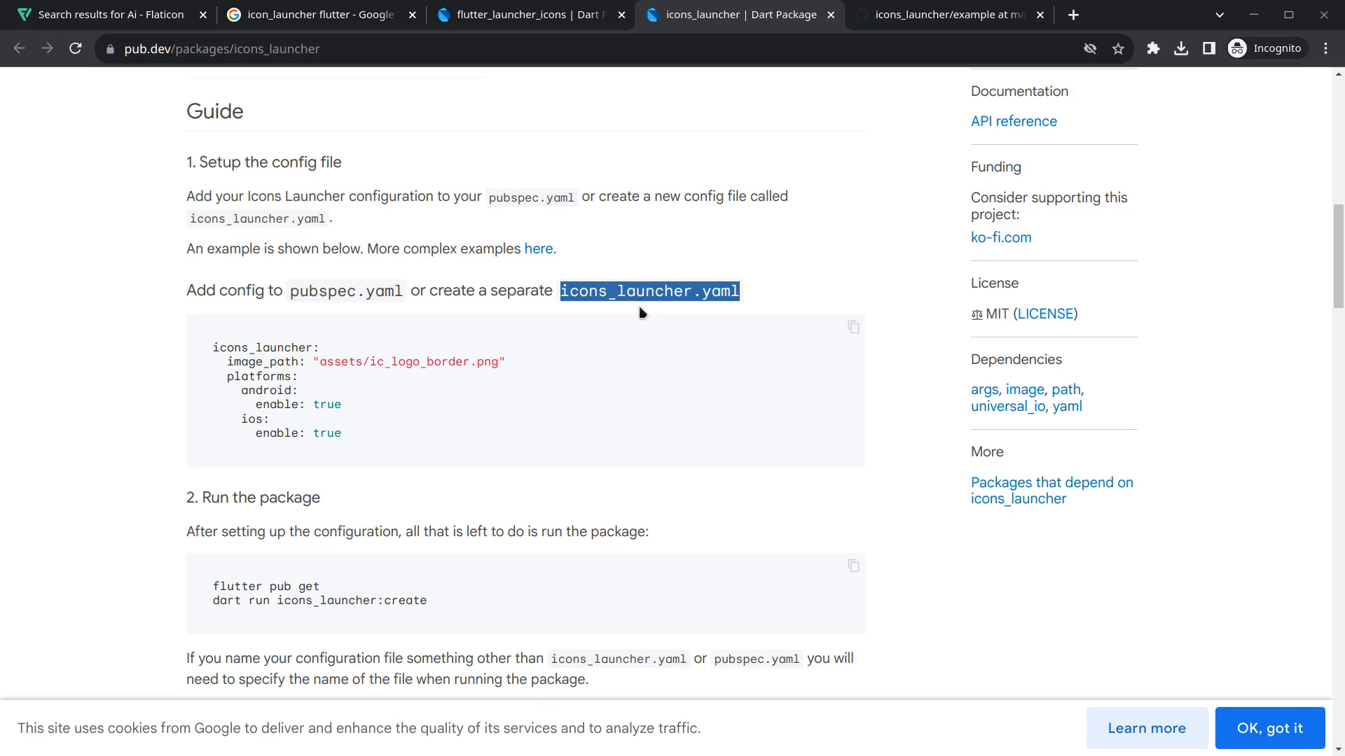
mouse_move(519, 360)
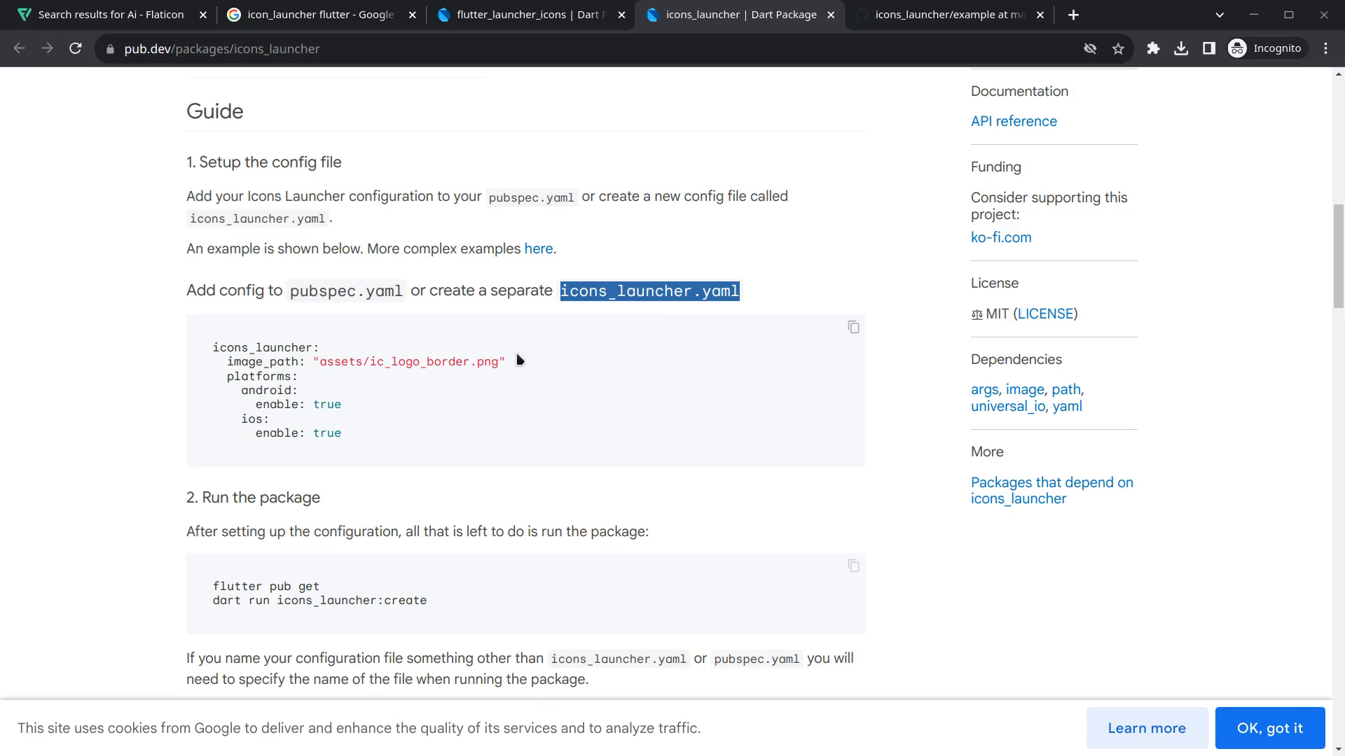
left_click_drag(213, 347, 341, 437)
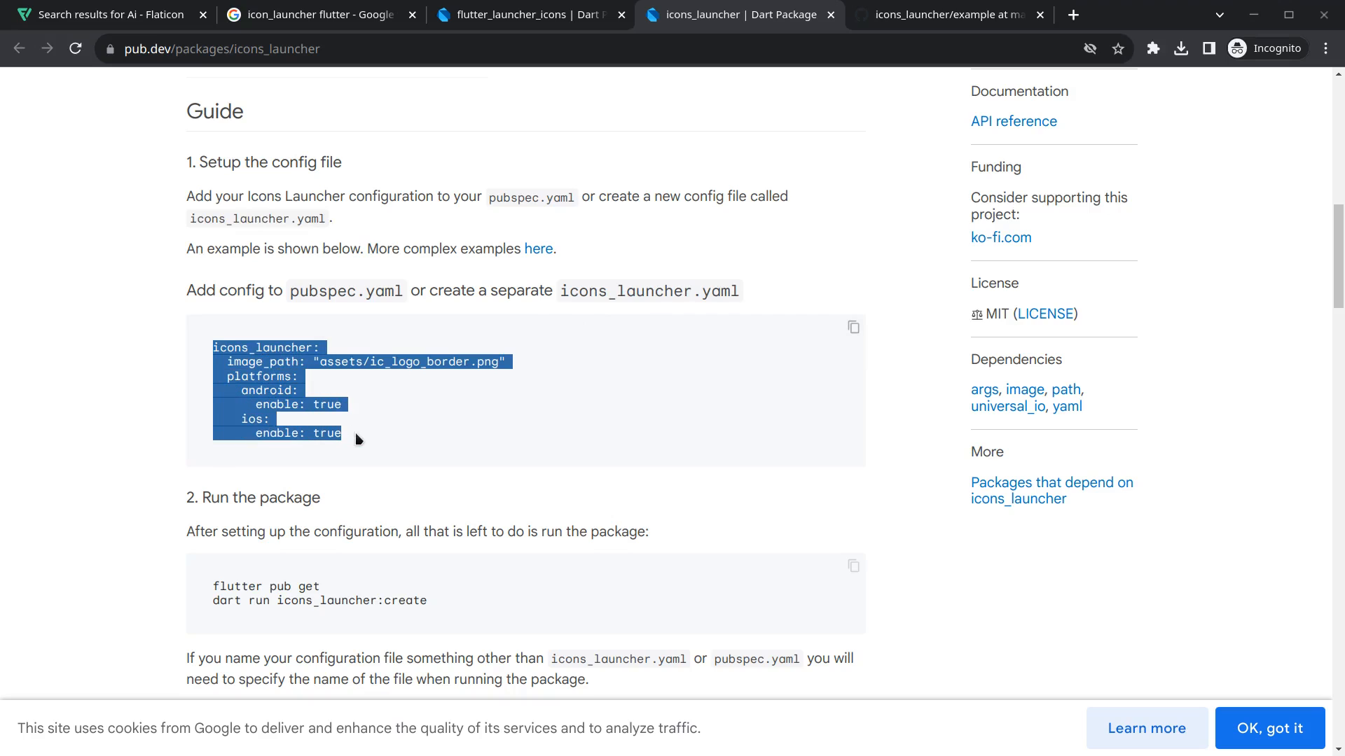
mouse_move(689, 313)
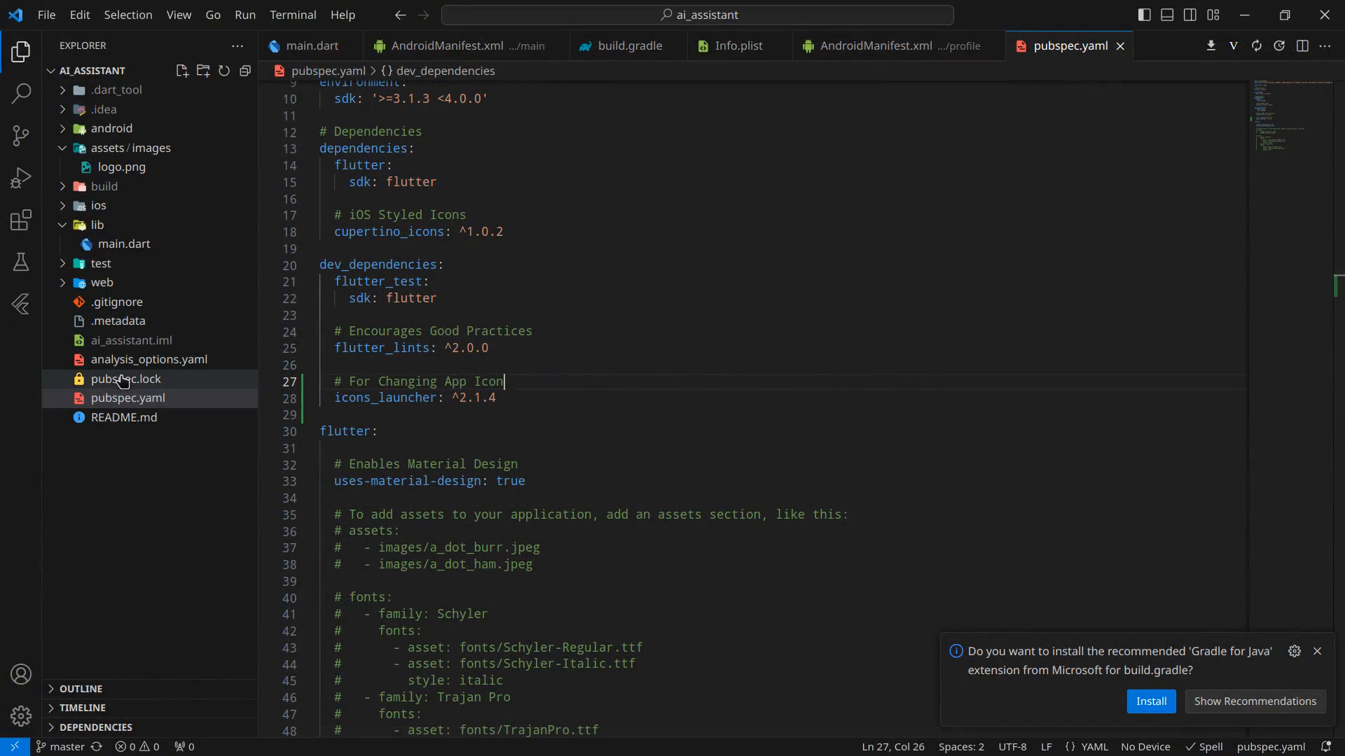
- Add the icons_launcher: key and change image_path's sample file name to images/logo
left_click(128, 398)
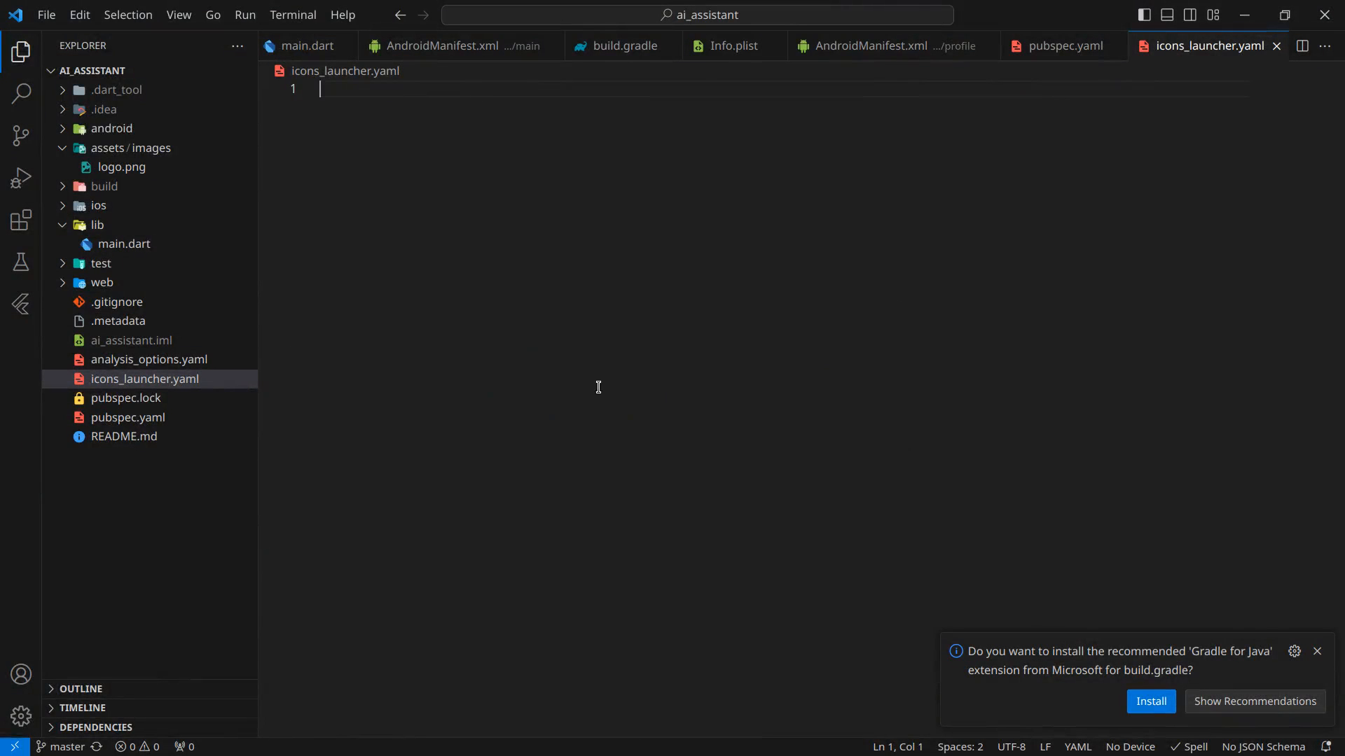
type("icons_launcher:")
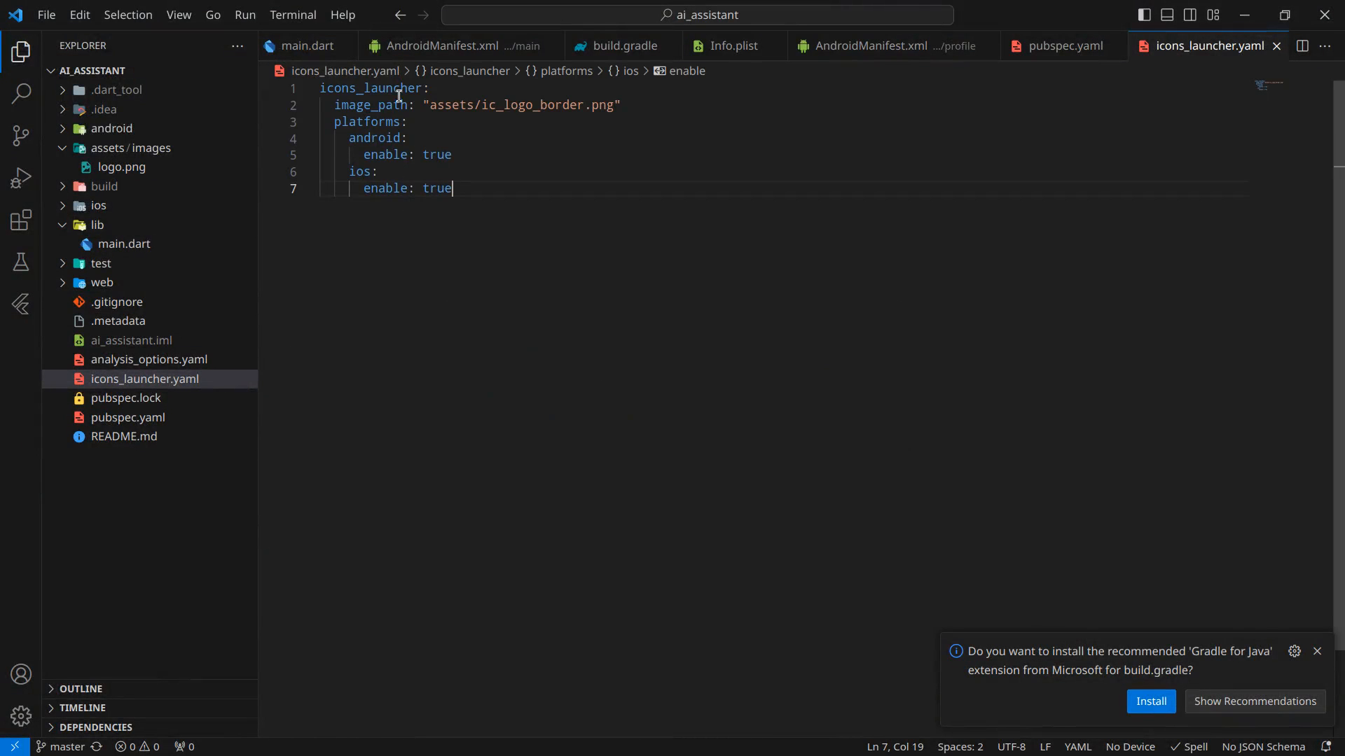
mouse_move(431, 104)
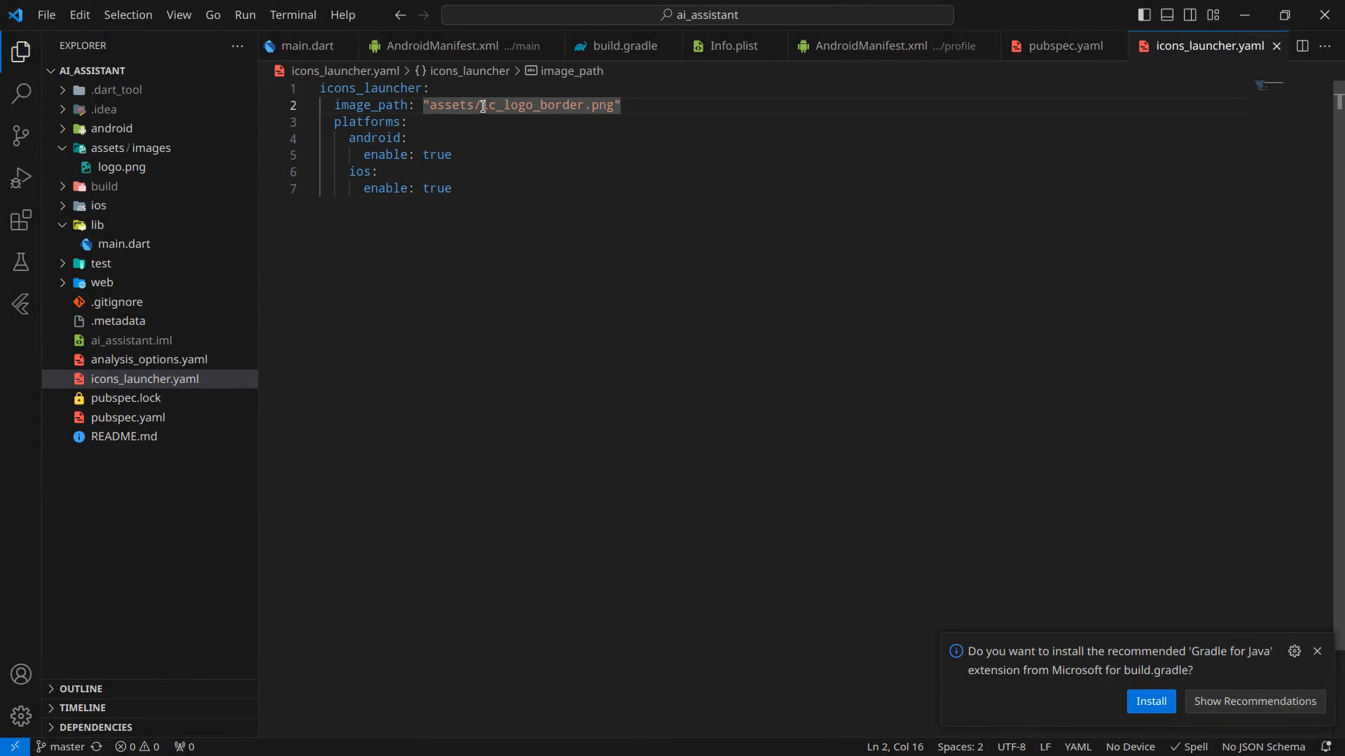
double_click(531, 104)
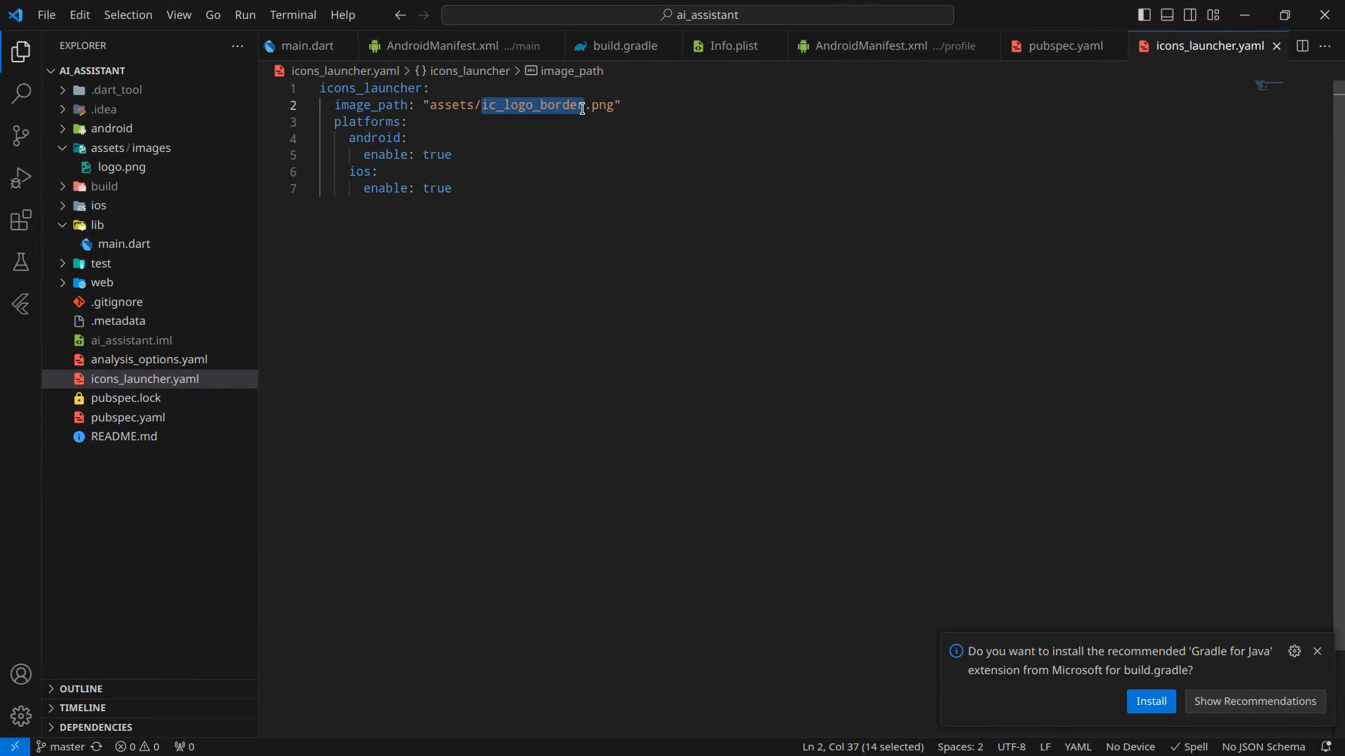
type("images/")
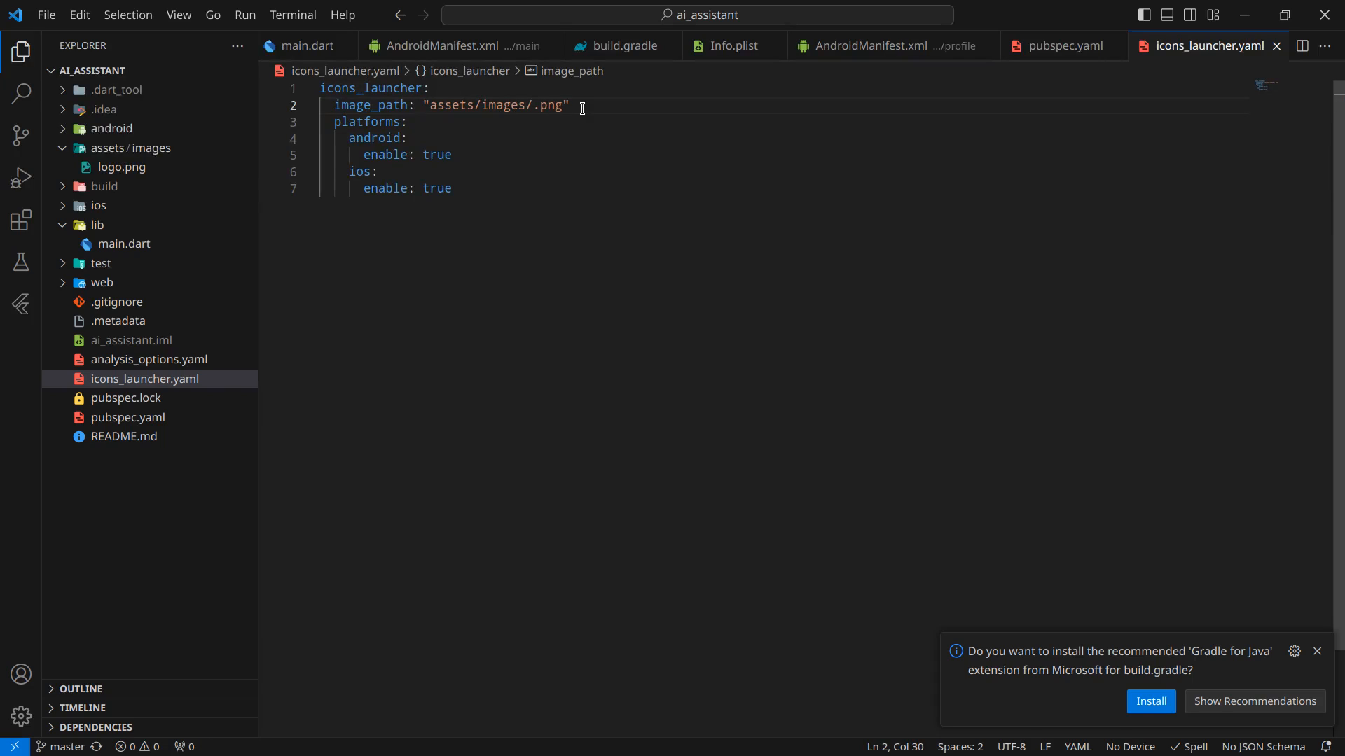
type("logo")
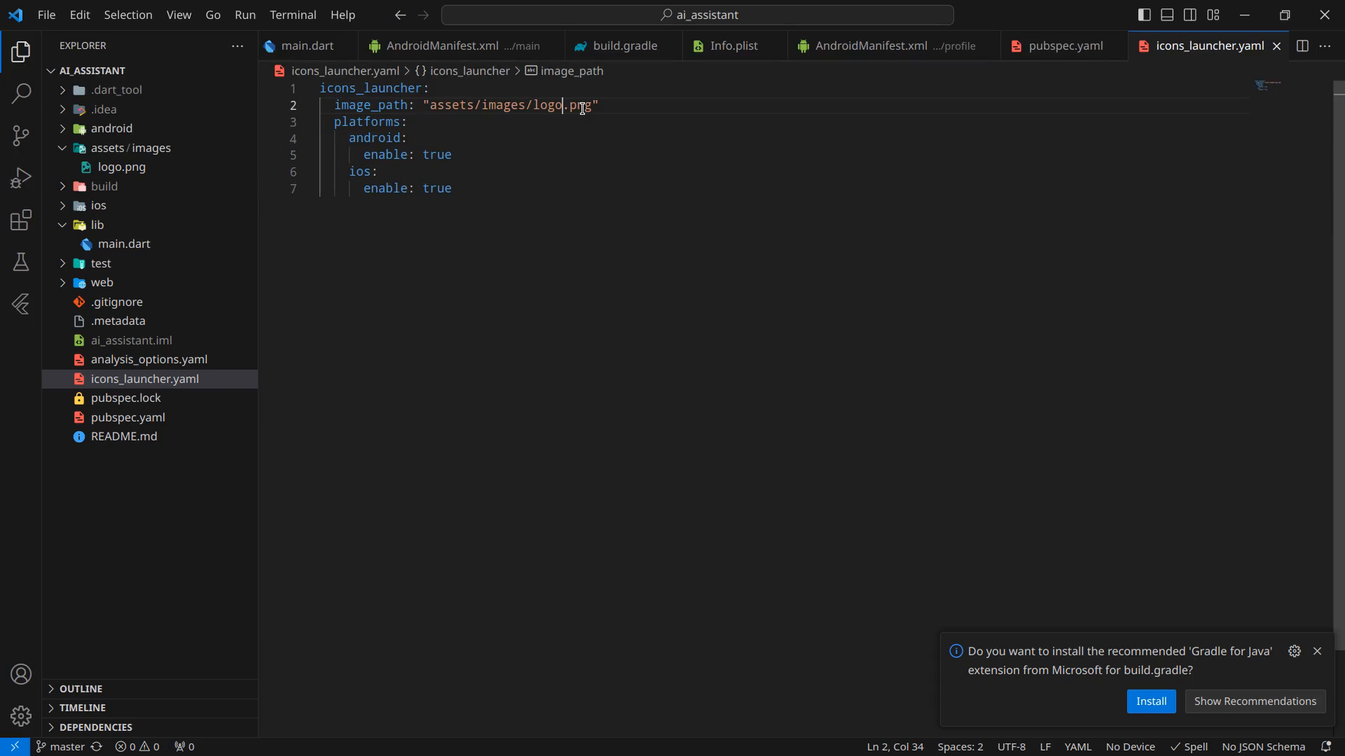
- Preview logo.png, paste its relative path assets/images/logo.png, and remove the duplicated line
left_click(121, 167)
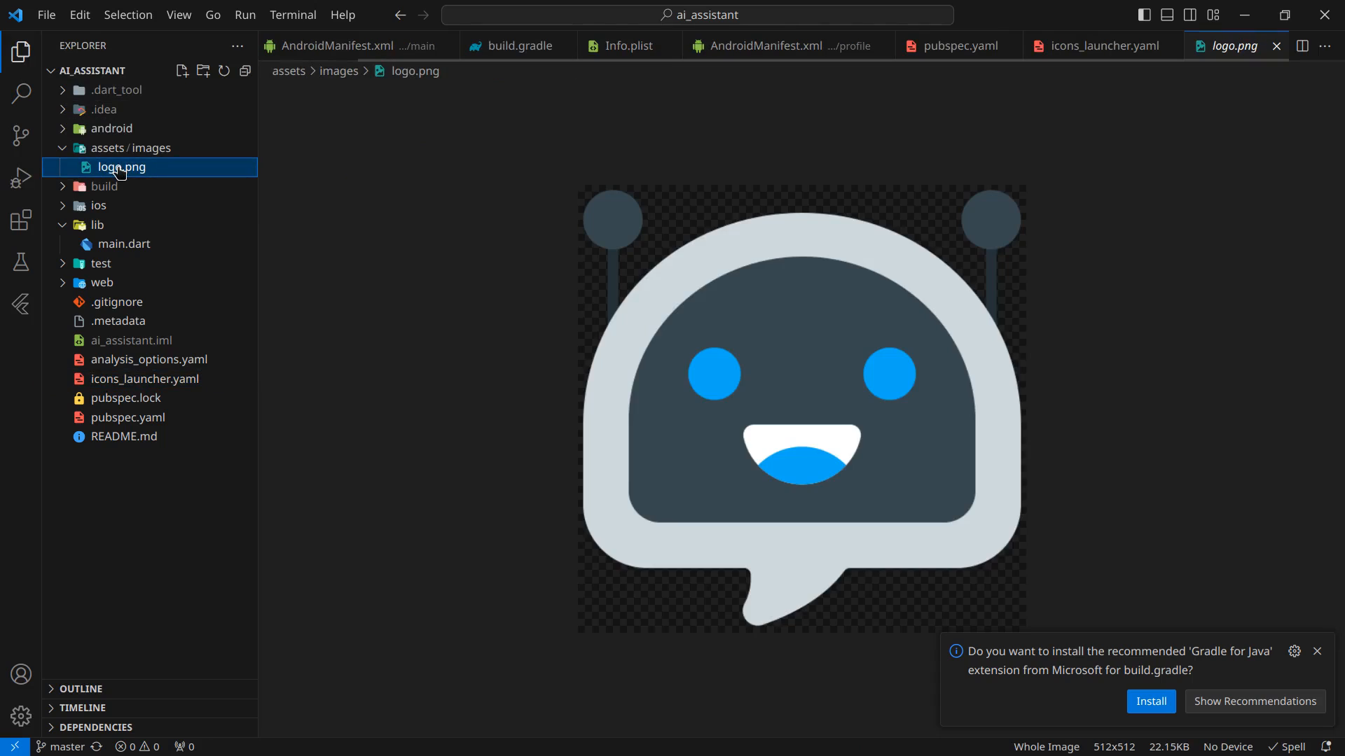
right_click(120, 167)
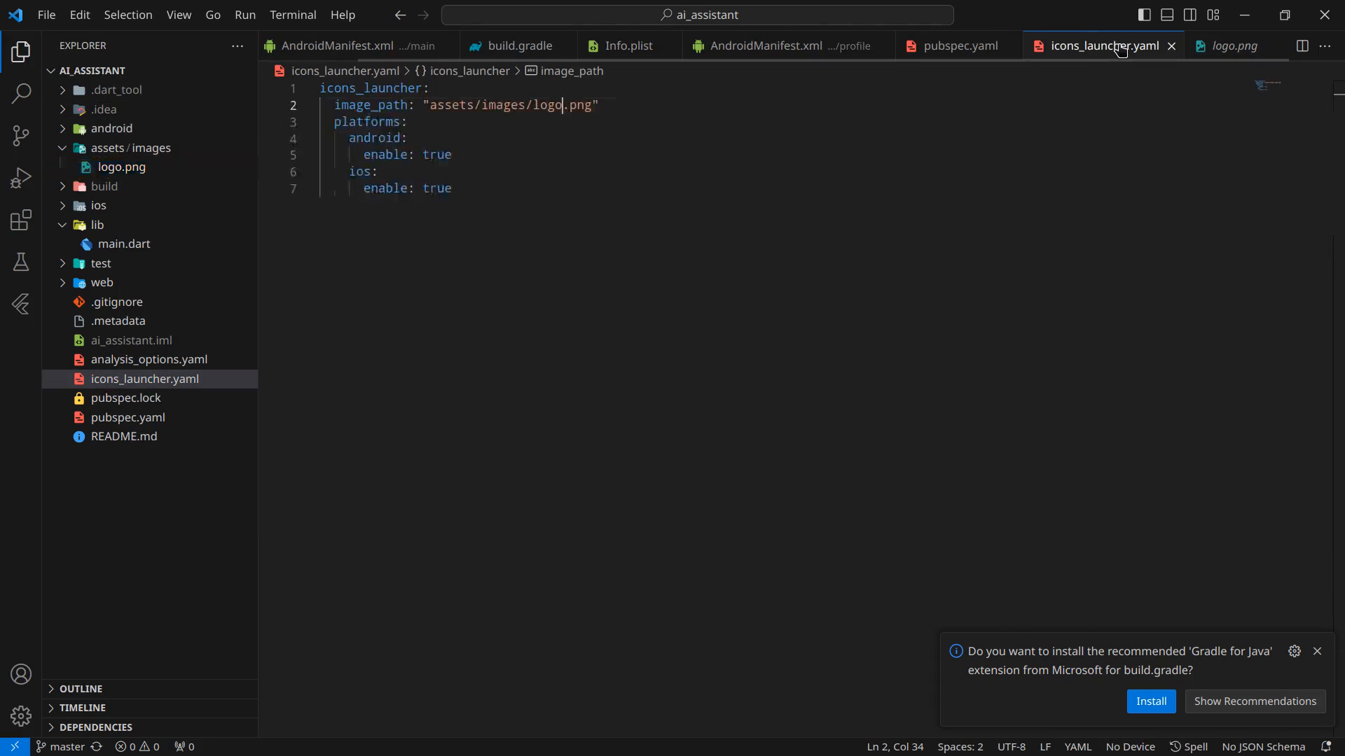
type("assets/images/logo.png")
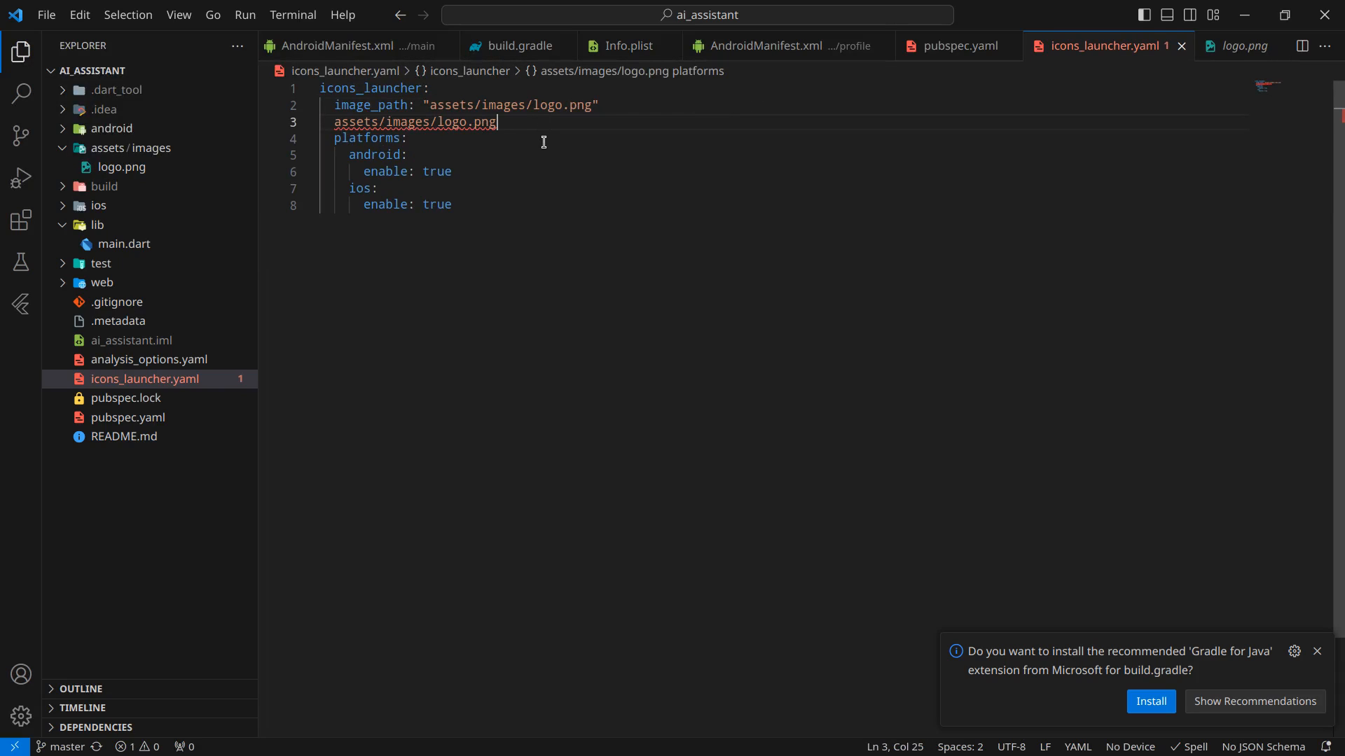
key("Ctrl+Shift+k")
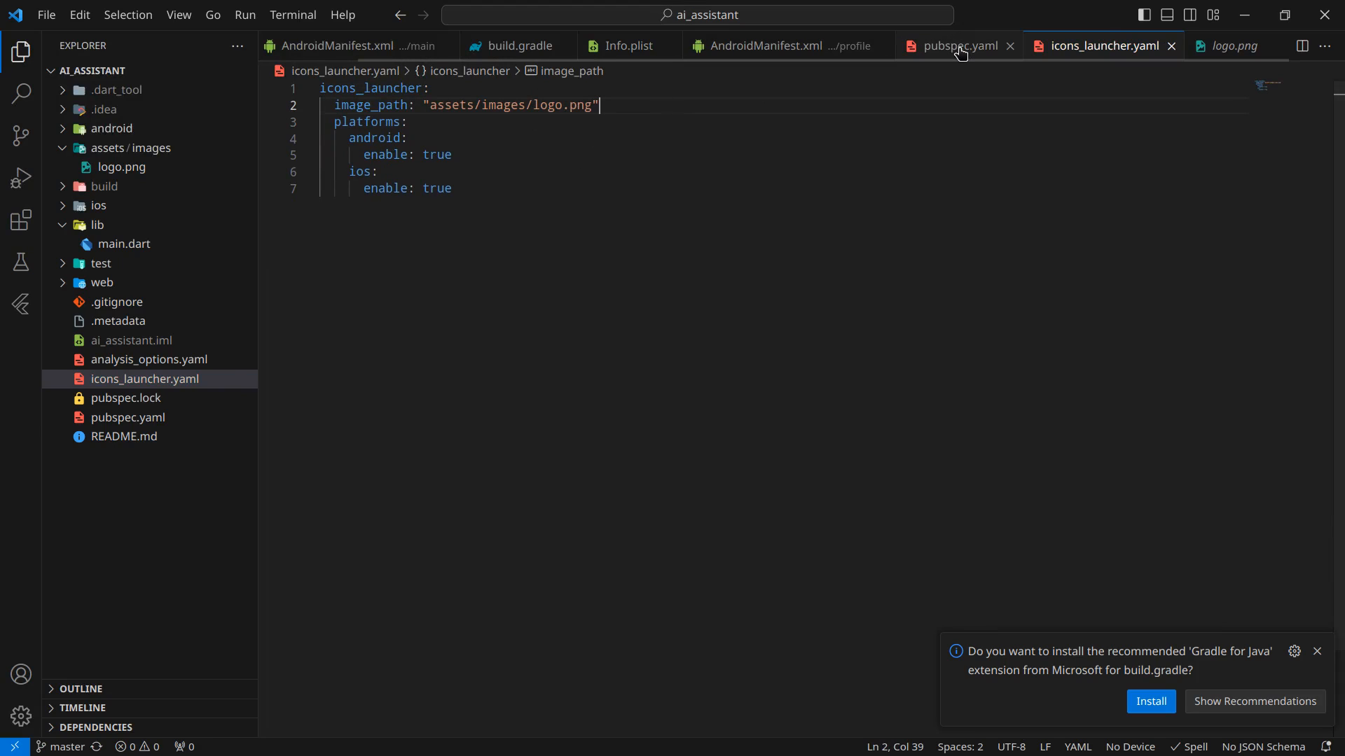
- Uncomment pubspec.yaml's assets block and replace the sample entry with the assets/images path
left_click(955, 45)
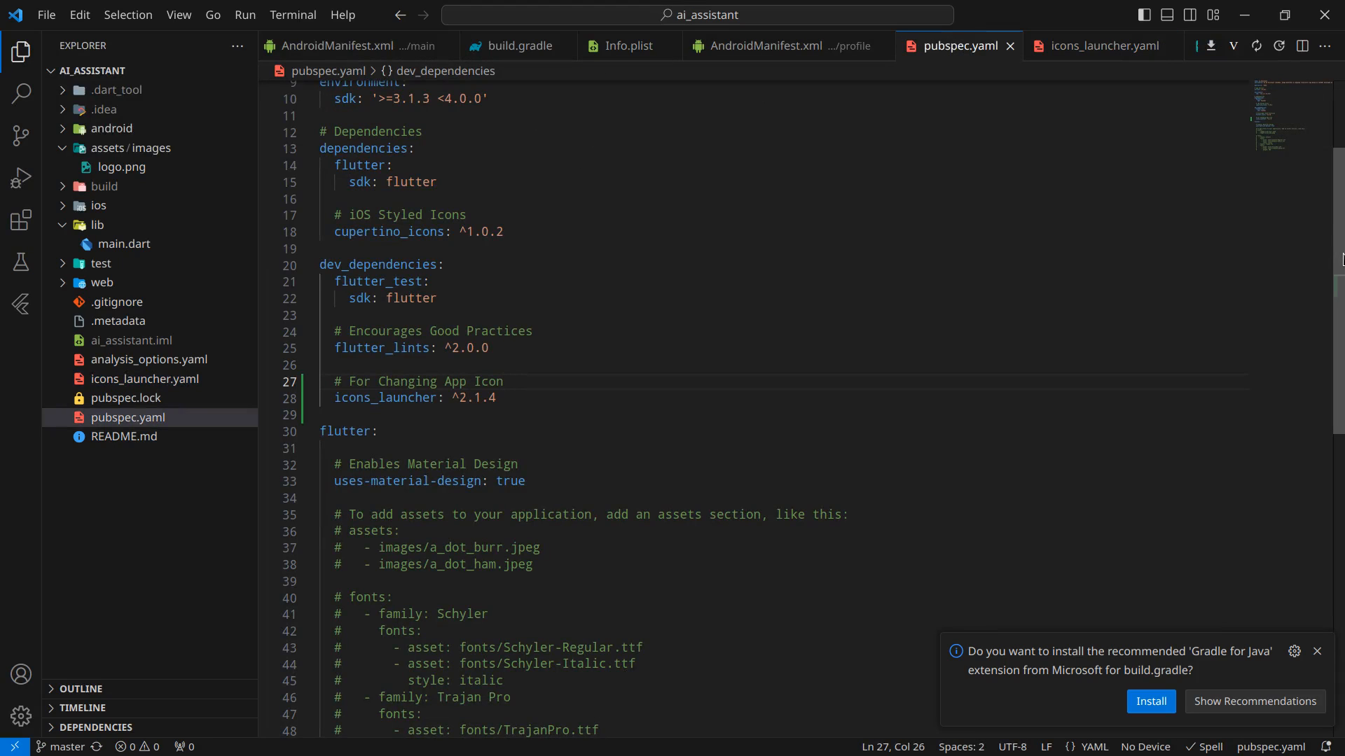
scroll("down", 3)
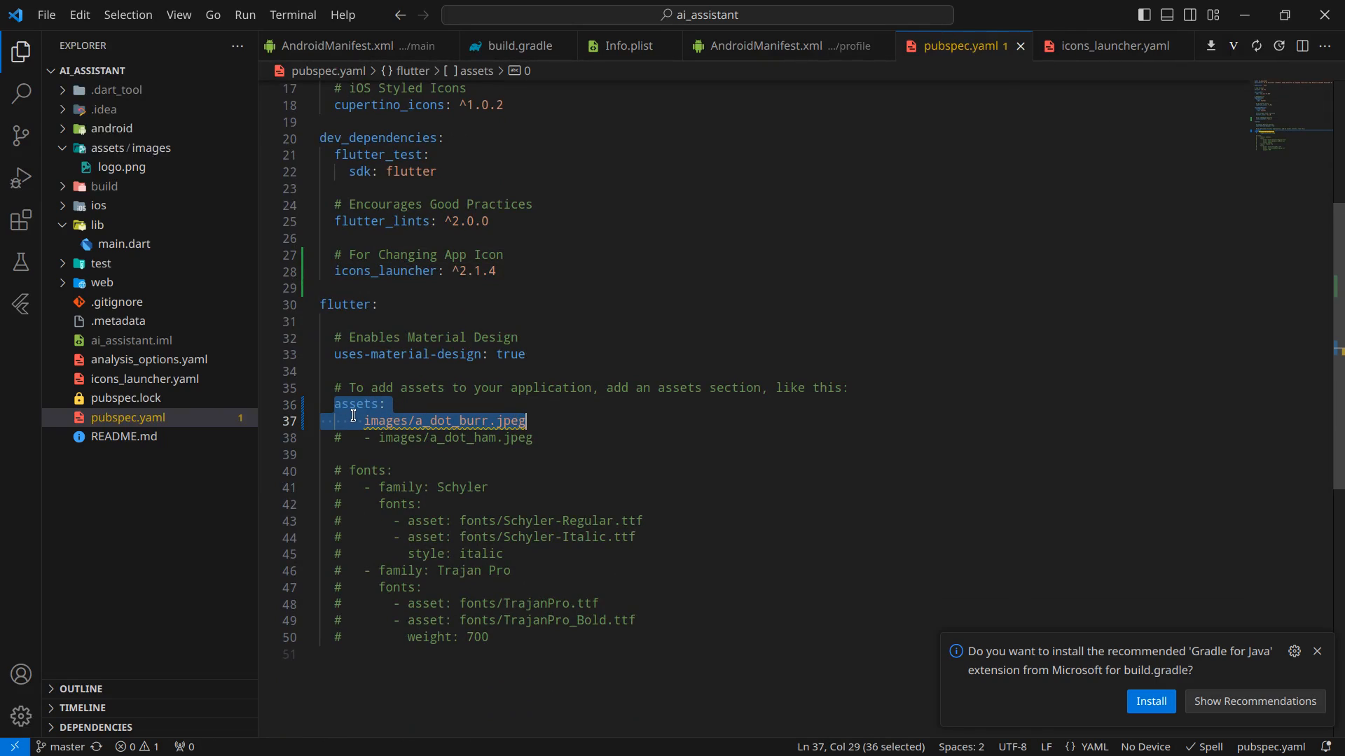
left_click(367, 420)
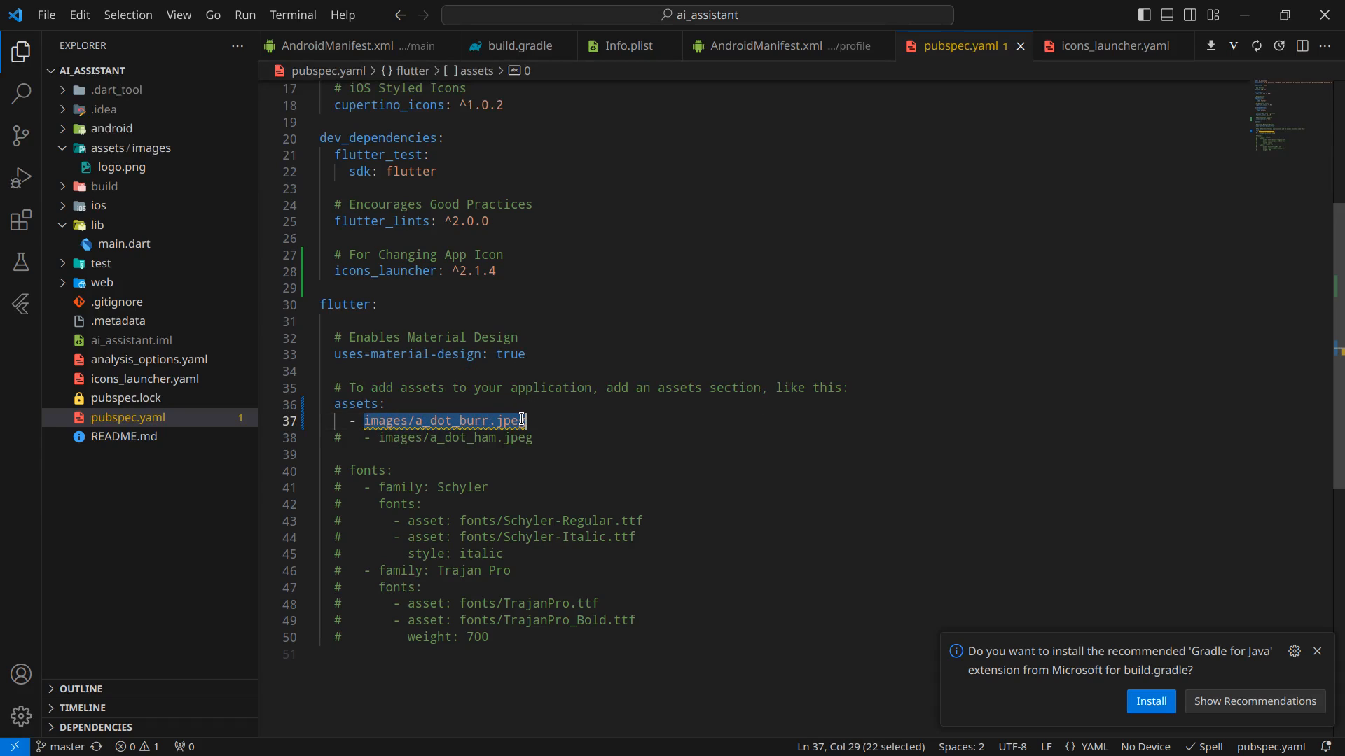
type("assets/images/logo.png")
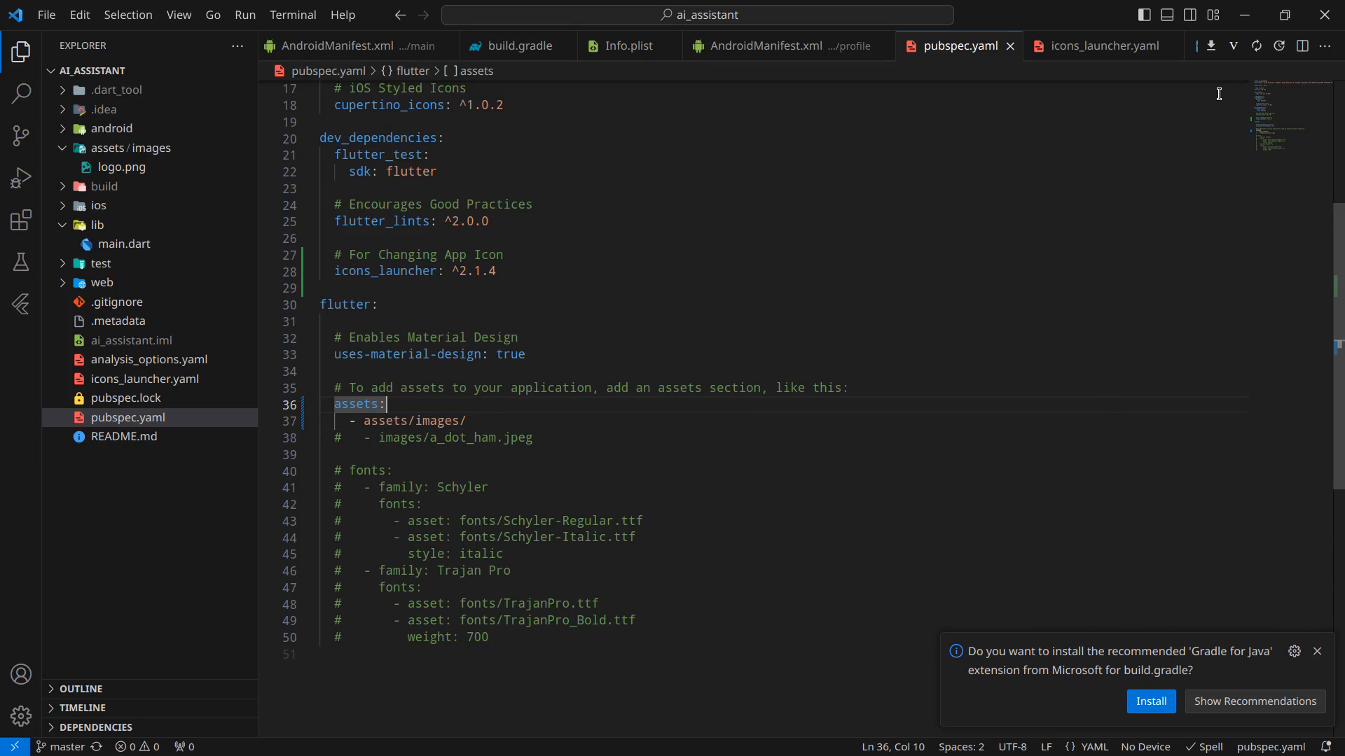
mouse_move(1211, 46)
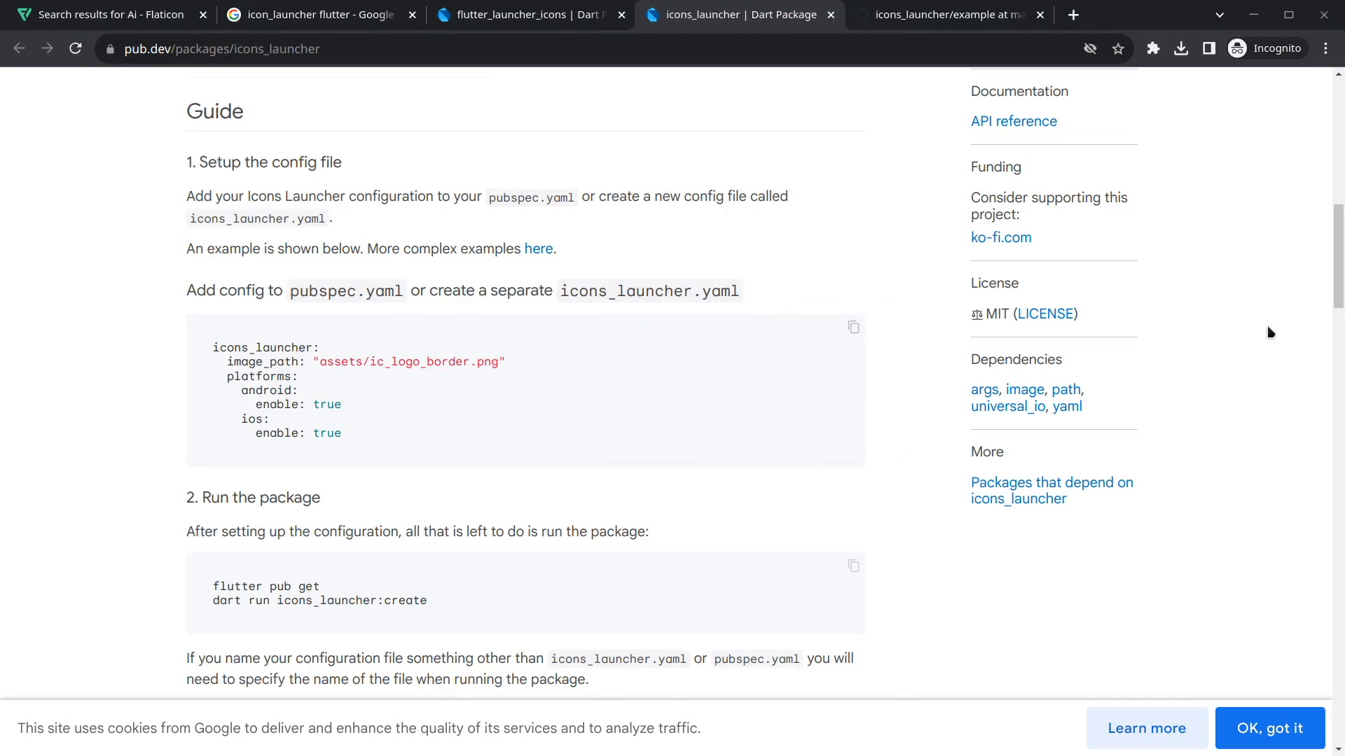
- Scroll the pub.dev icons_launcher guide to '2. Run the package' and highlight the dart run command
scroll("down", 3)
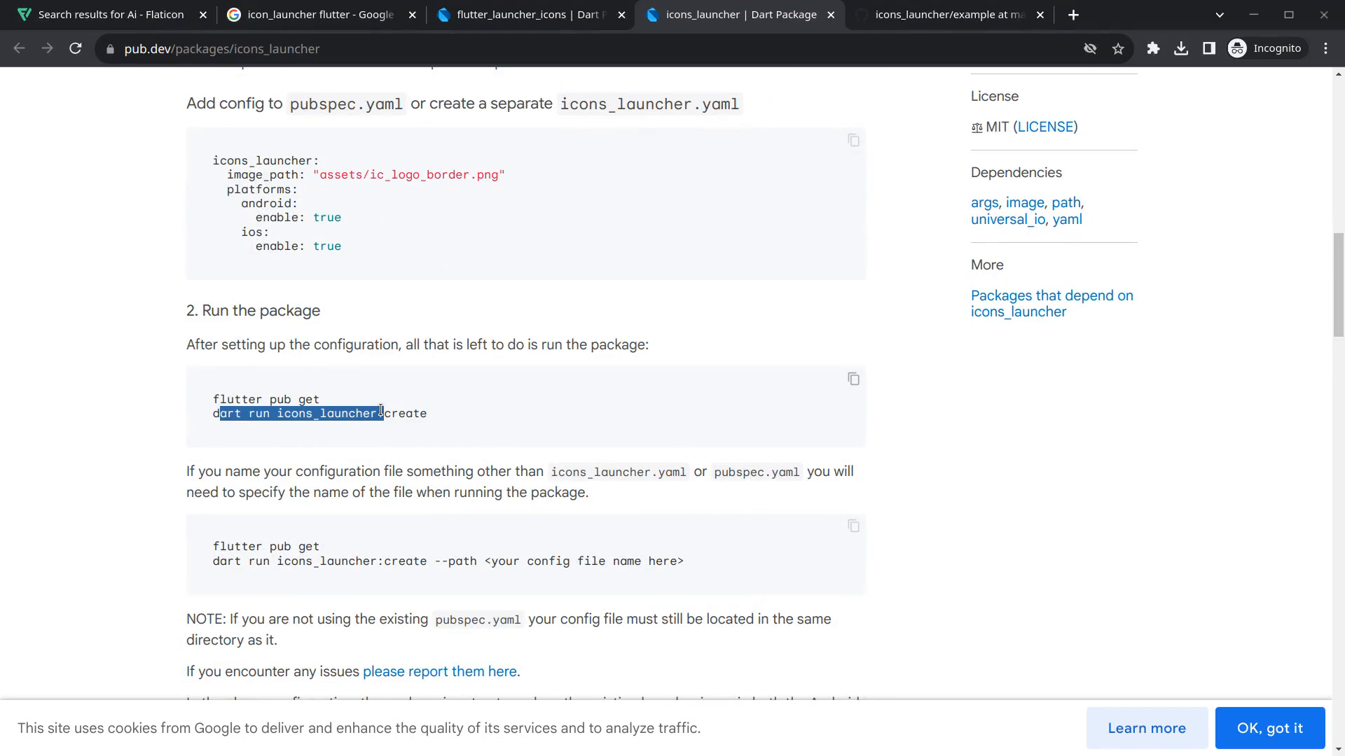
left_click(852, 379)
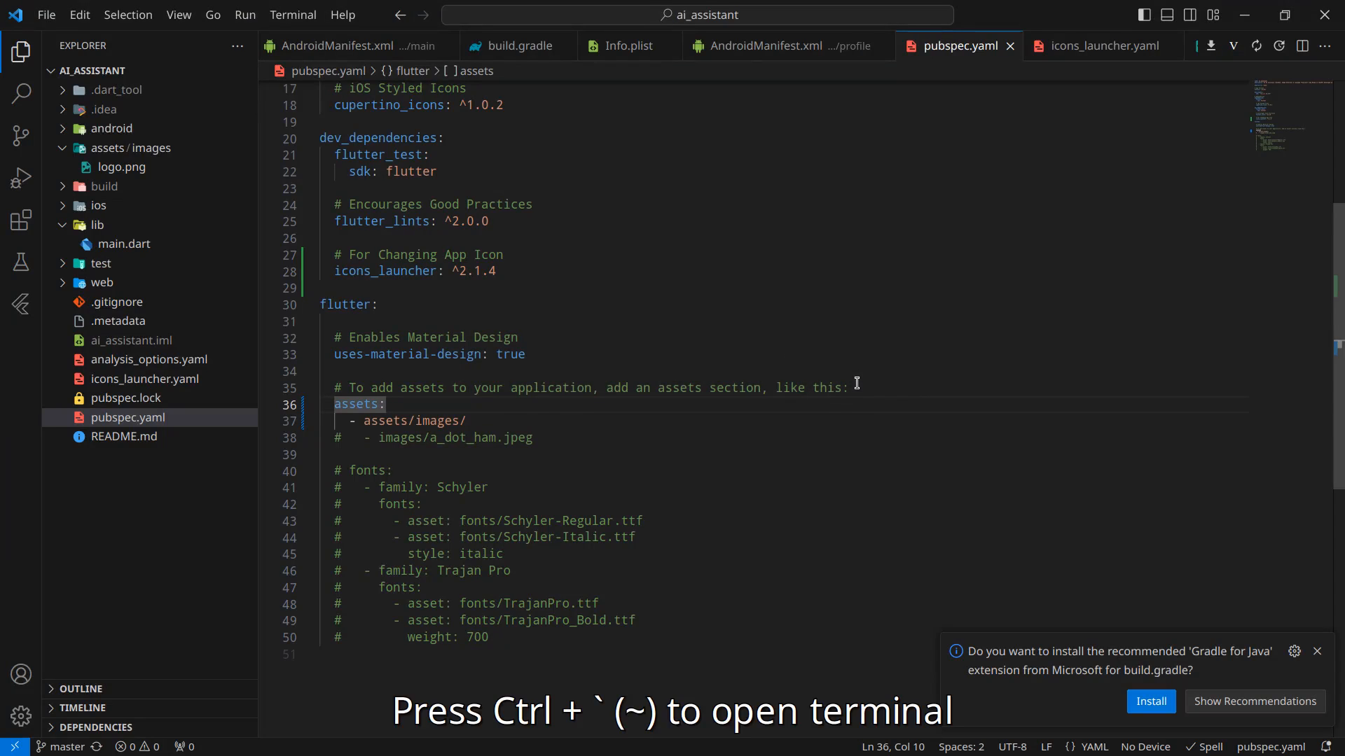
- Run flutter pub get in the terminal, type dart run icons_launcher:create, and reopen icons_launcher.yaml
key("ctrl+`")
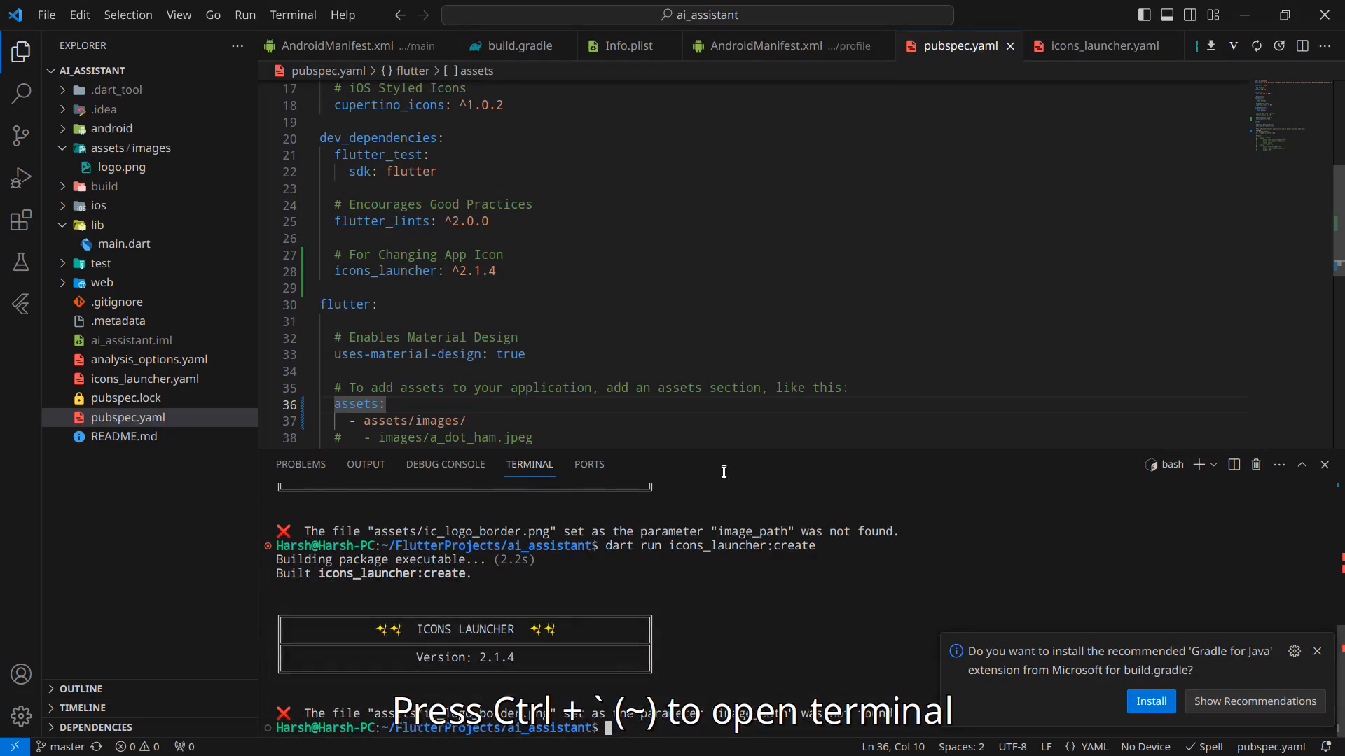
type("flutter pub get")
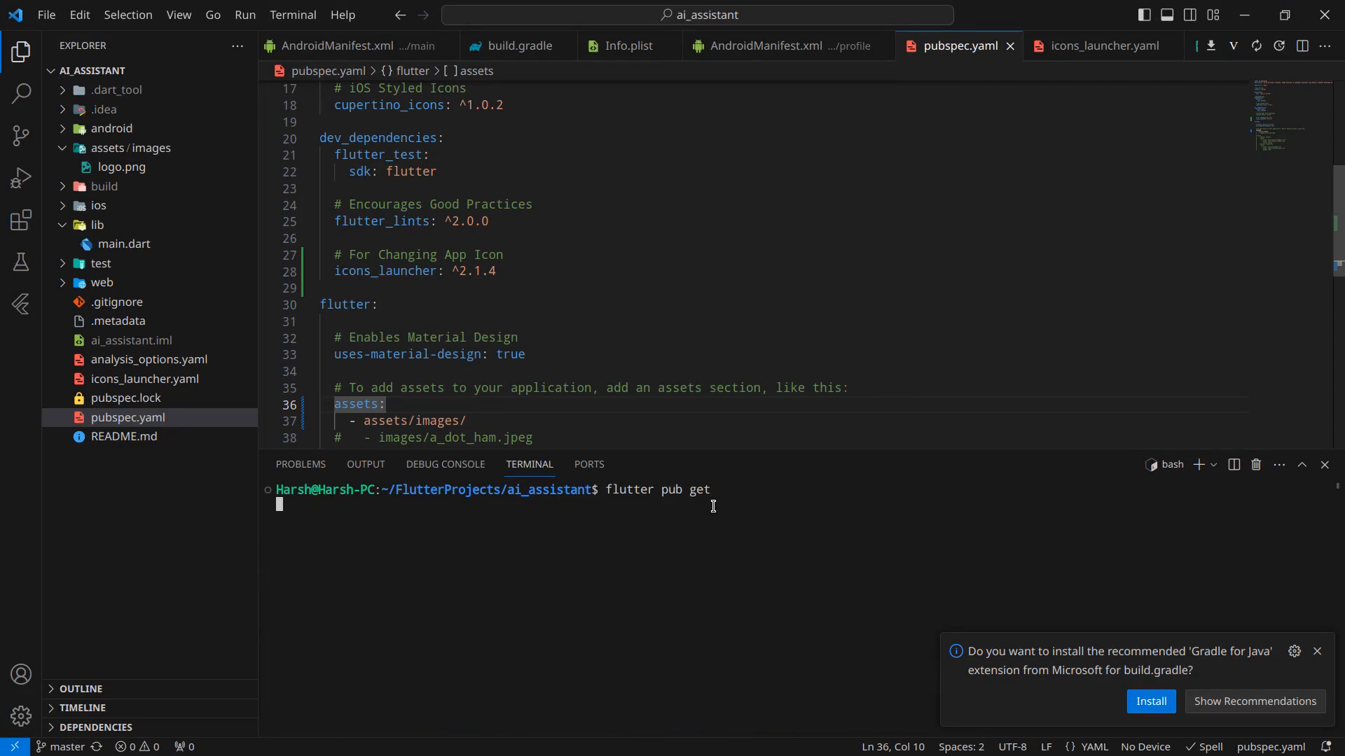
type("dart run icons_launcher:create")
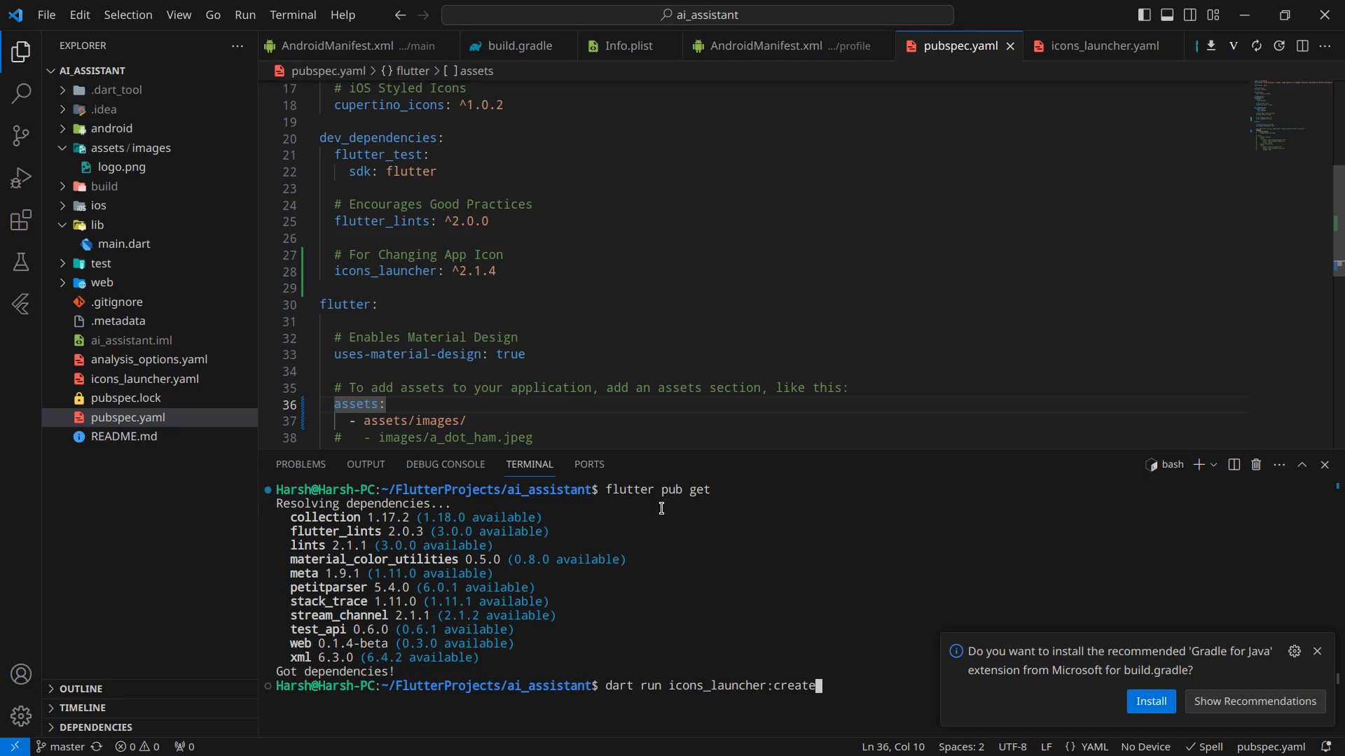
mouse_move(764, 689)
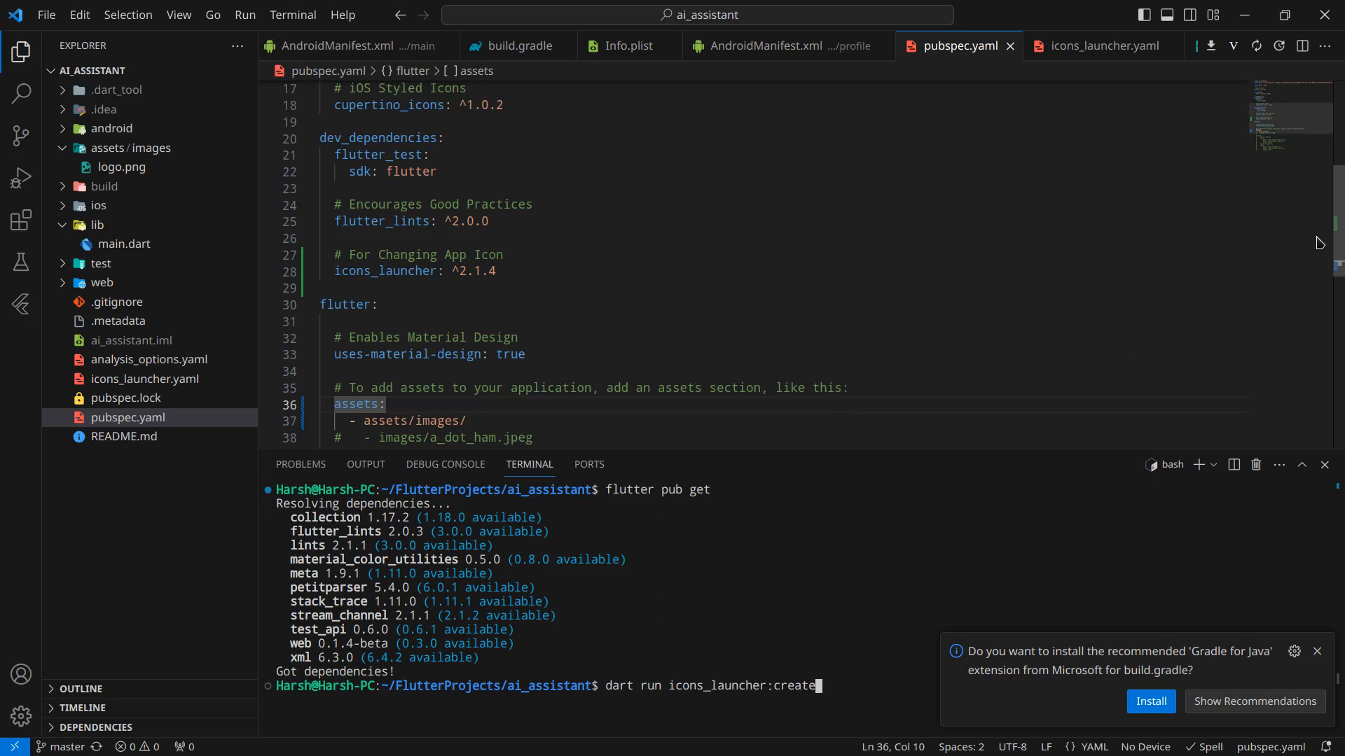
left_click(1101, 46)
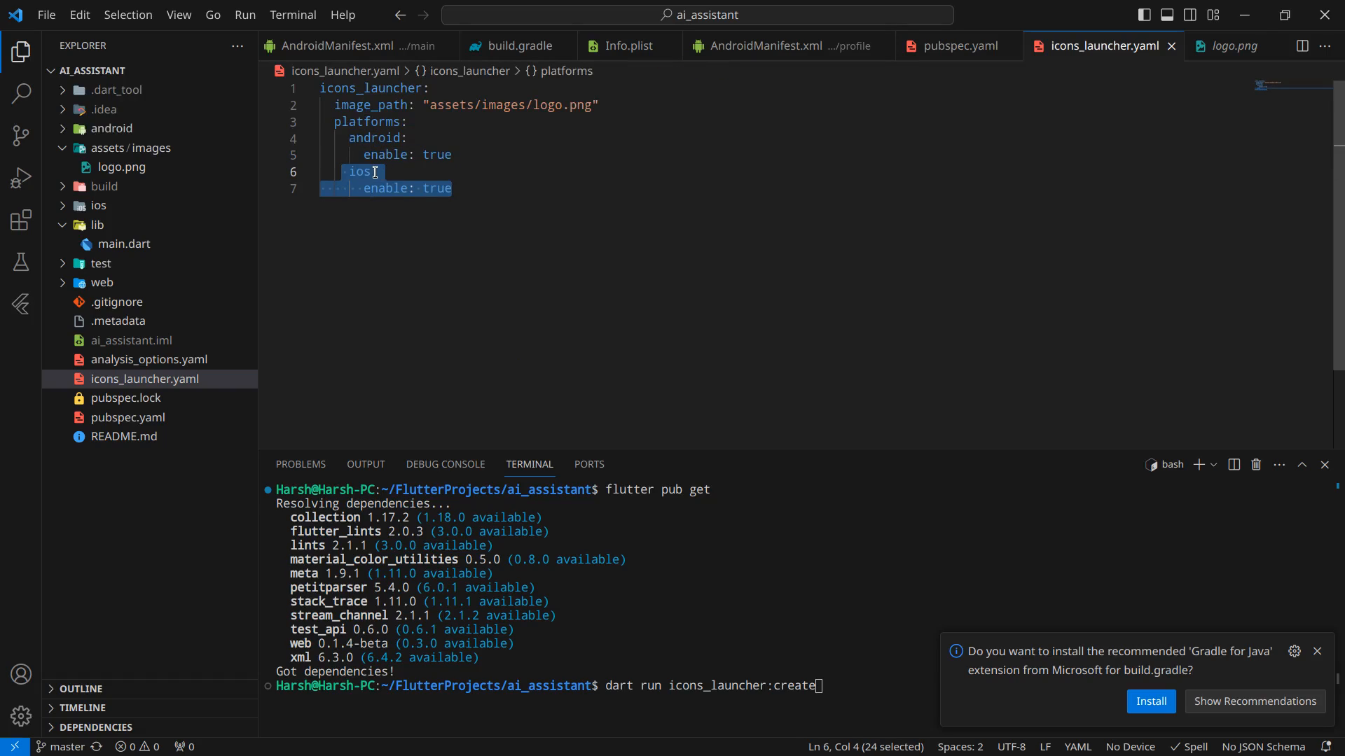
mouse_move(489, 205)
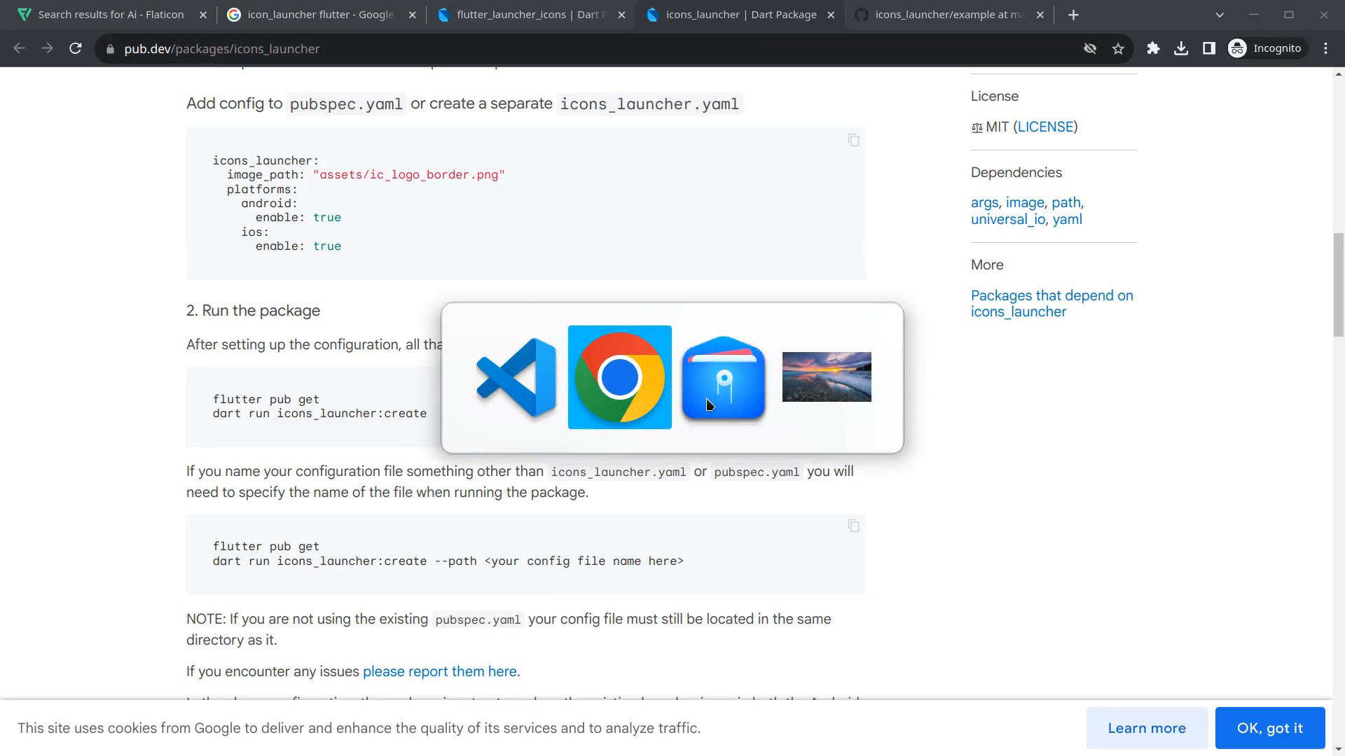
- Scroll the icons_launcher guide and GitHub example to 'Use different images for each platform'
scroll("down", 3)
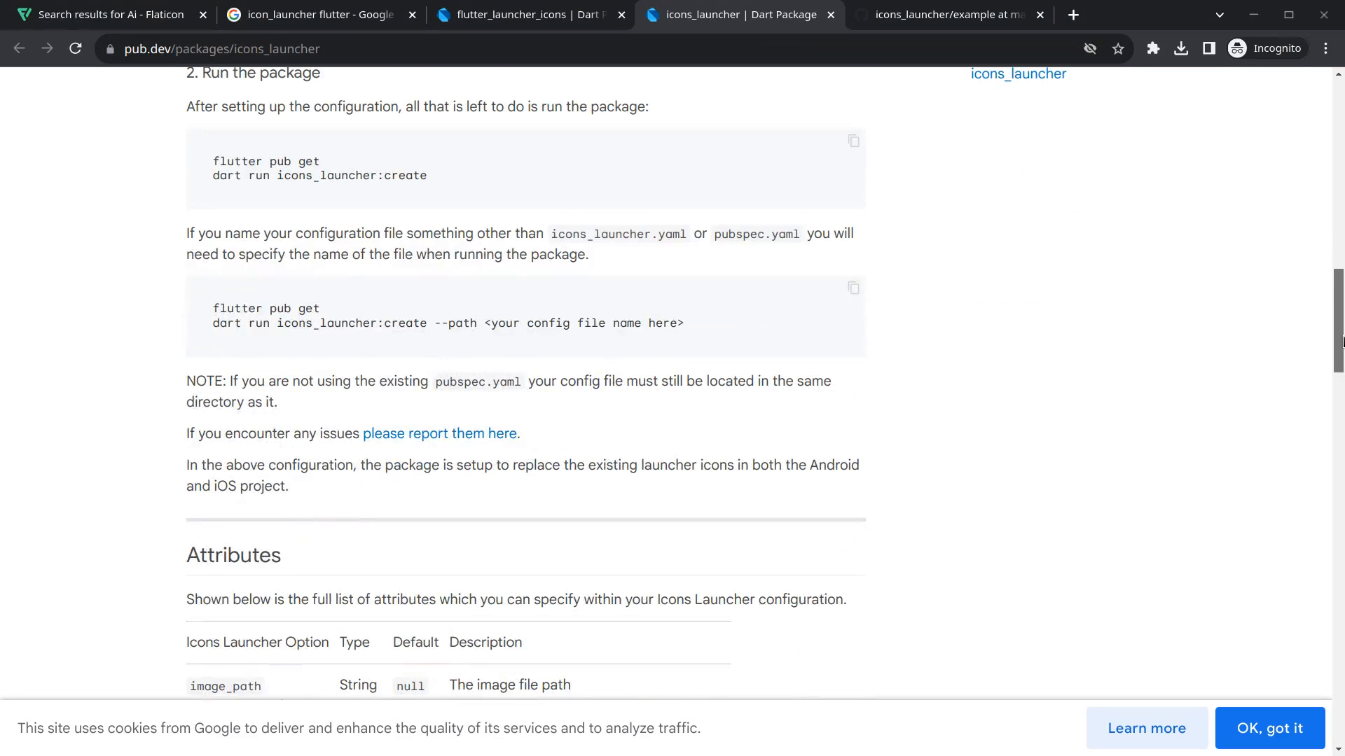
scroll("up", 3)
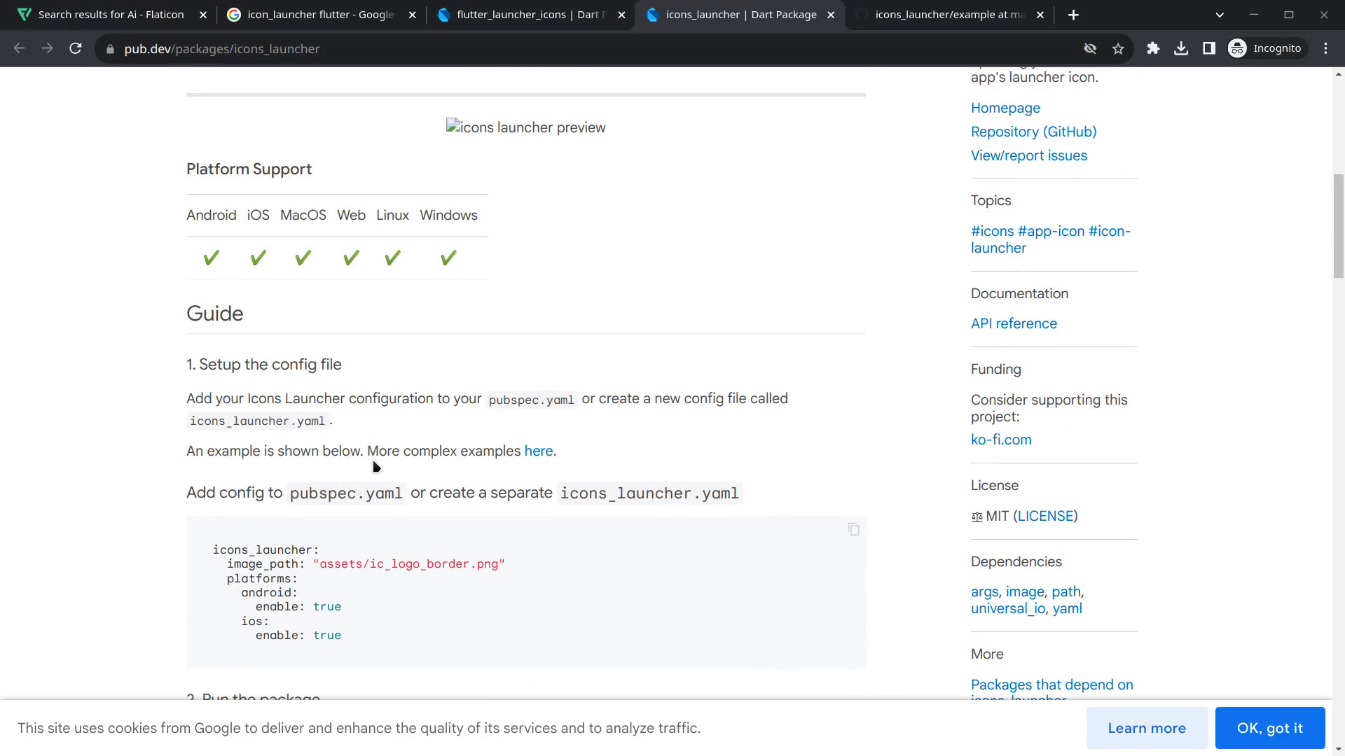
mouse_move(949, 15)
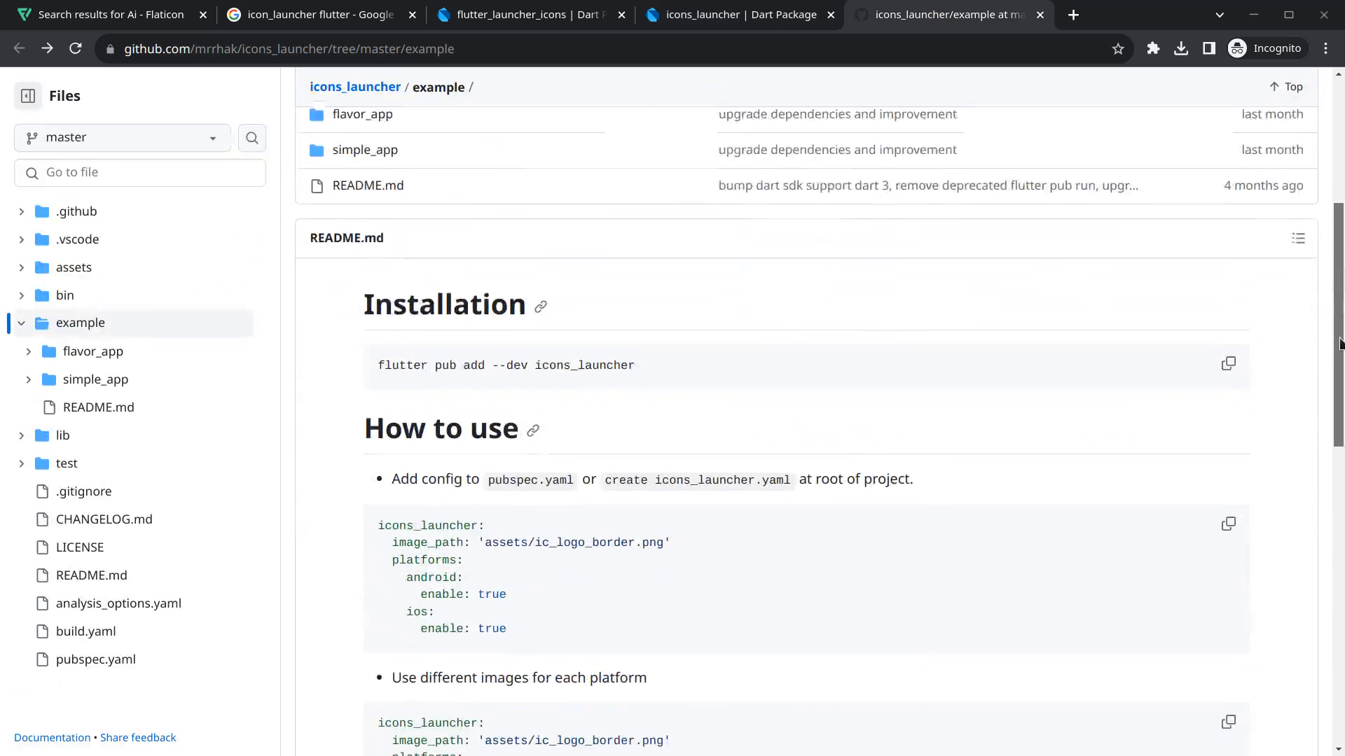
scroll("down", 3)
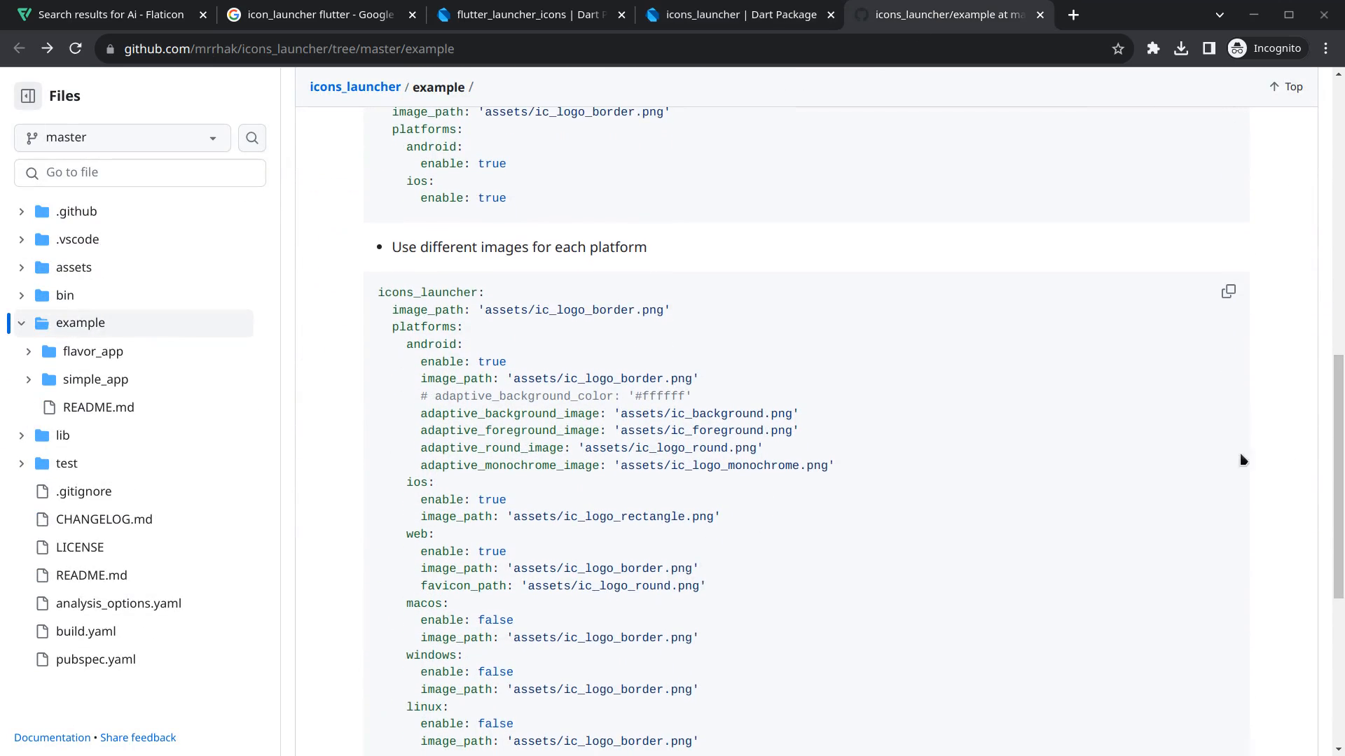
mouse_move(645, 565)
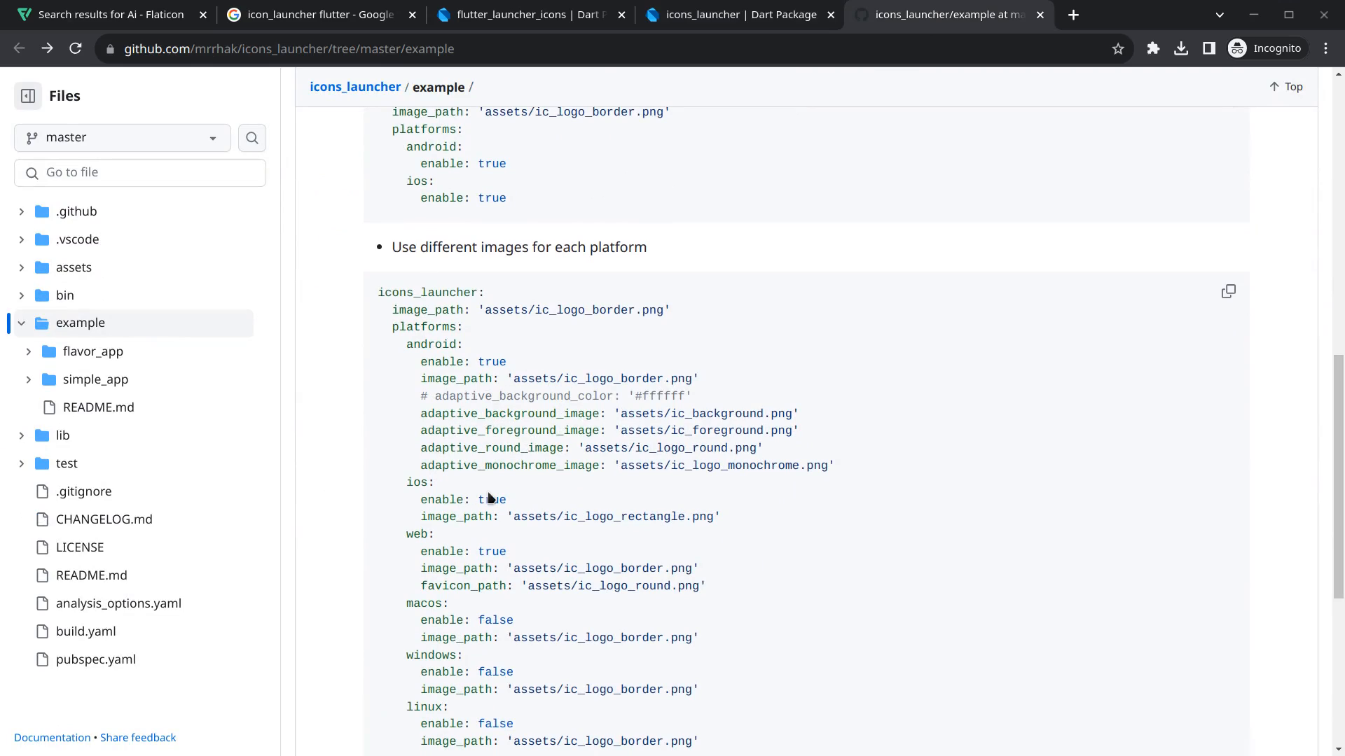
scroll("down", 3)
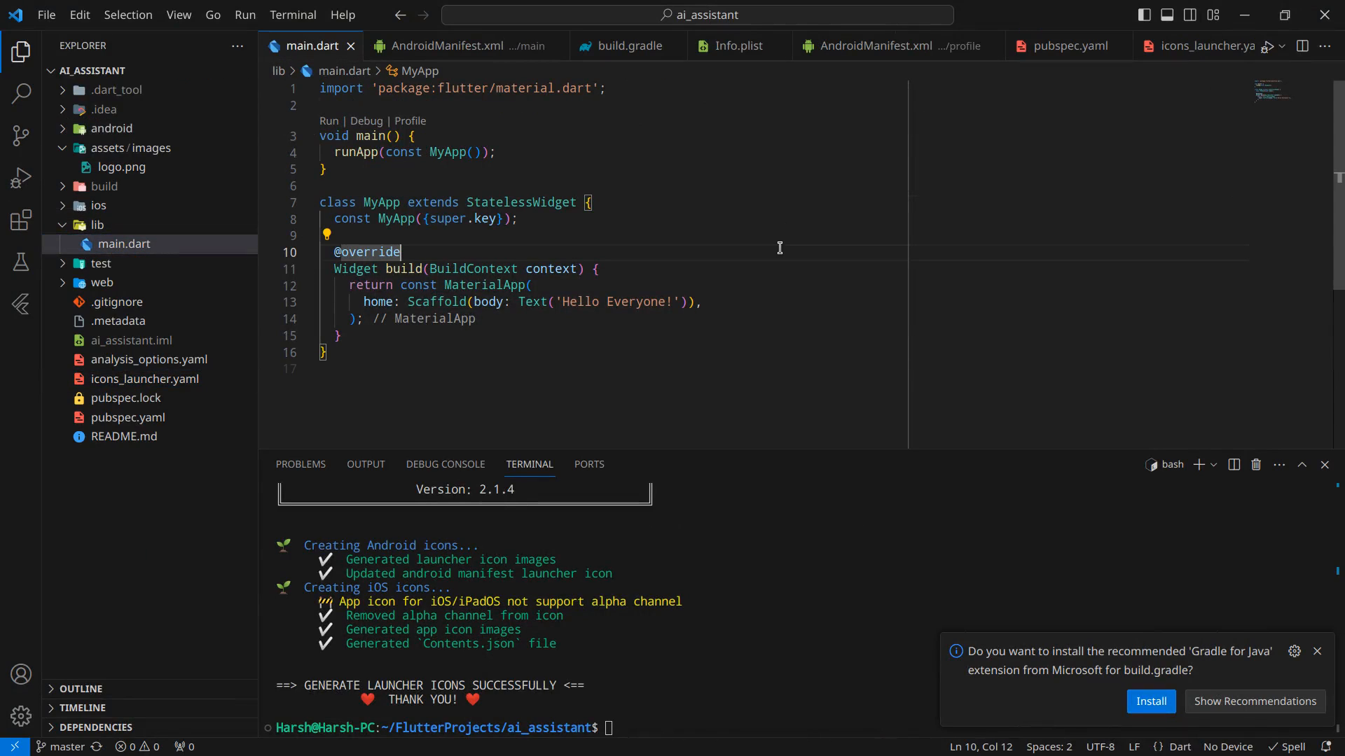
- Start the Pixel 4 API 33 emulator from the status-bar device selector
left_click(1227, 747)
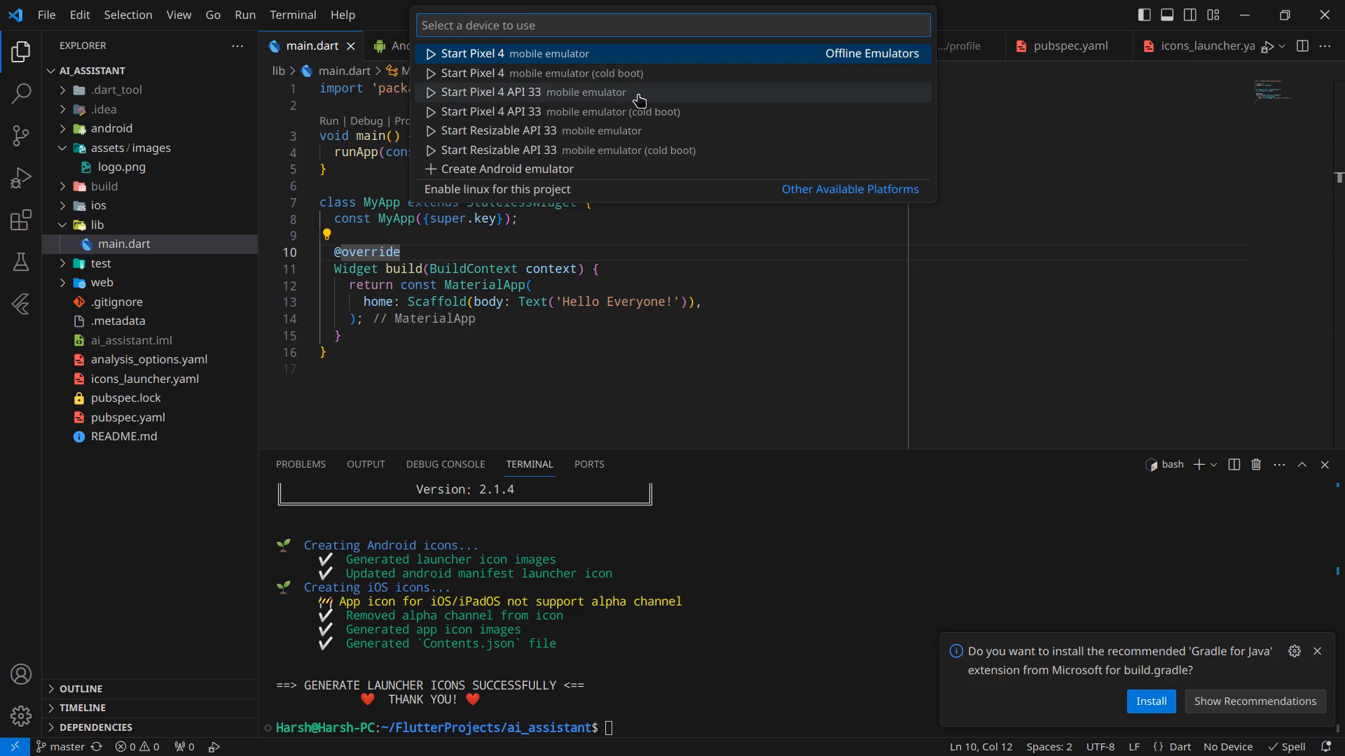
left_click(515, 92)
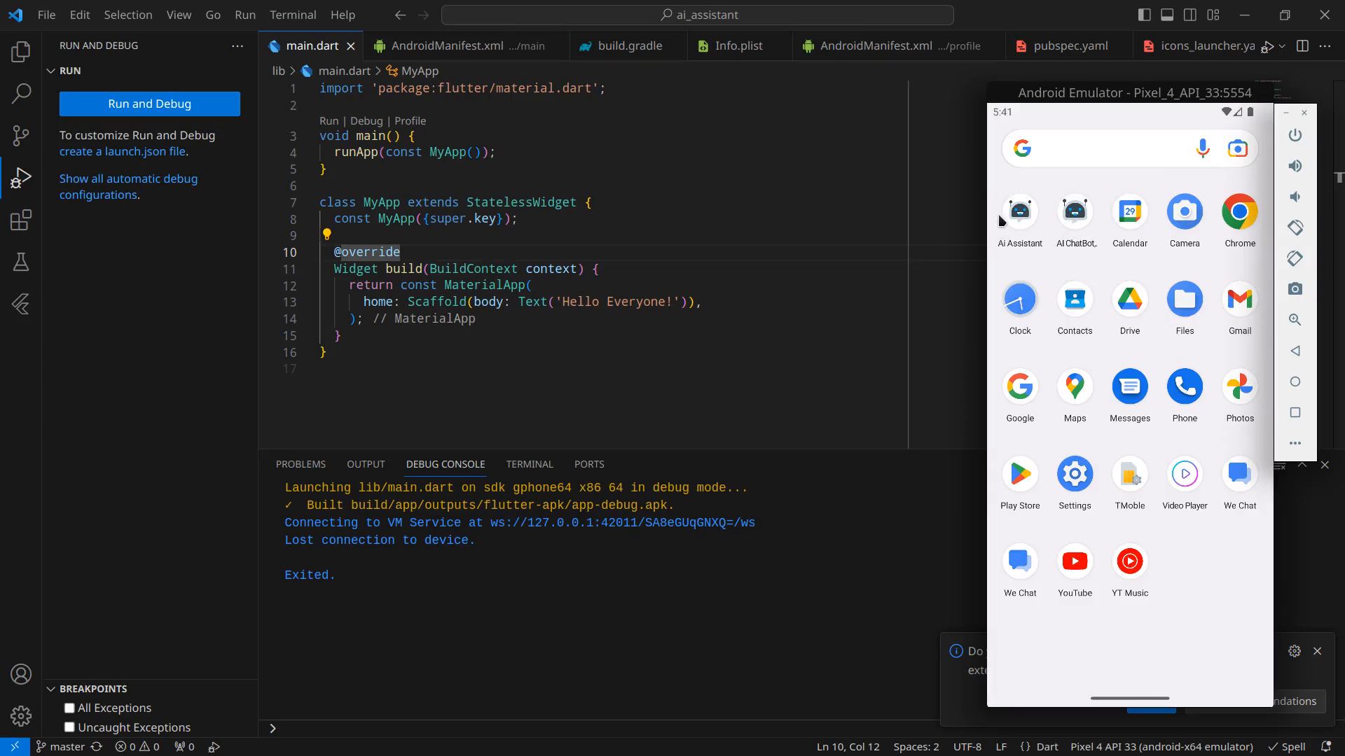
mouse_move(1034, 253)
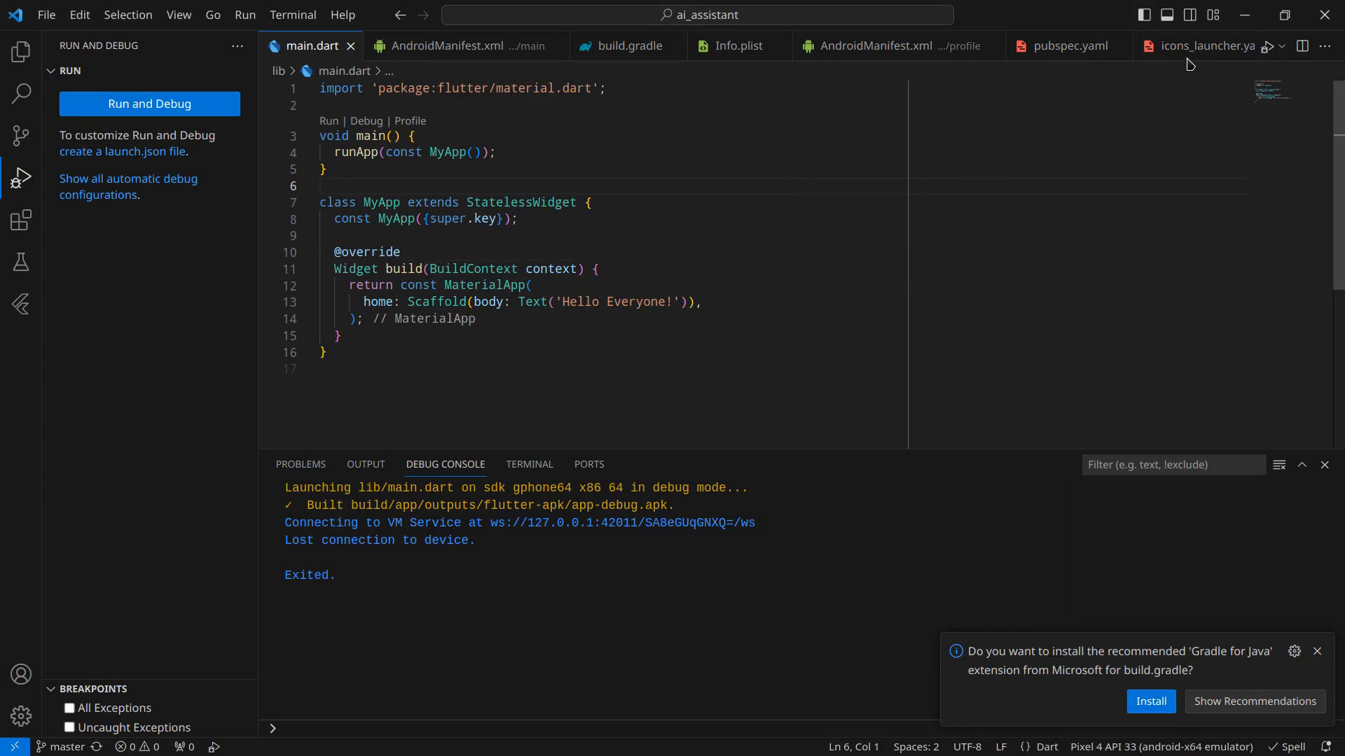
- Comment out every line of icons_launcher.yaml, then return to pubspec.yaml
left_click(1200, 46)
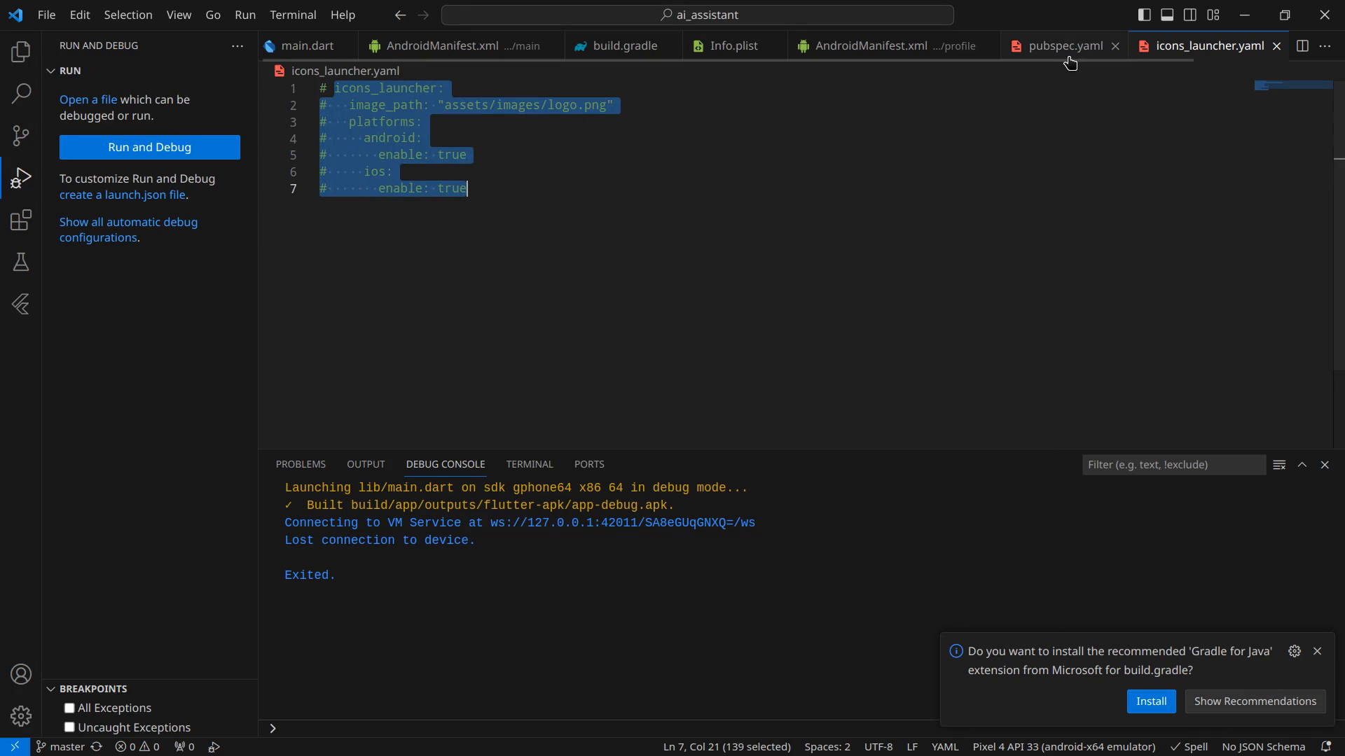
left_click(1063, 46)
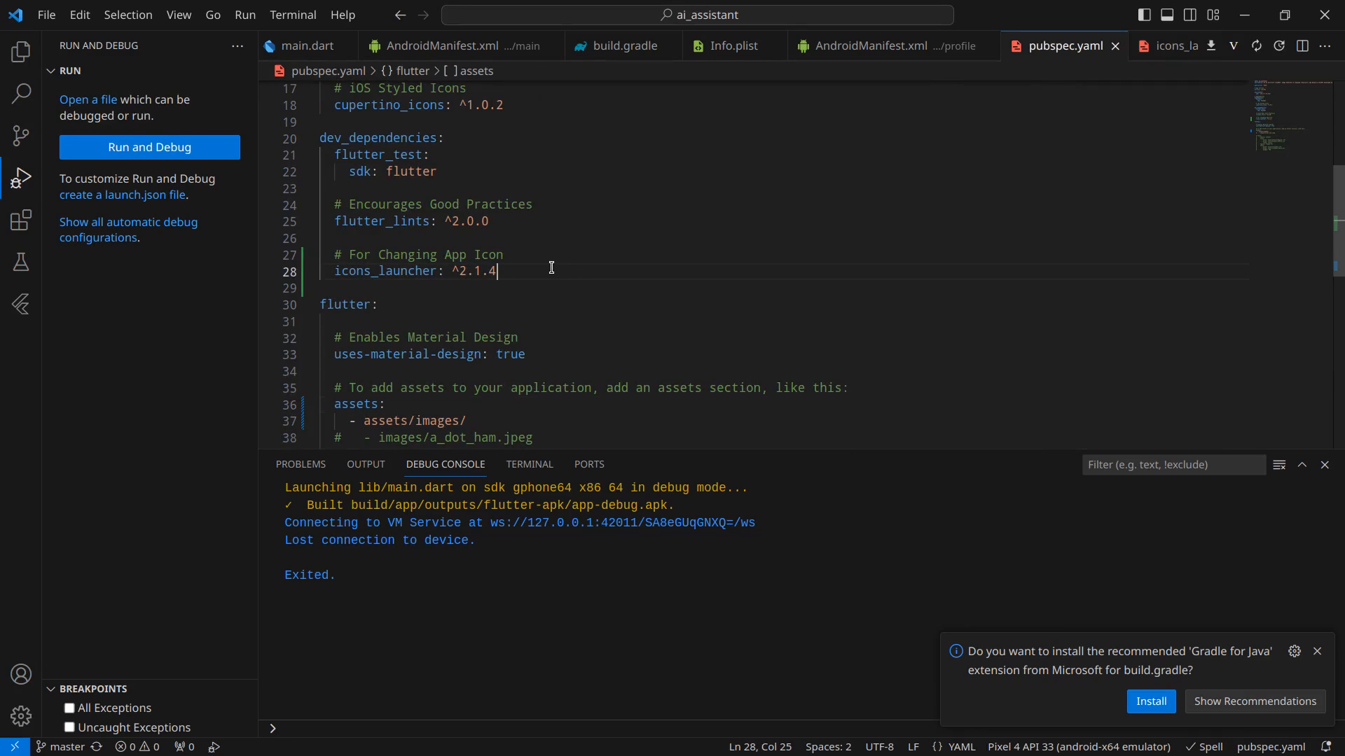